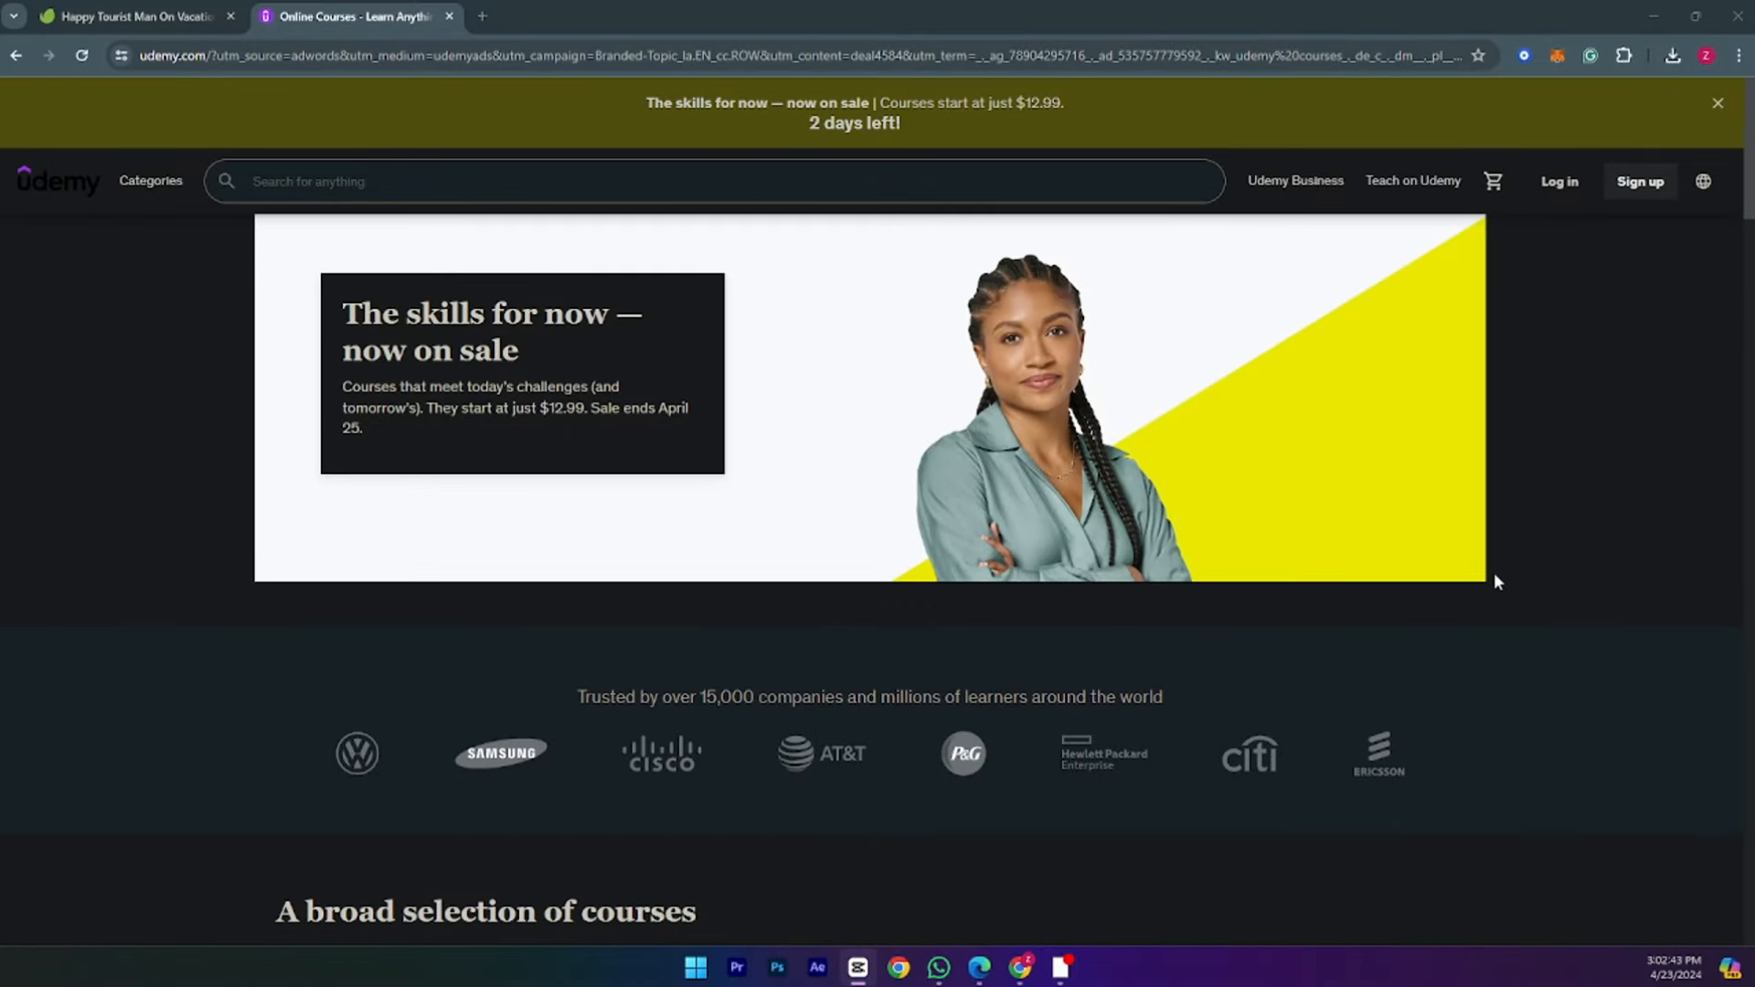
Send ChatGPT the prompt 'GIVE ME 10 COURSE TOPICS THAT ARE BEST SELLERS'
{"action": "scroll", "scroll_direction": "down", "scroll_amount": 3}
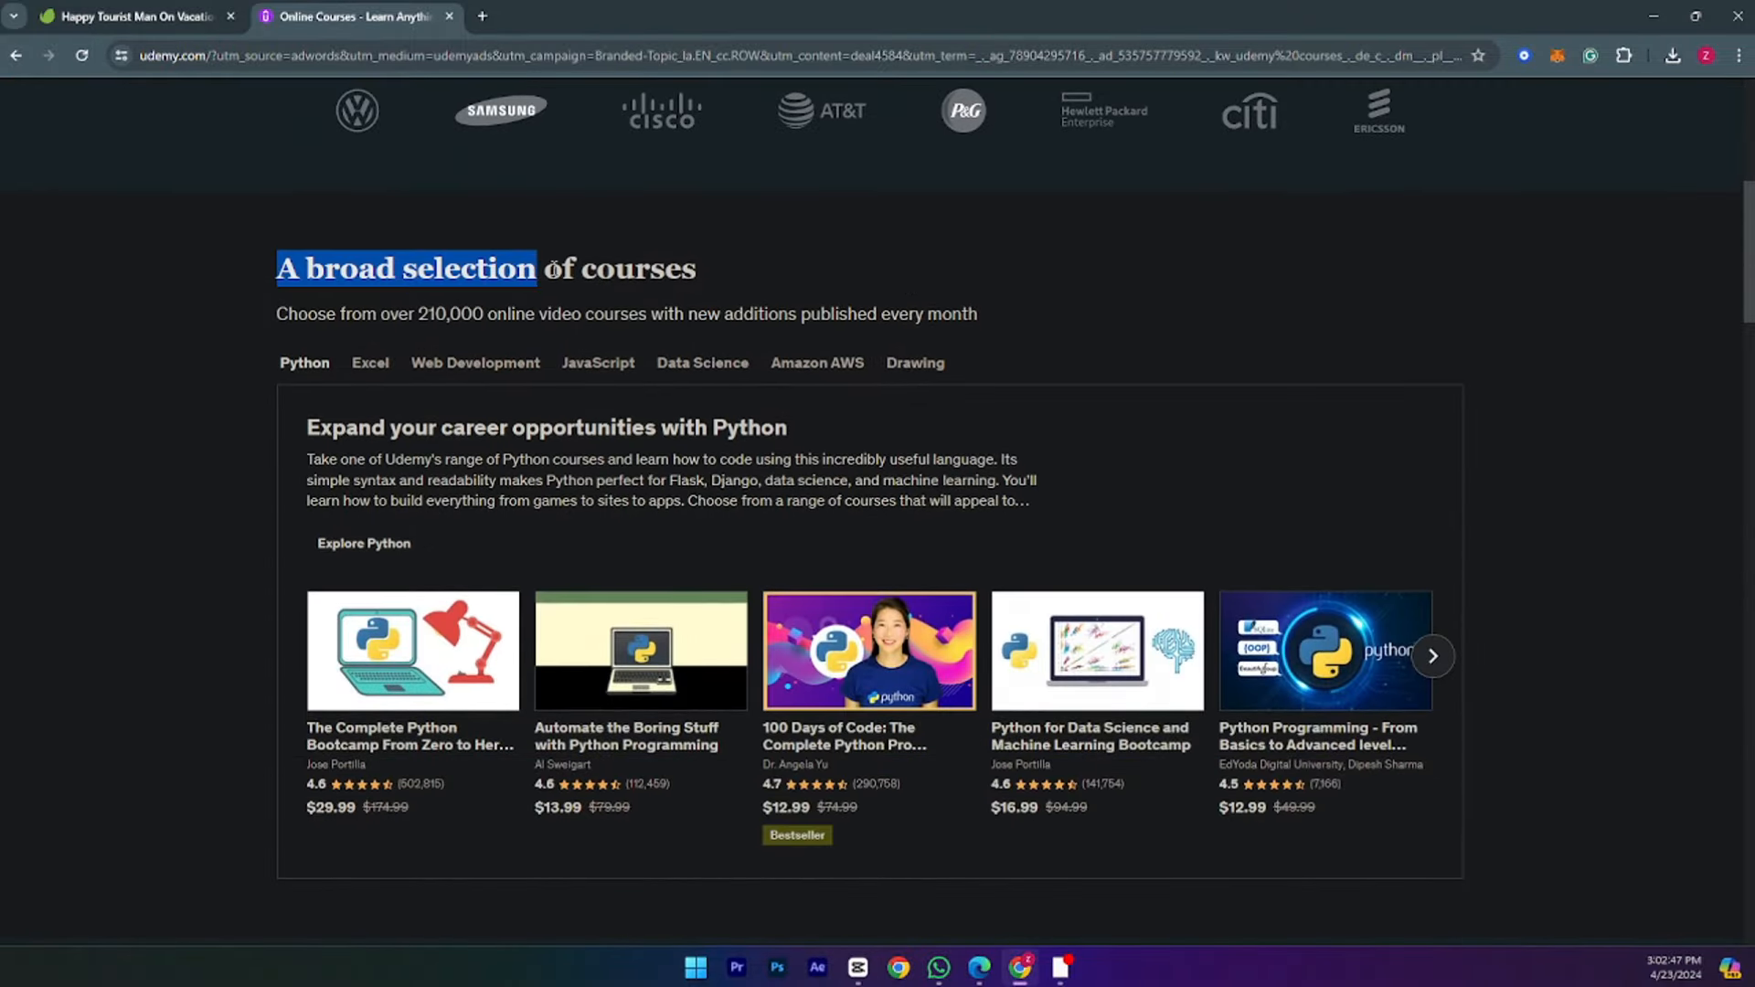
{"action": "scroll", "scroll_direction": "down", "scroll_amount": 3}
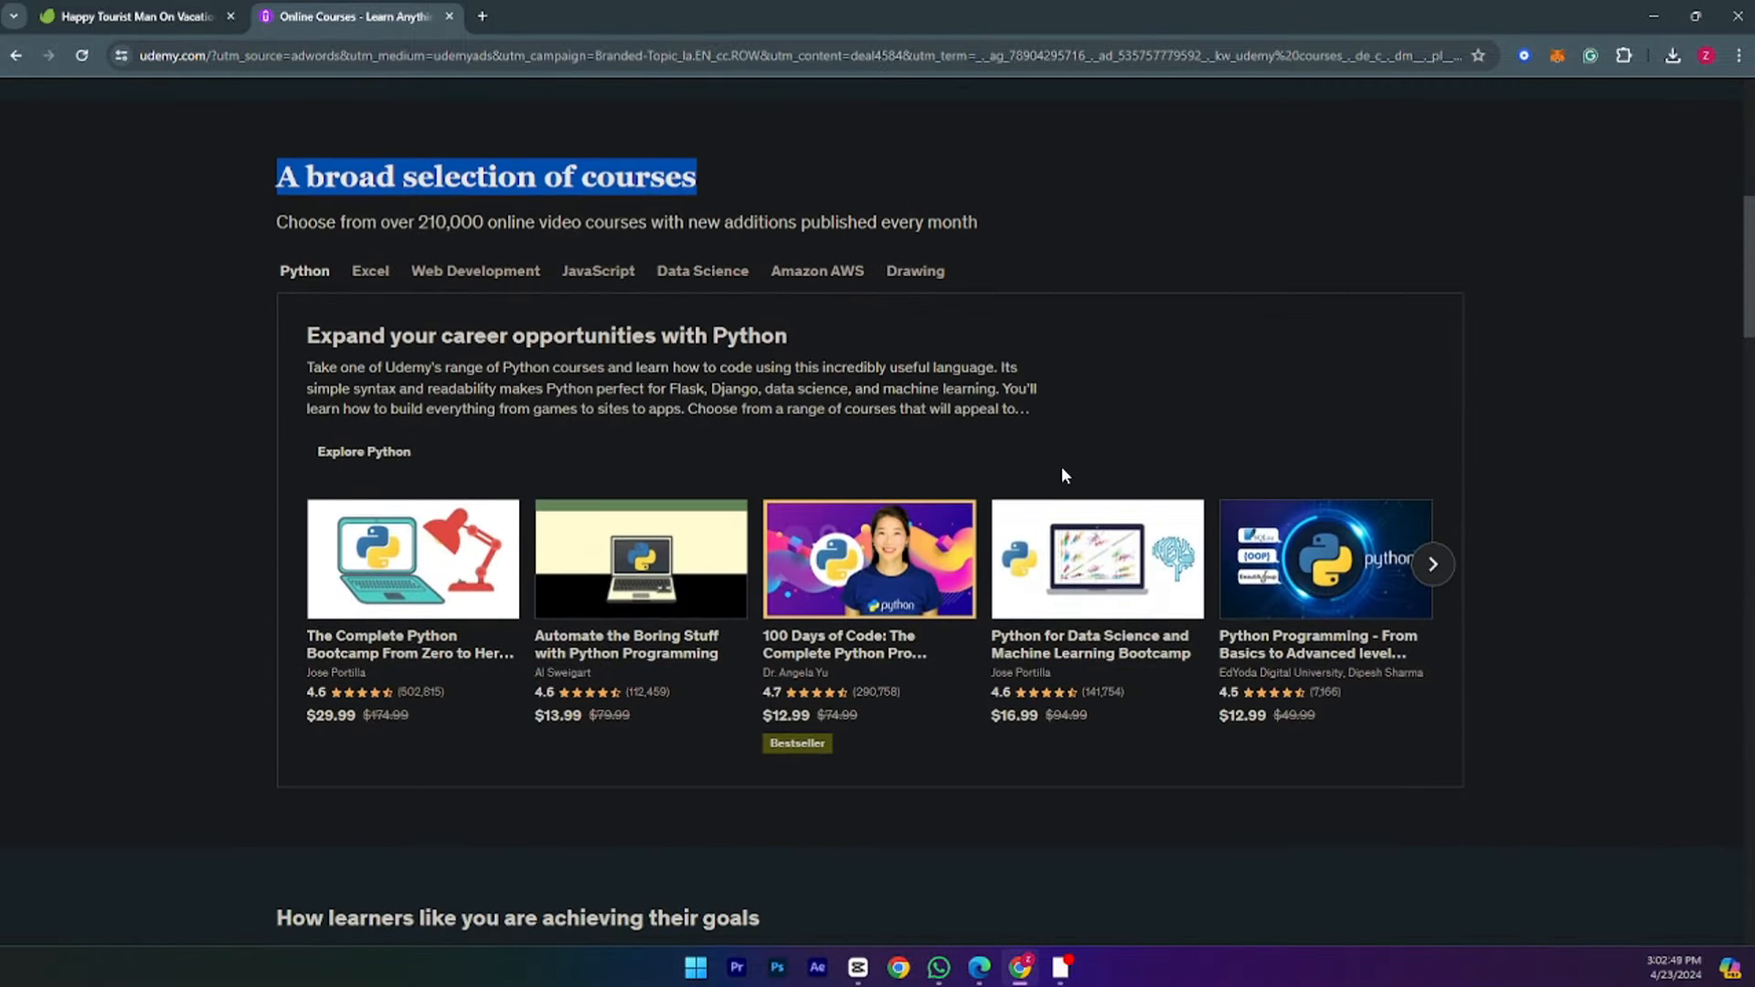
{"action": "scroll", "scroll_direction": "down", "scroll_amount": 3}
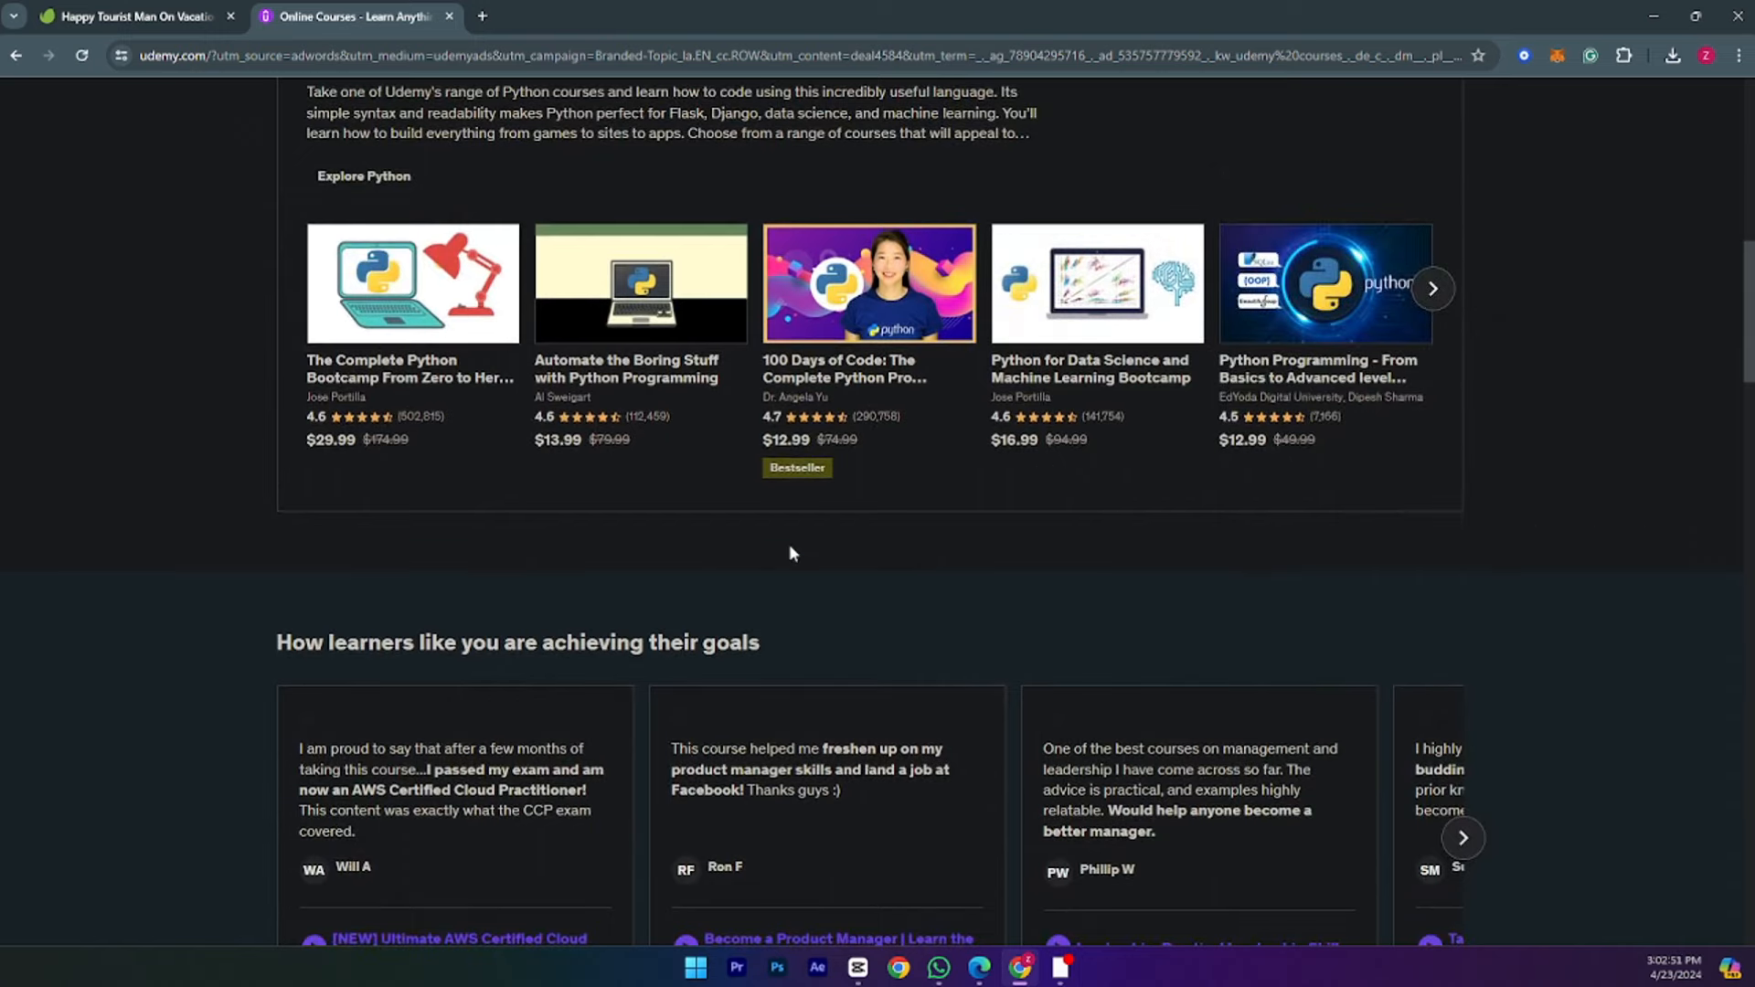
{"action": "scroll", "scroll_direction": "down", "scroll_amount": 3}
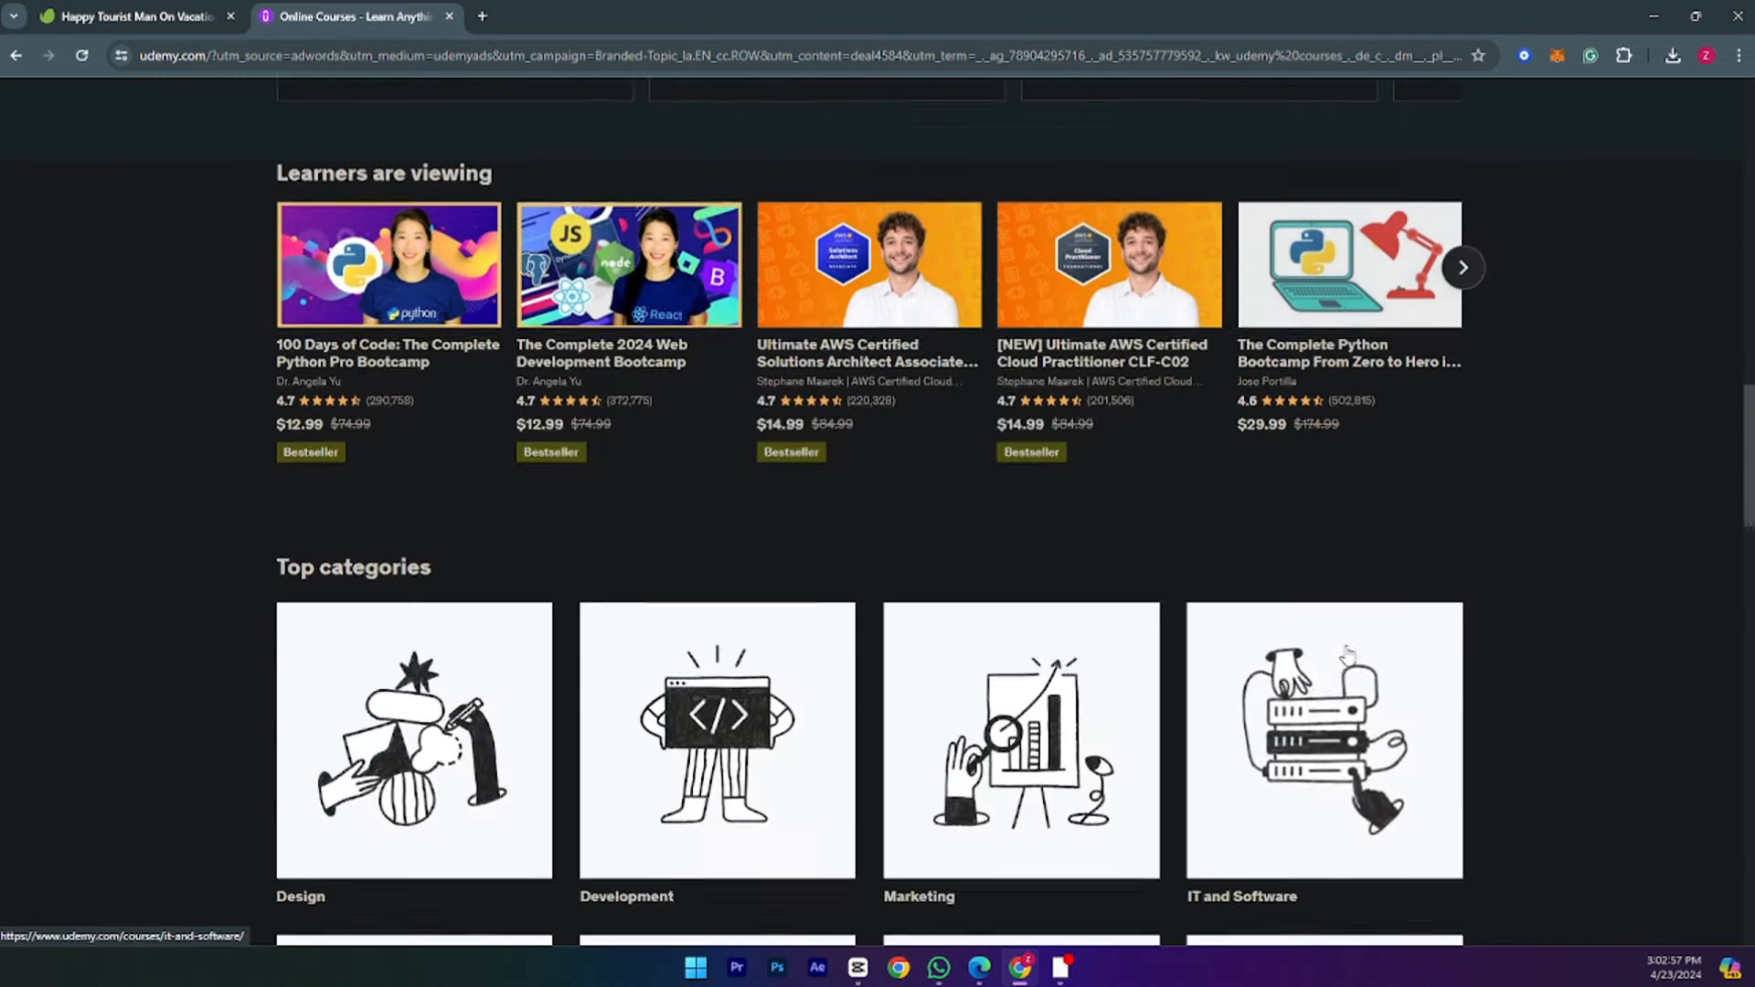
{"action": "scroll", "scroll_direction": "down", "scroll_amount": 3}
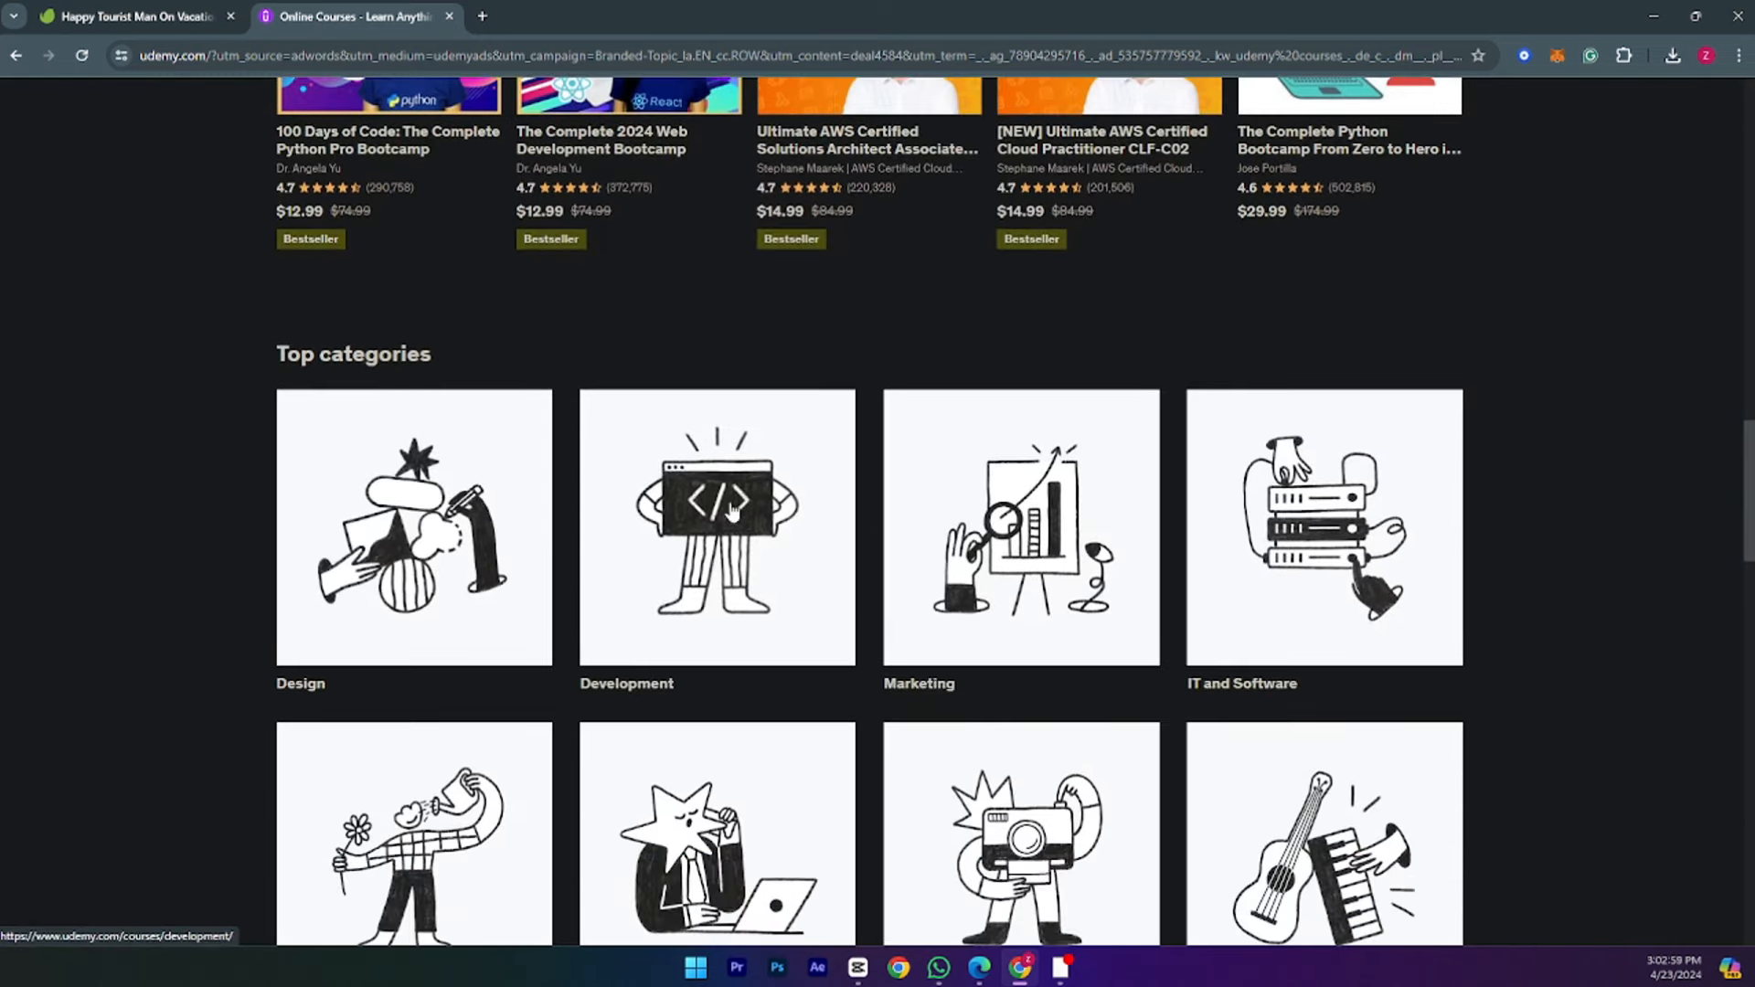
{"action": "scroll", "scroll_direction": "down", "scroll_amount": 3}
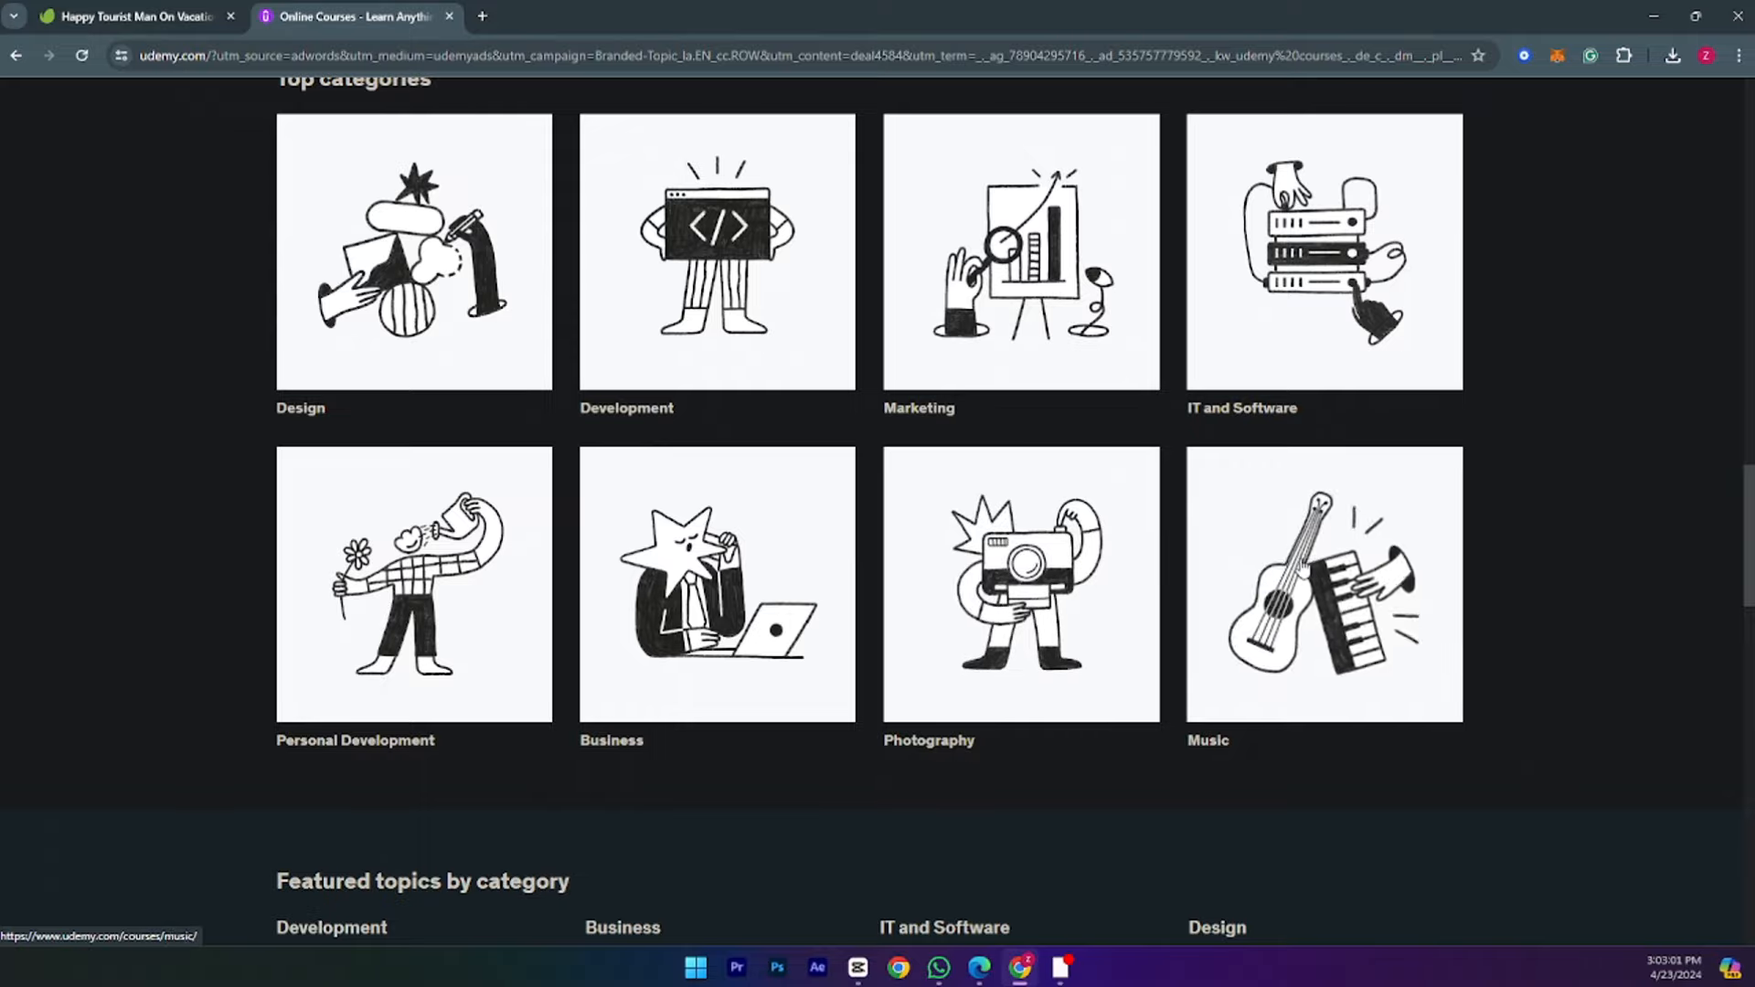
{"action": "scroll", "scroll_direction": "down", "scroll_amount": 3}
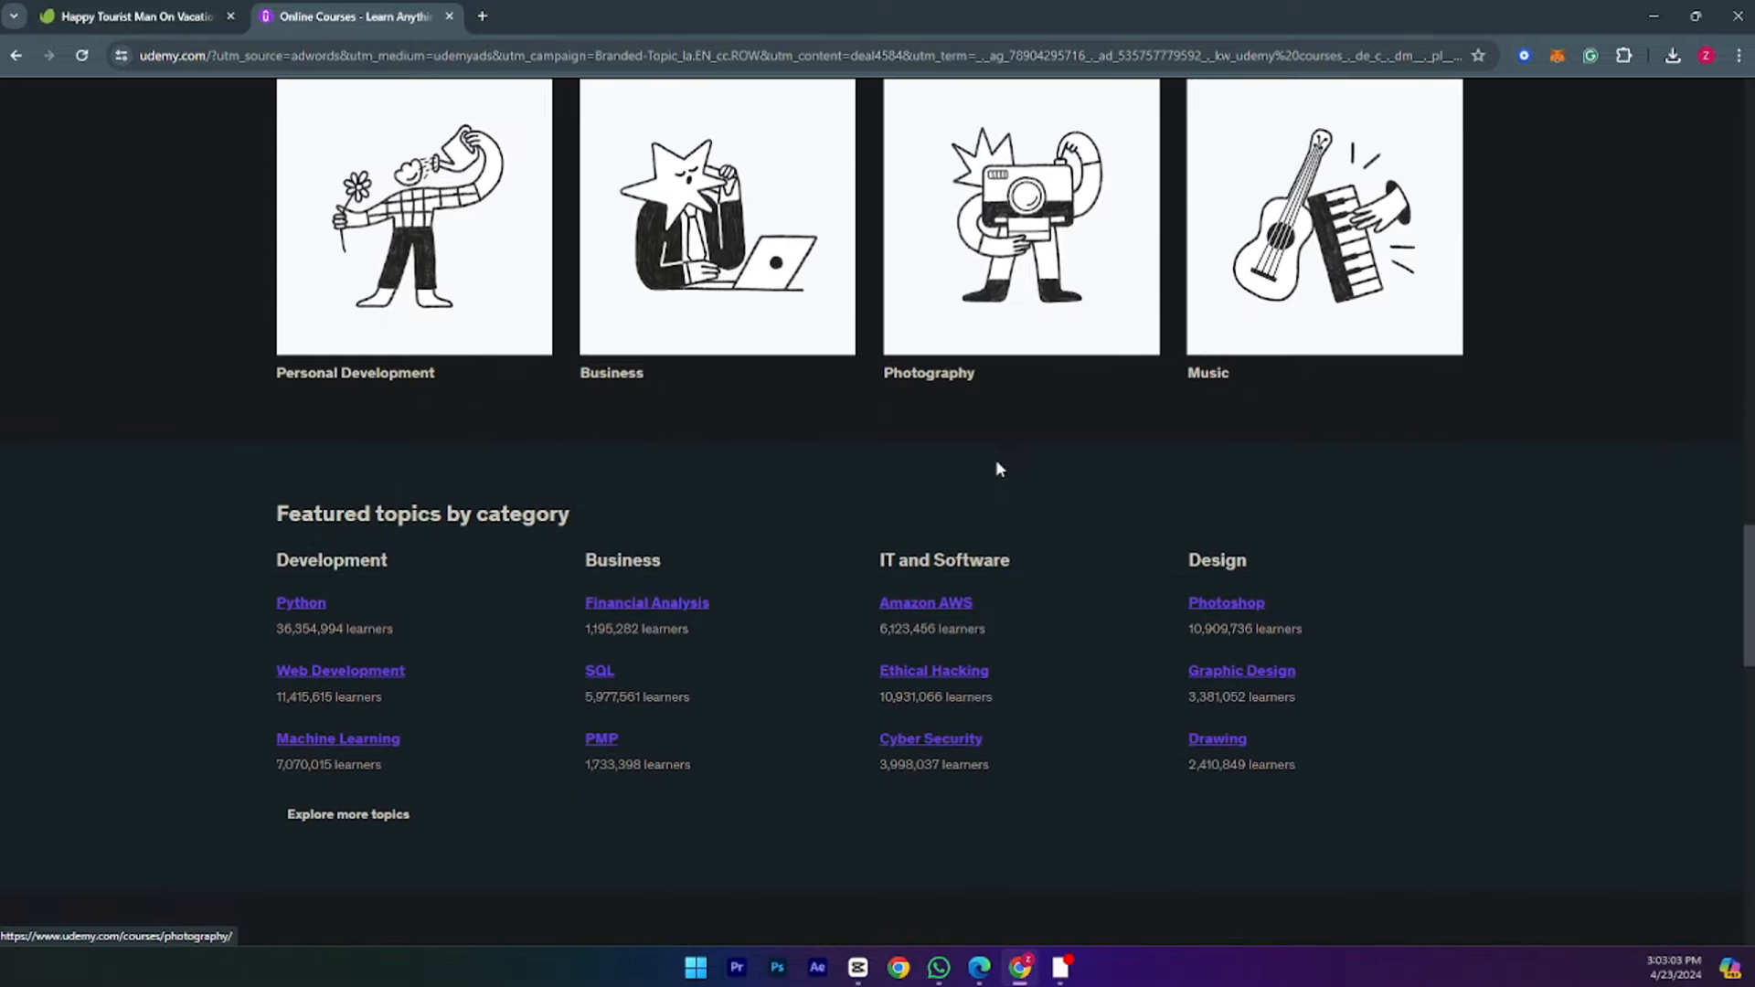
{"action": "scroll", "scroll_direction": "down", "scroll_amount": 3}
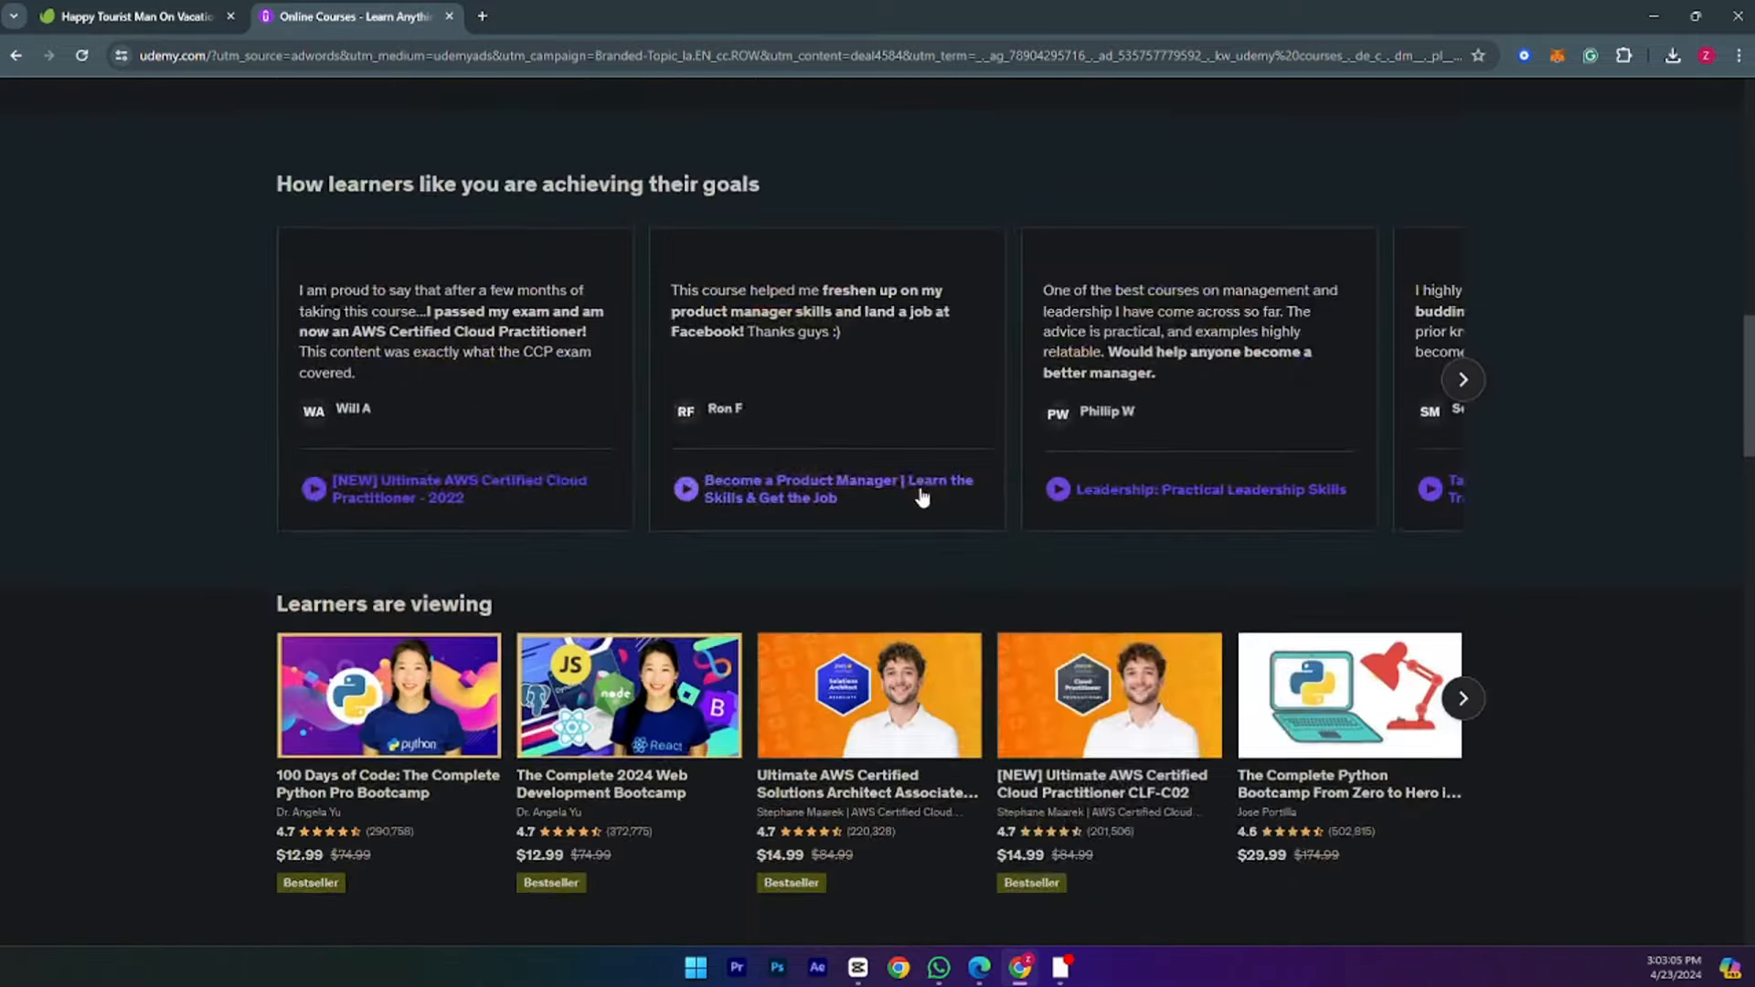
{"action": "scroll", "scroll_direction": "up", "scroll_amount": 3}
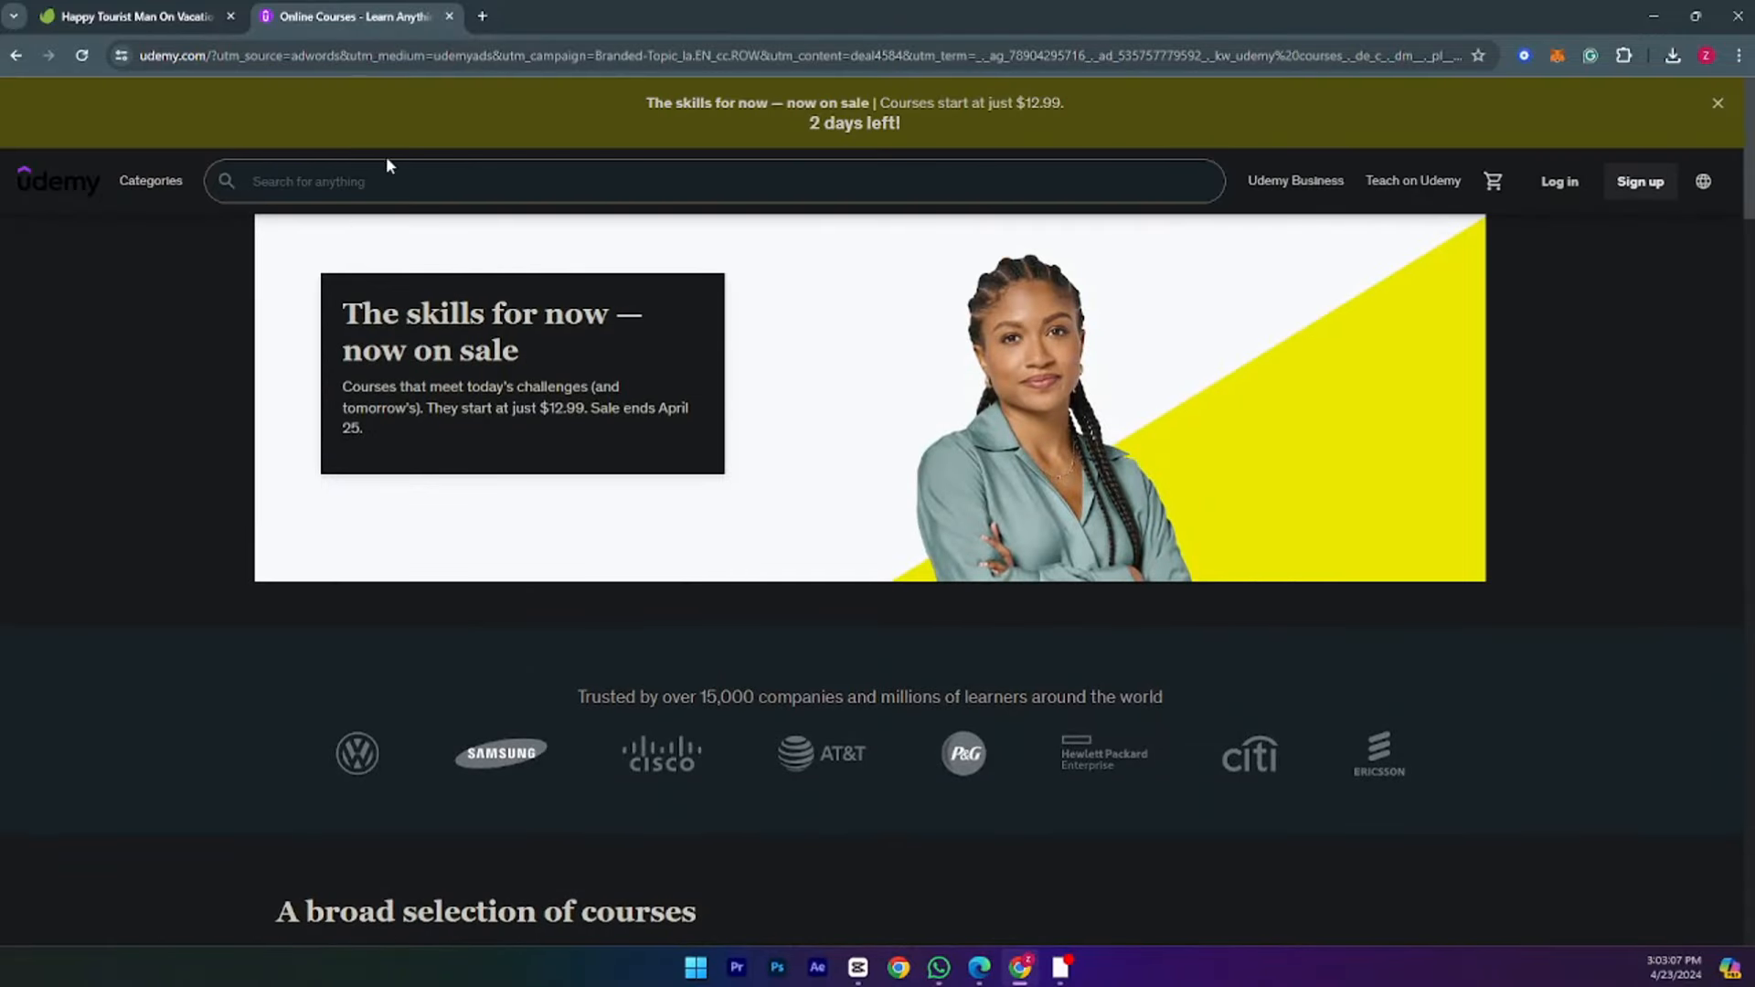
{"action": "left_click", "coordinate": [150, 180]}
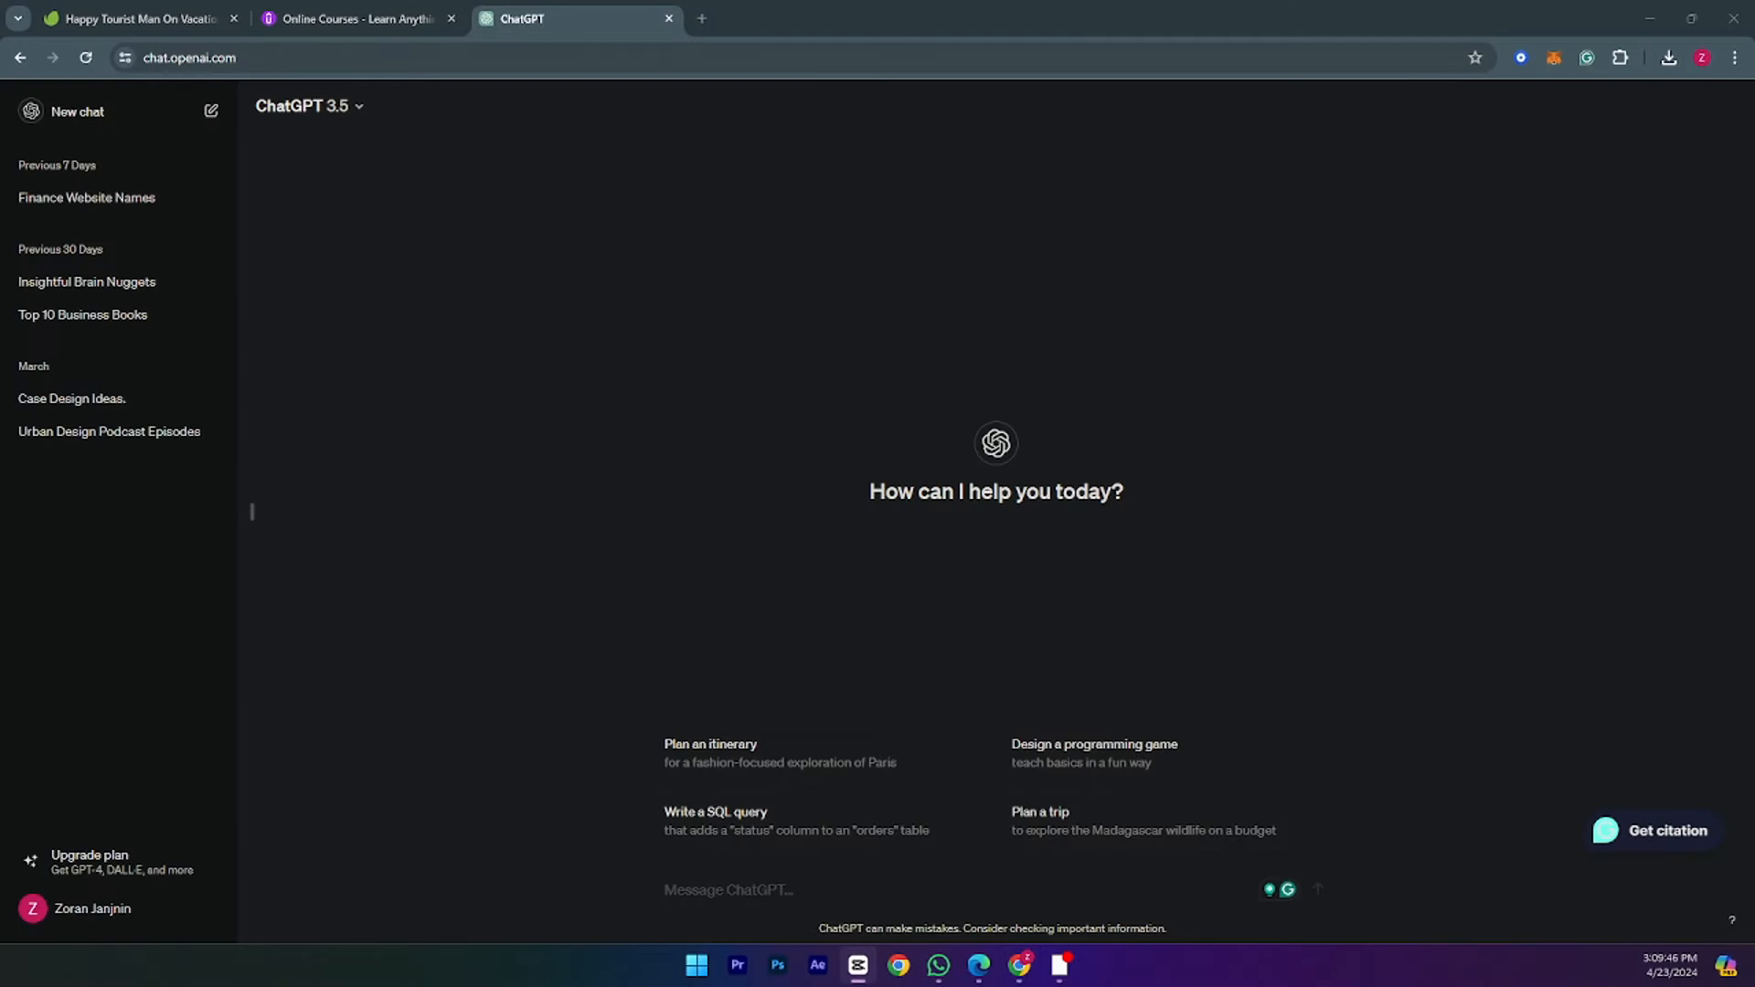
{"action": "mouse_move", "coordinate": [828, 870]}
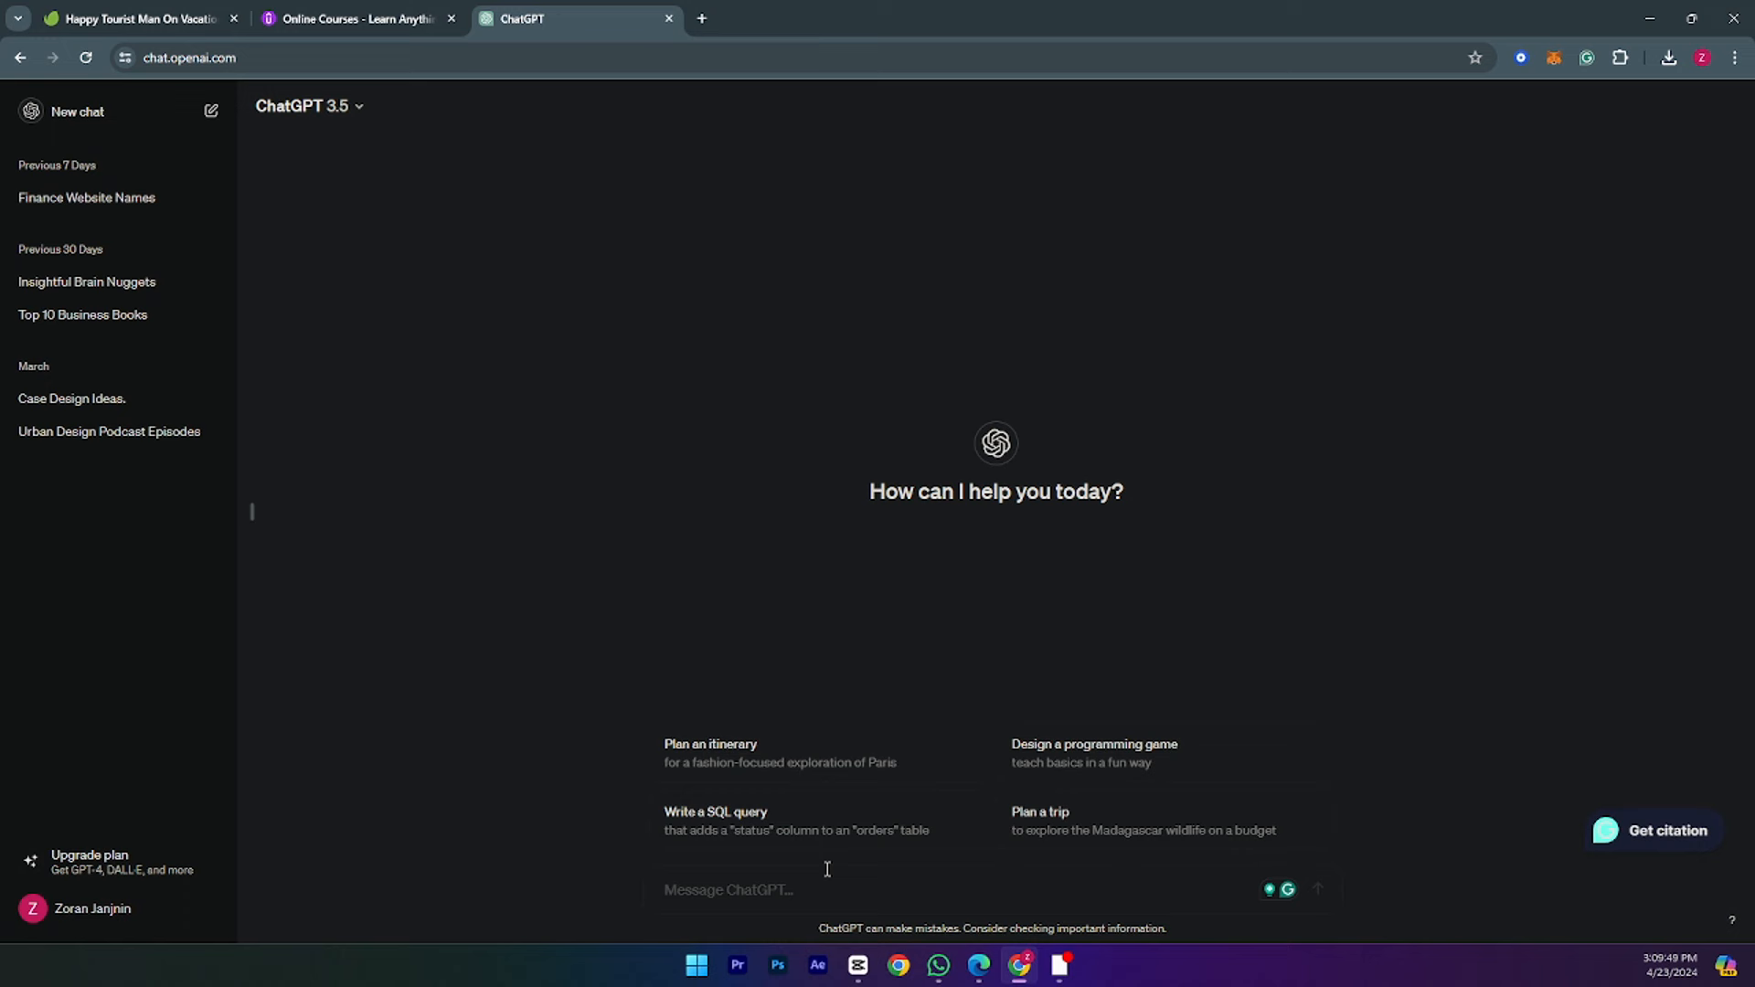
{"action": "type", "text": "GIVE ME 10 COURSE TOPICS THAT ARE BEST SELLERS"}
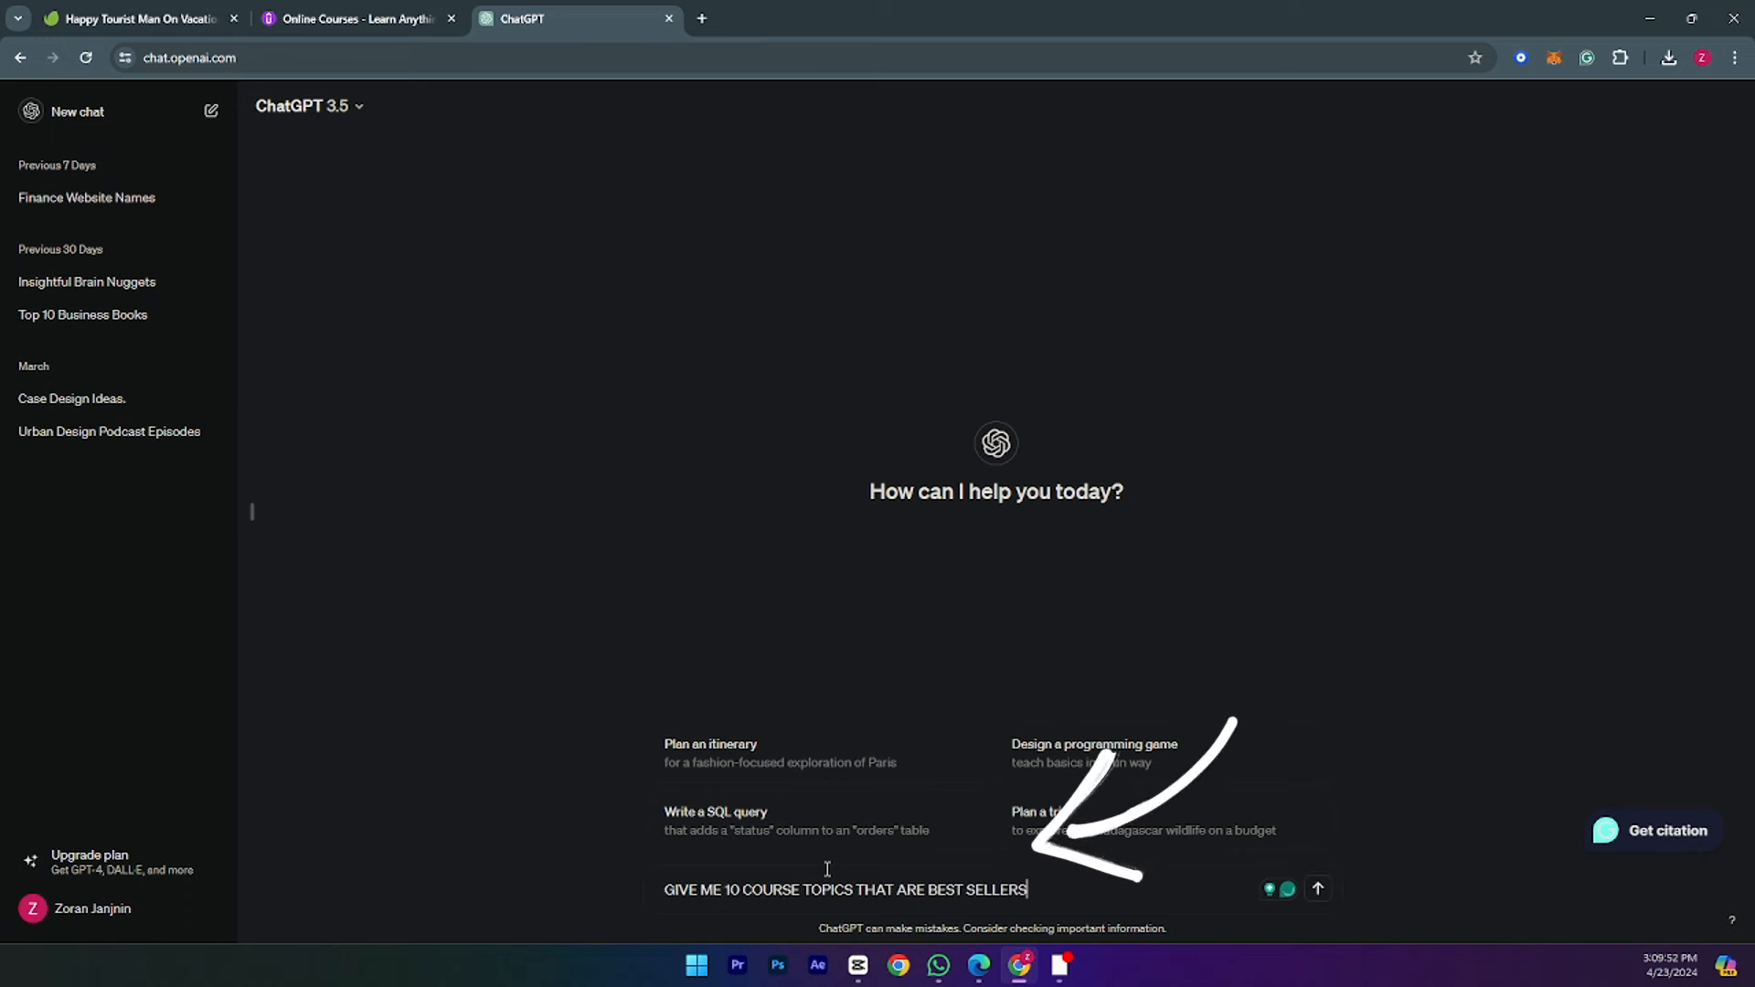
{"action": "left_click", "coordinate": [1317, 889]}
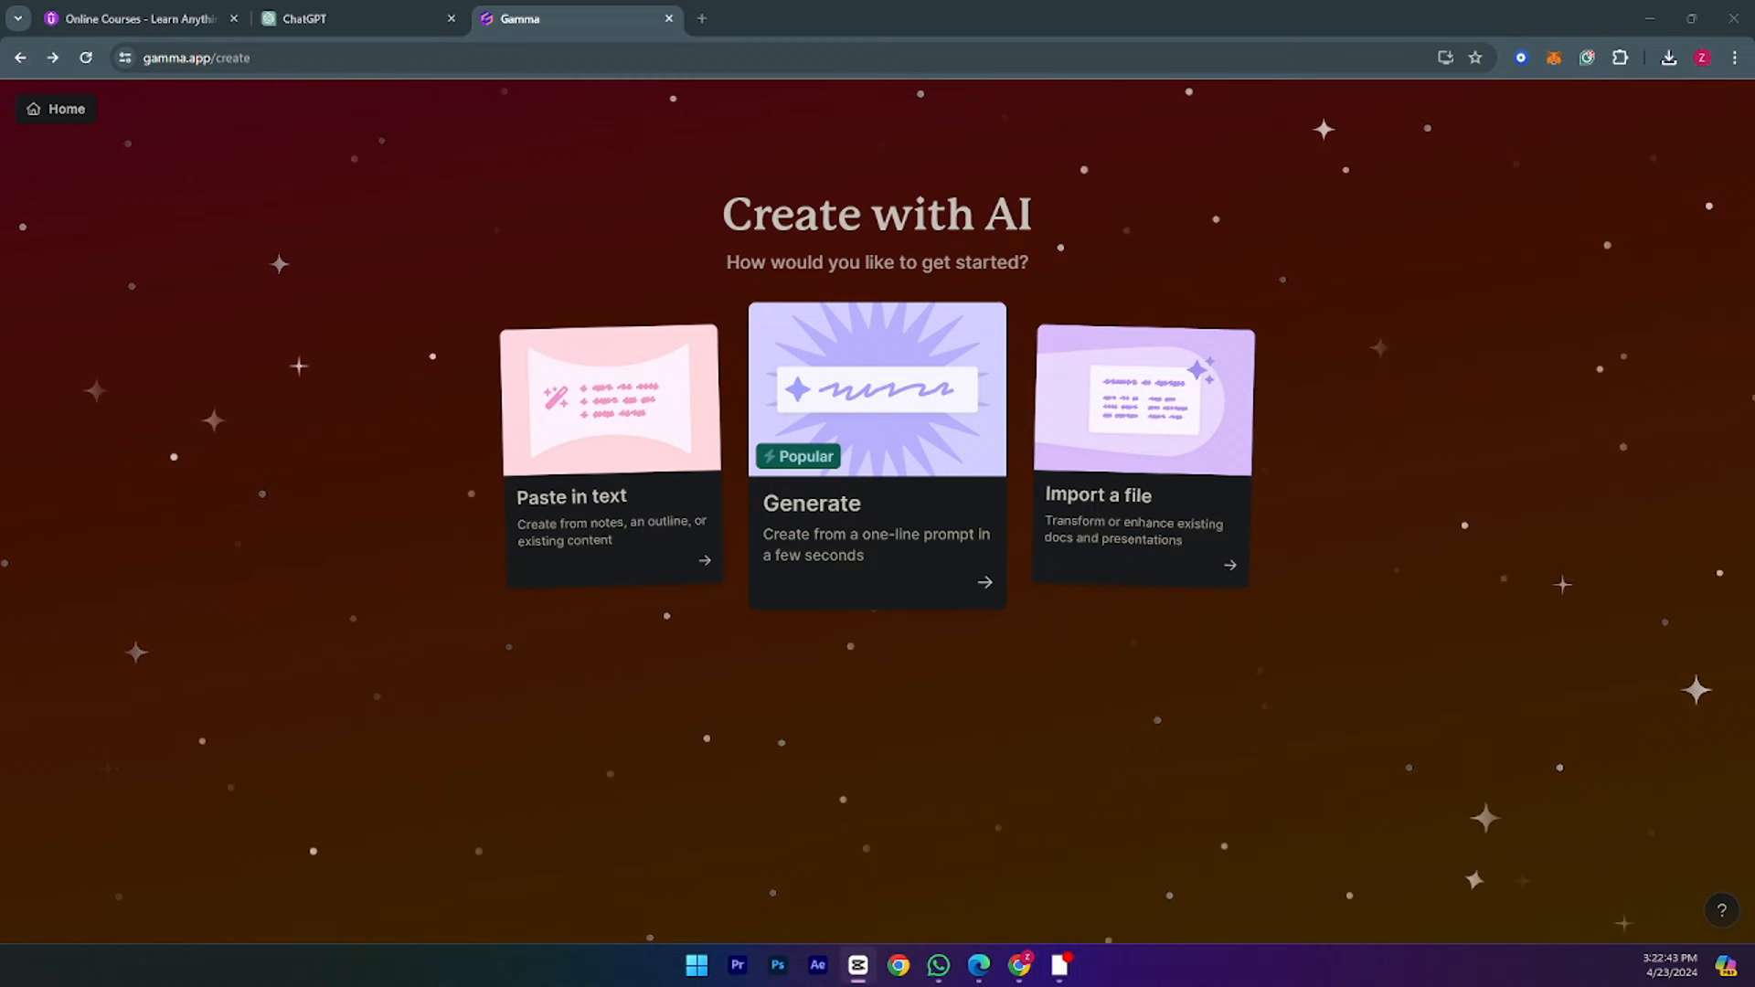
{"action": "mouse_move", "coordinate": [933, 483]}
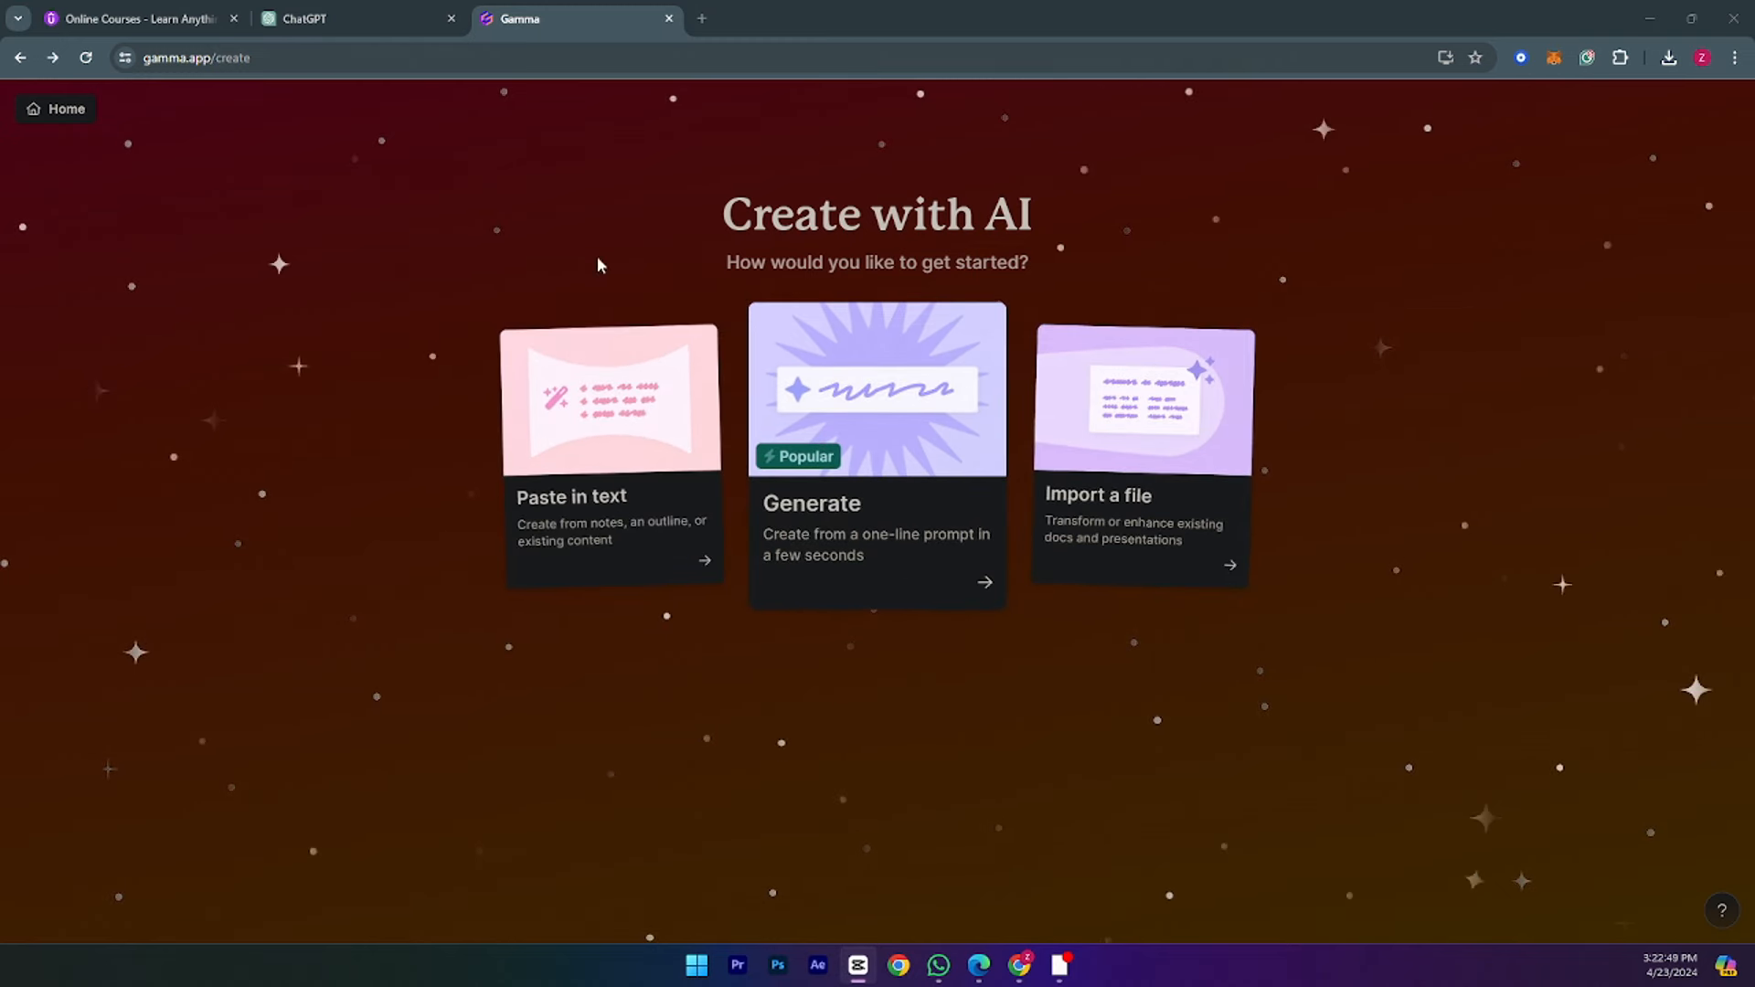
{"action": "mouse_move", "coordinate": [1011, 439]}
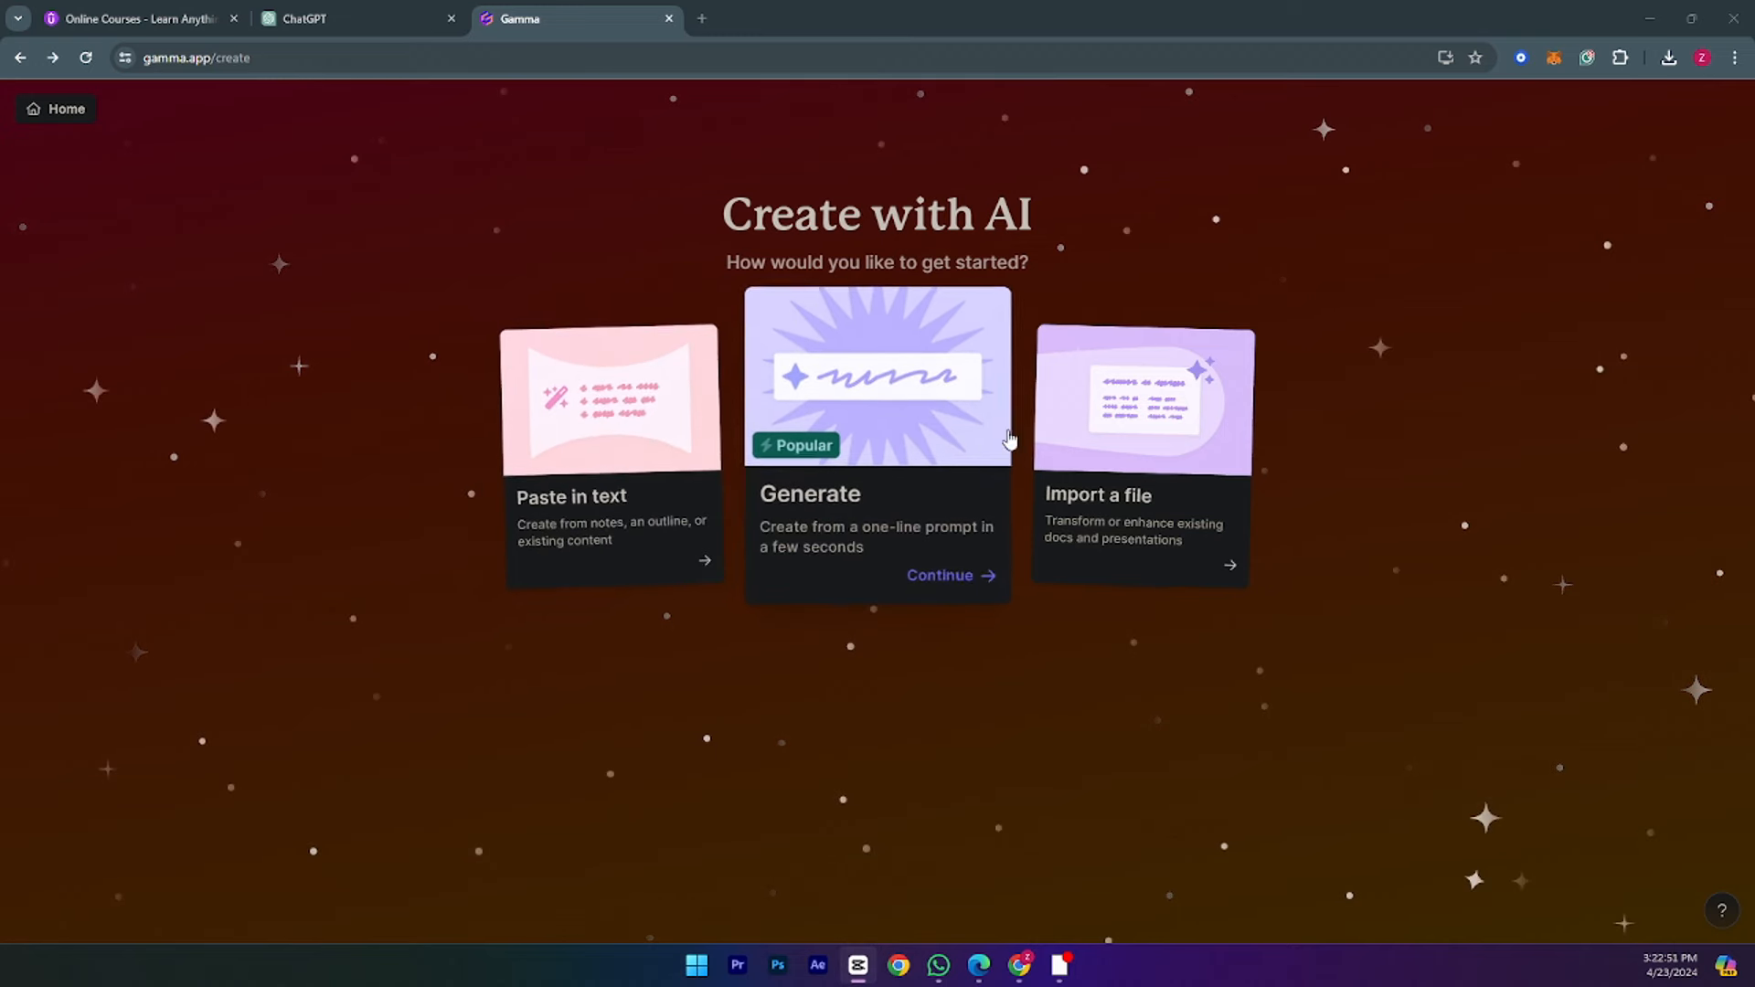
{"action": "mouse_move", "coordinate": [1454, 526]}
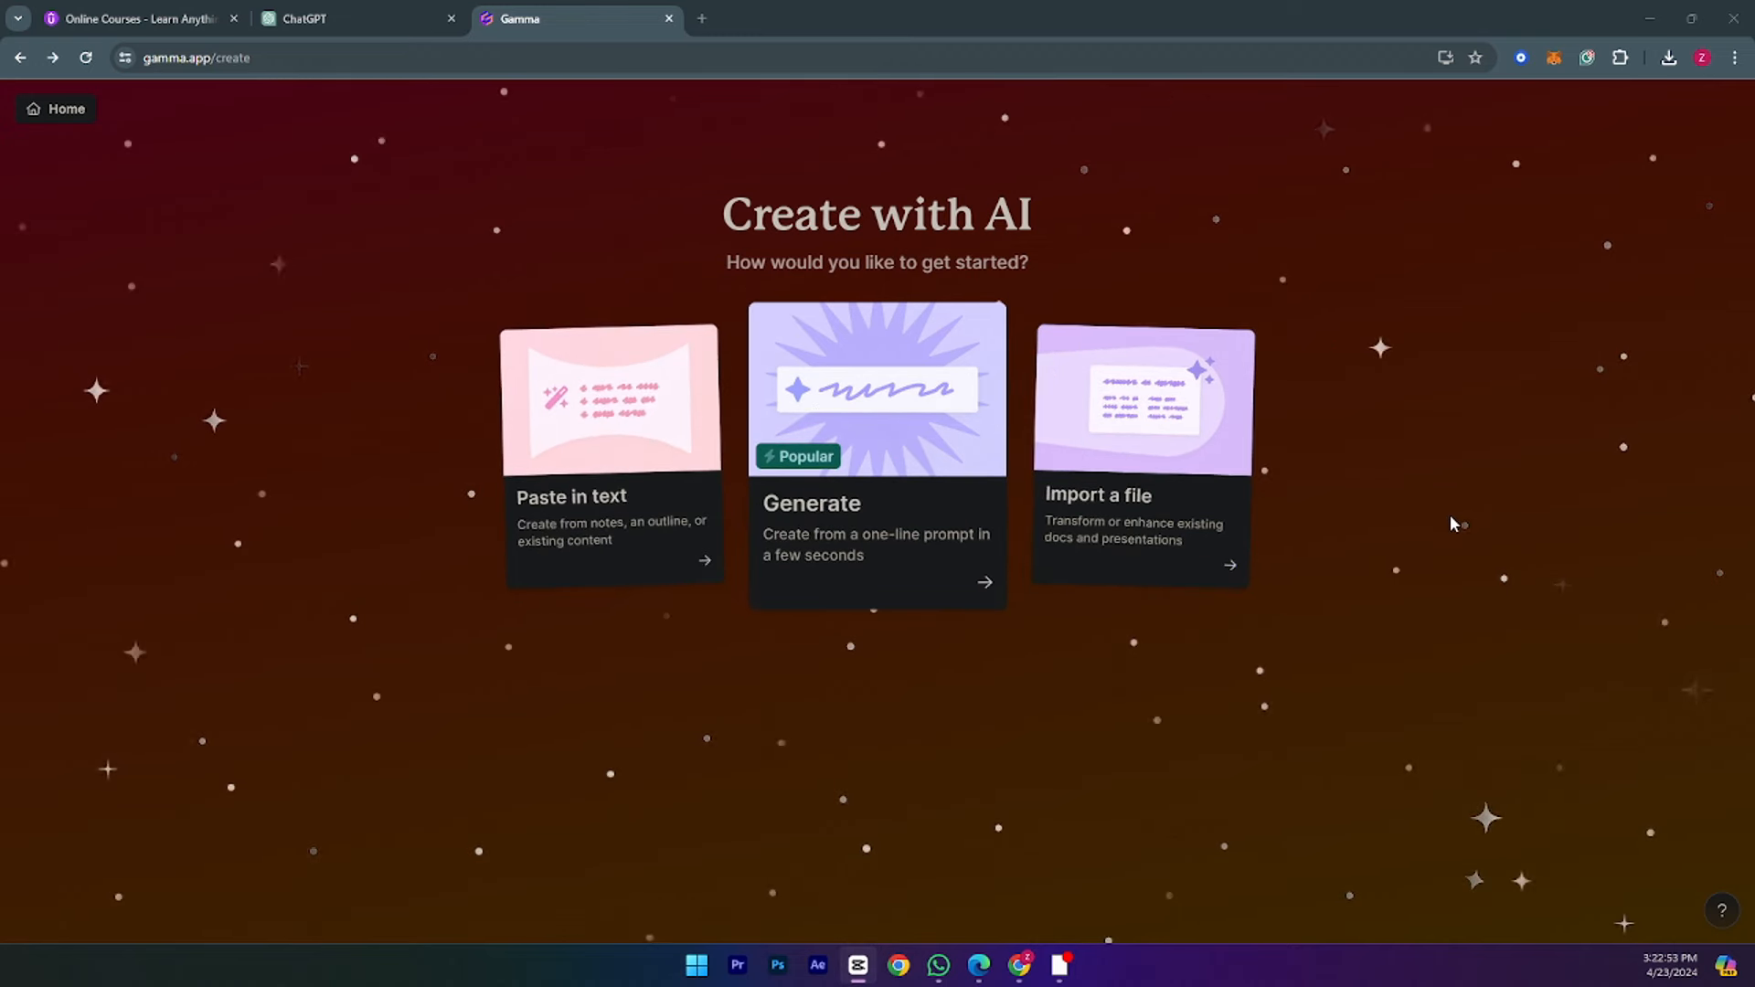
{"action": "mouse_move", "coordinate": [610, 400]}
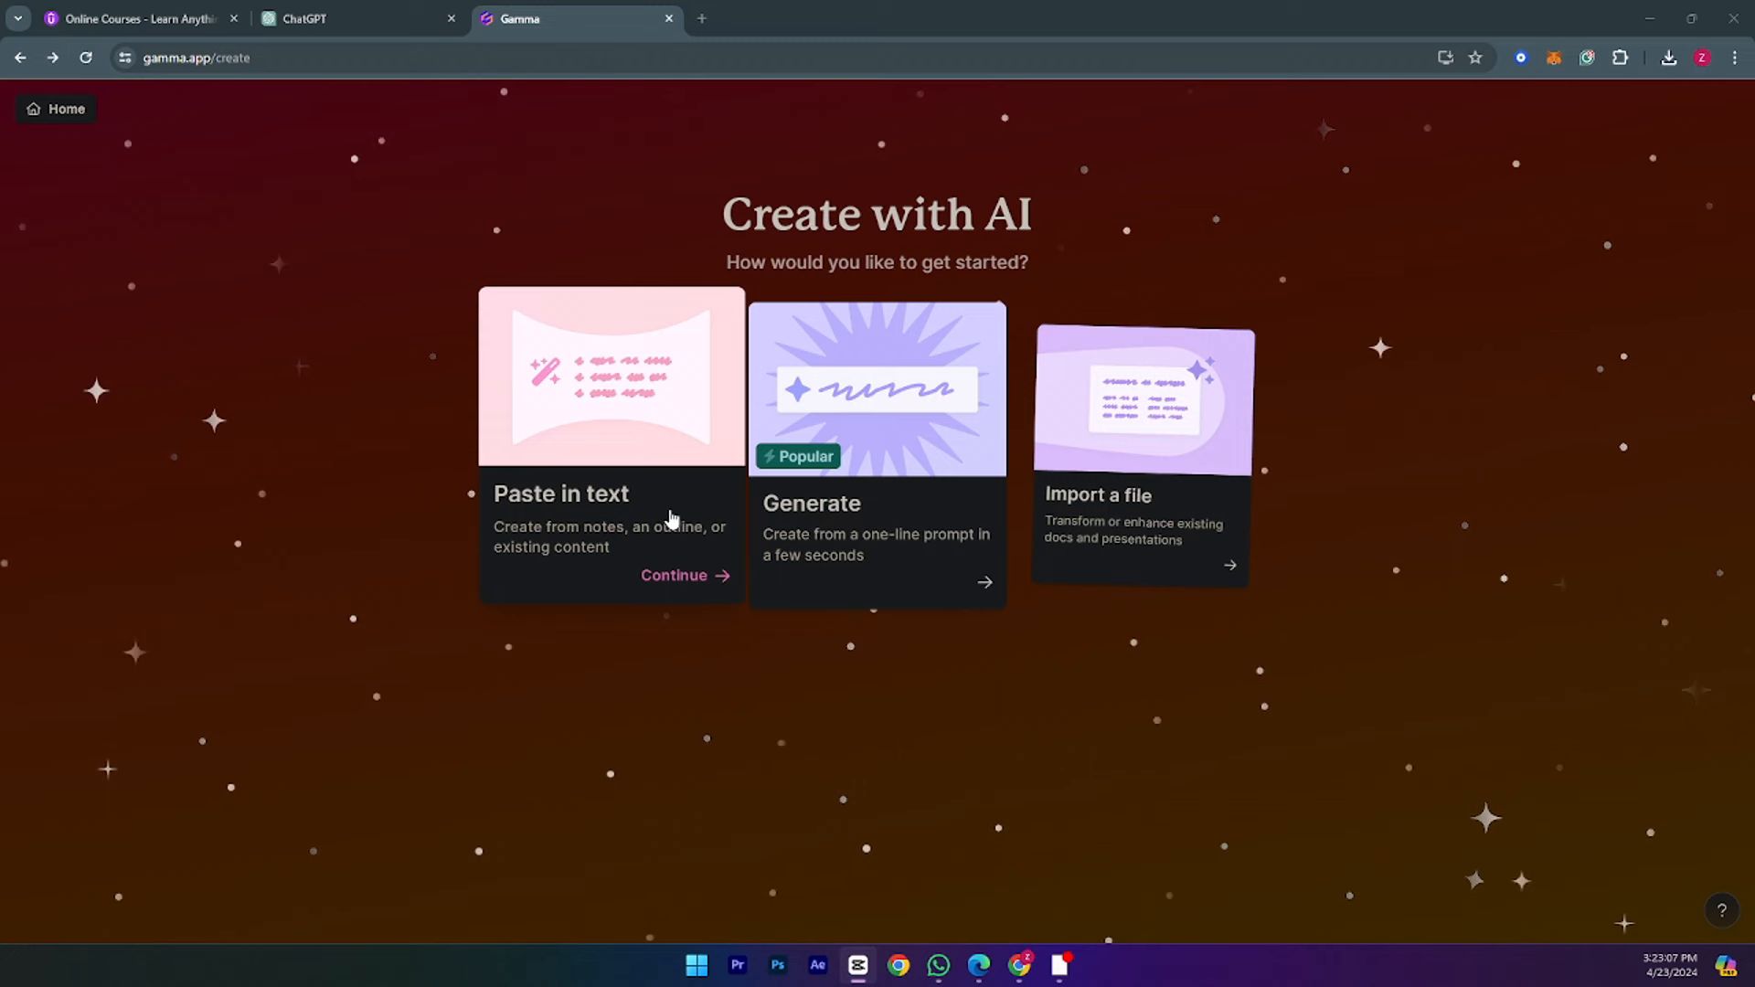
{"action": "mouse_move", "coordinate": [1108, 783]}
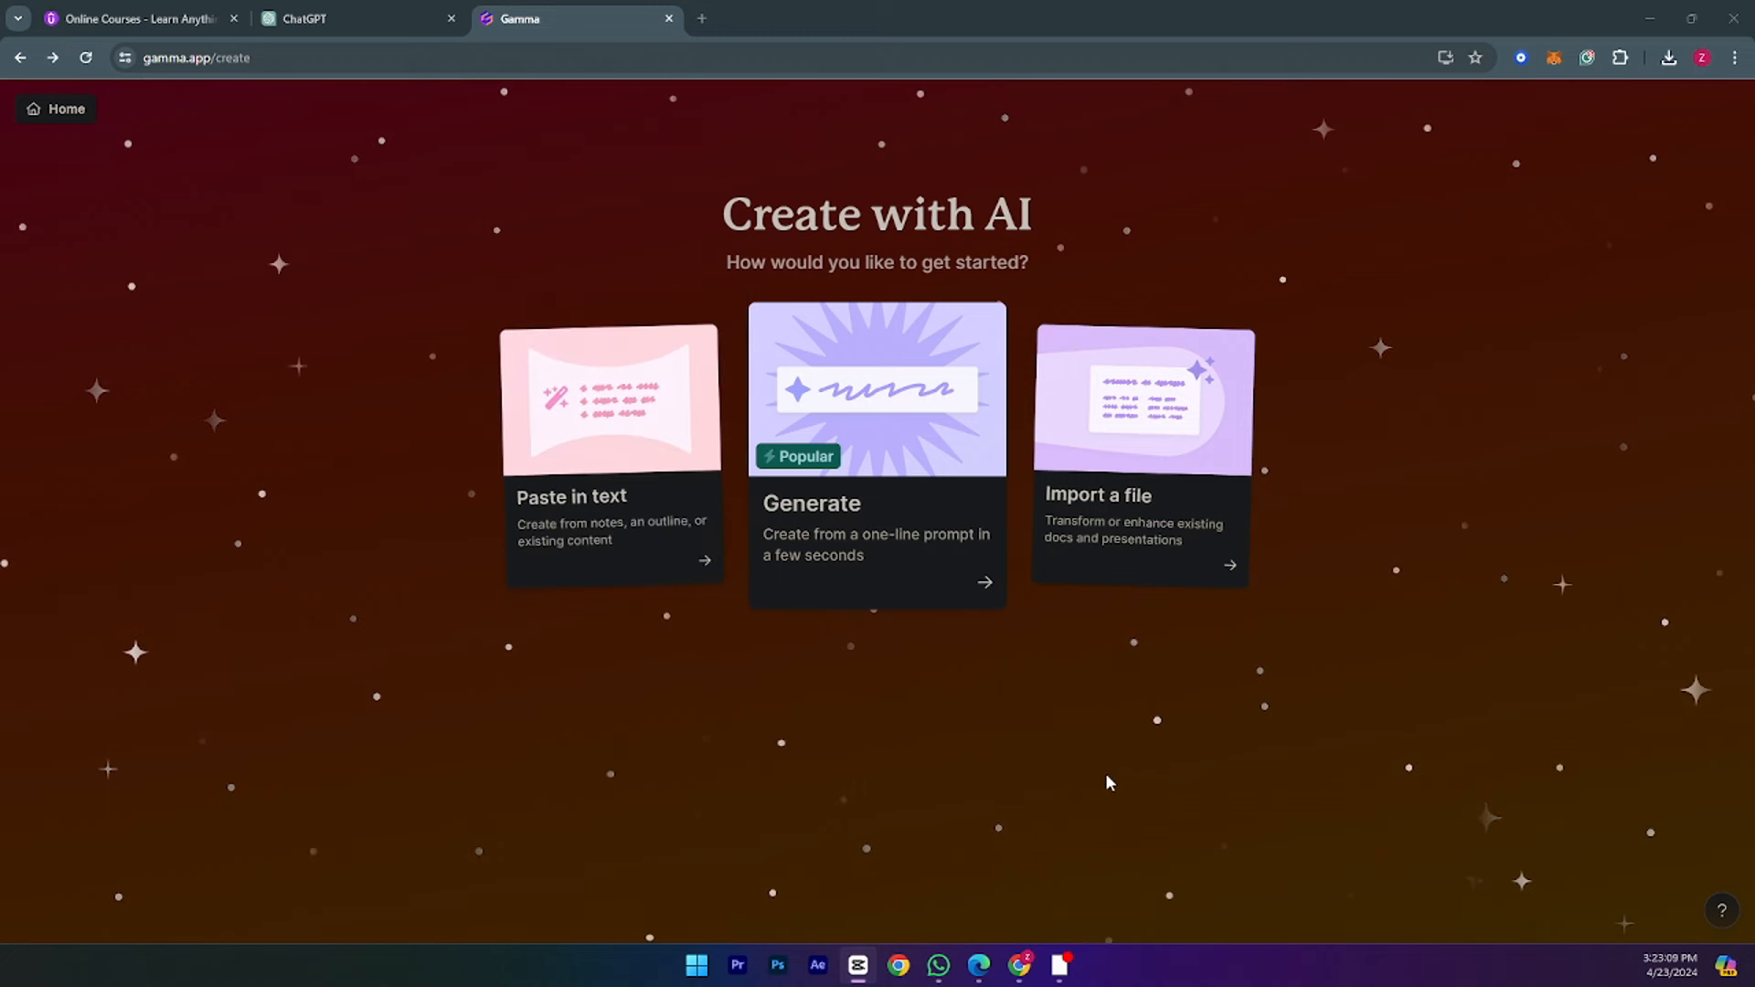
{"action": "mouse_move", "coordinate": [827, 548]}
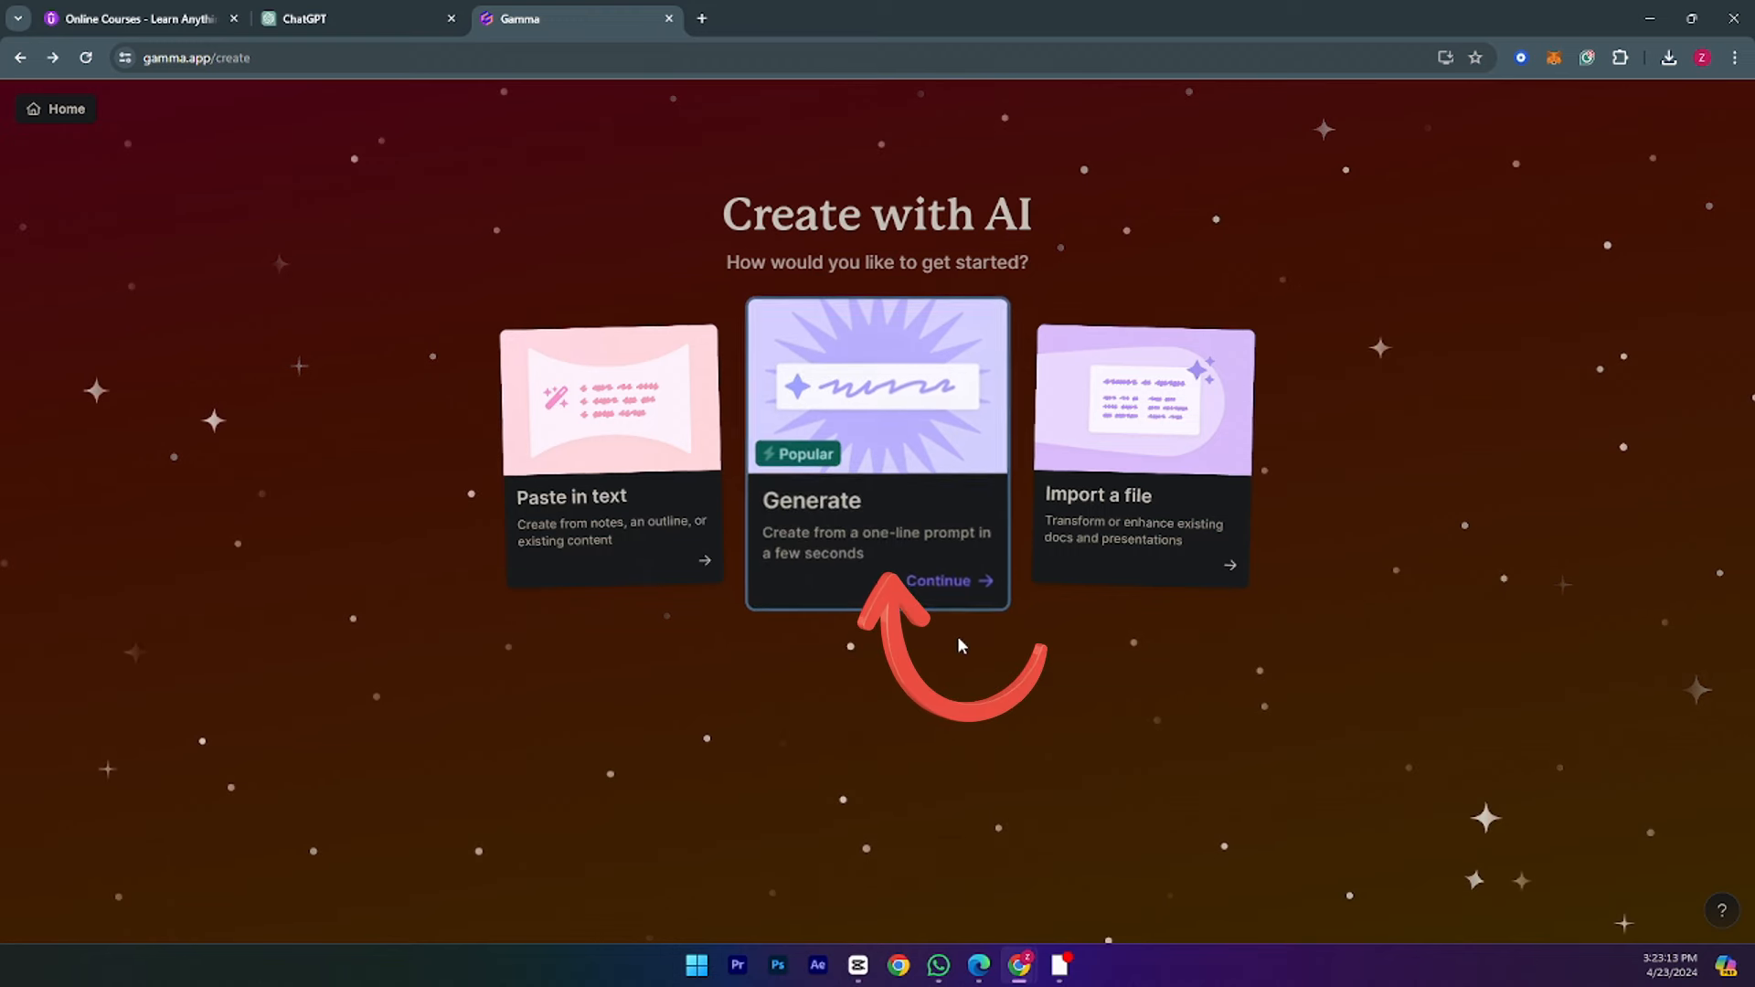
Browse Gamma's start options, including file import, then reopen prompt-based generation
{"action": "left_click", "coordinate": [937, 580]}
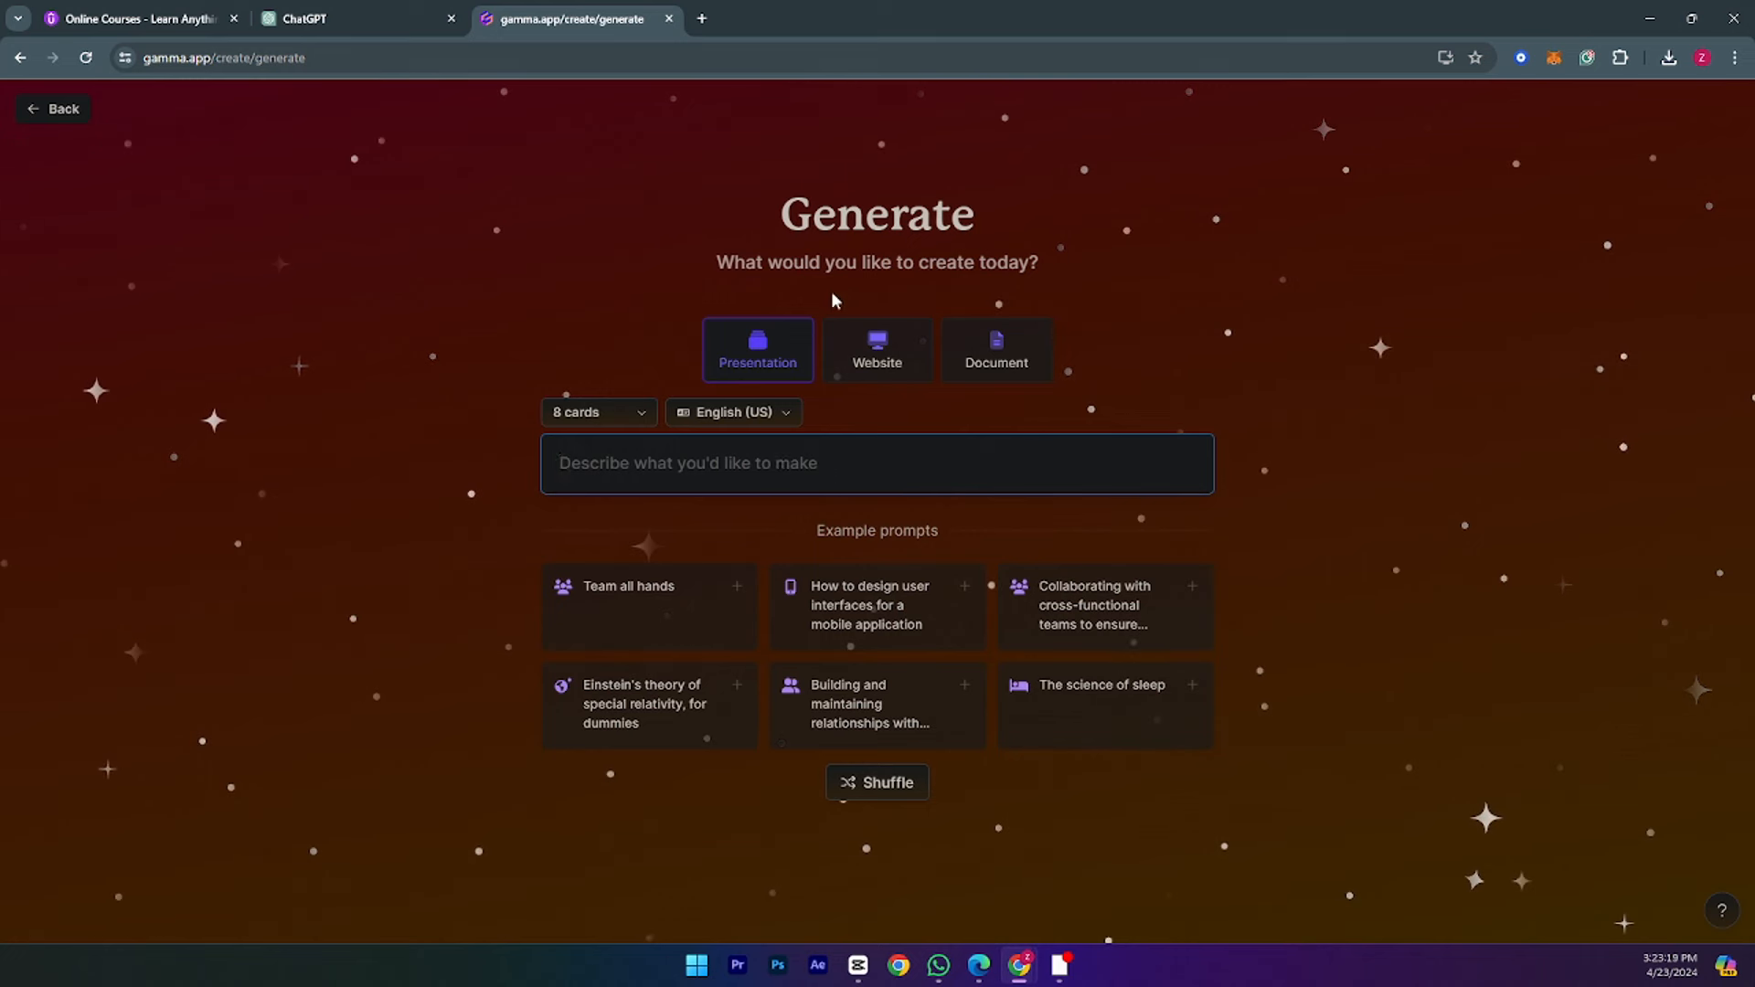
{"action": "mouse_move", "coordinate": [876, 391]}
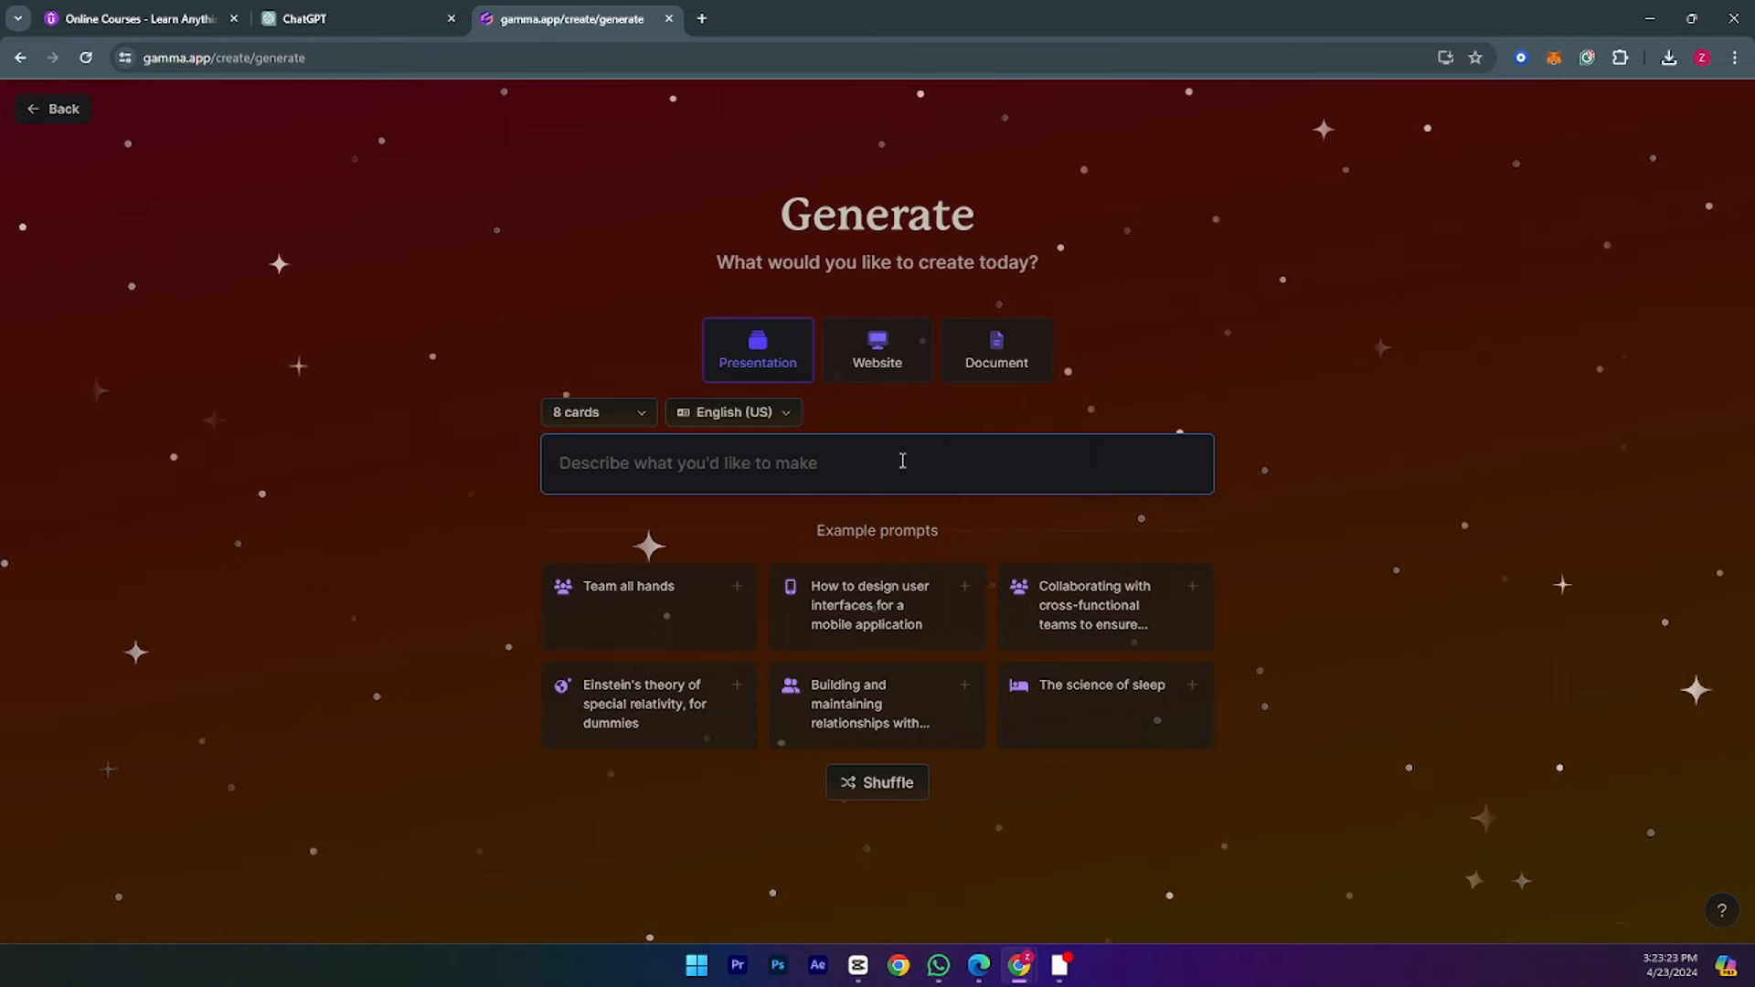
{"action": "left_click", "coordinate": [54, 109]}
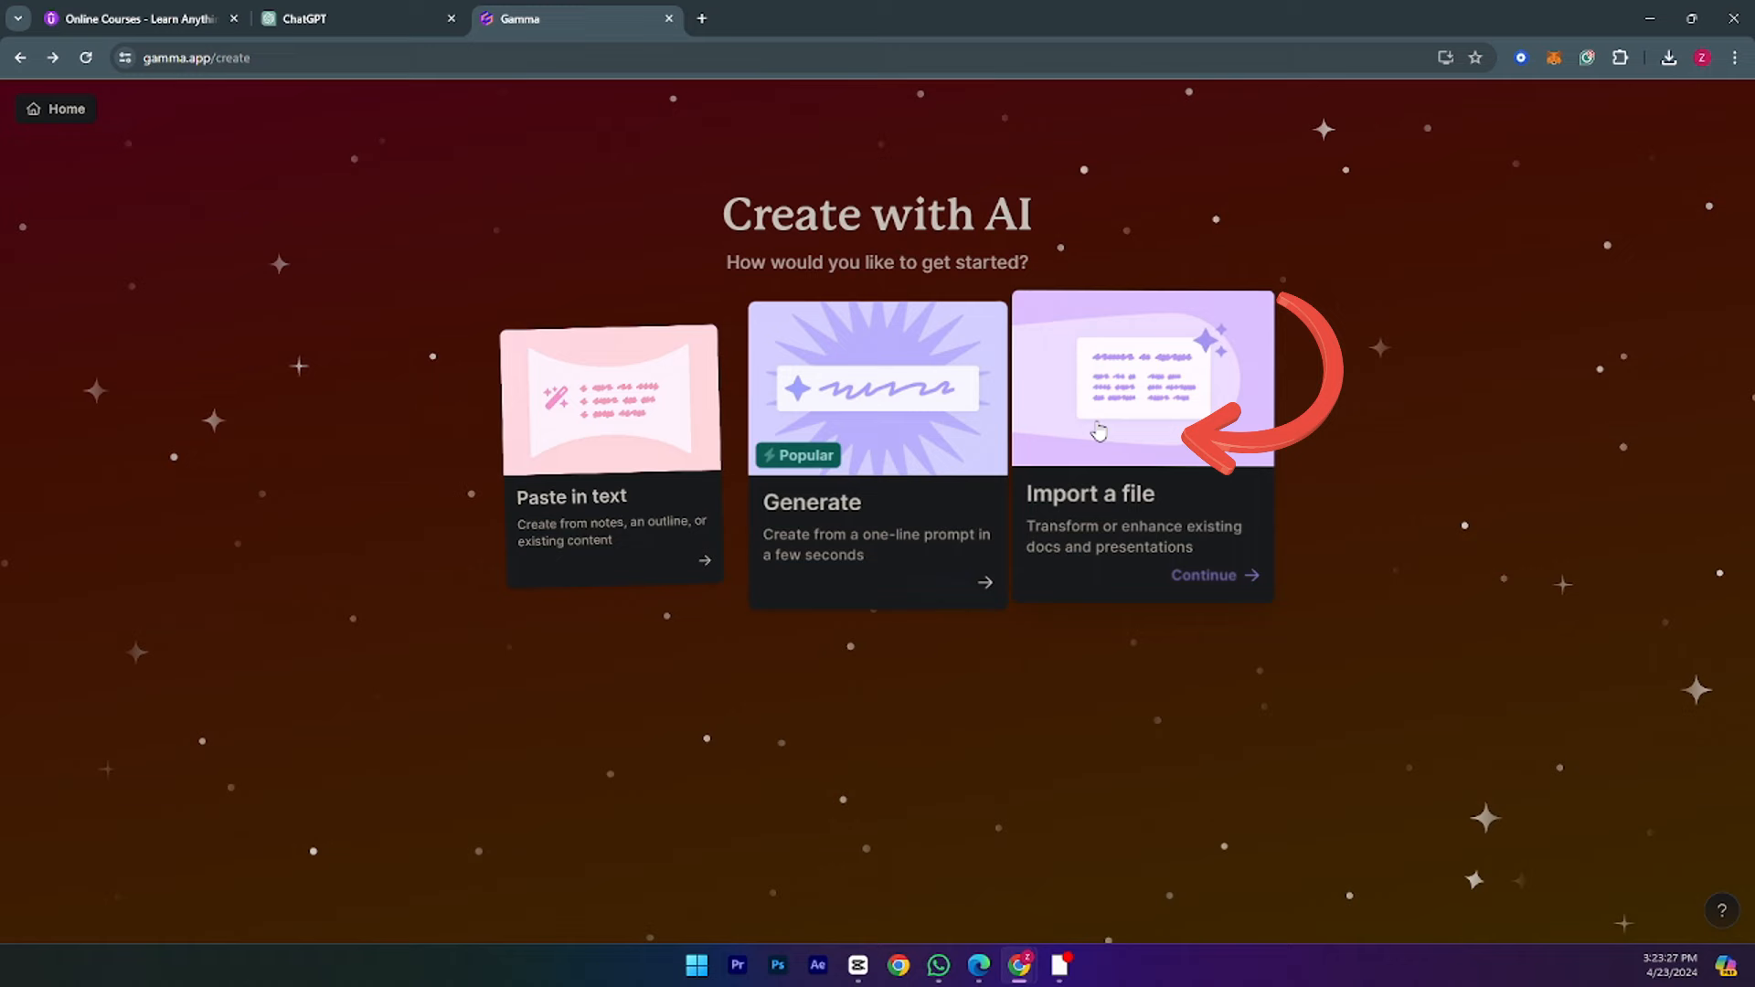
{"action": "left_click", "coordinate": [1143, 492]}
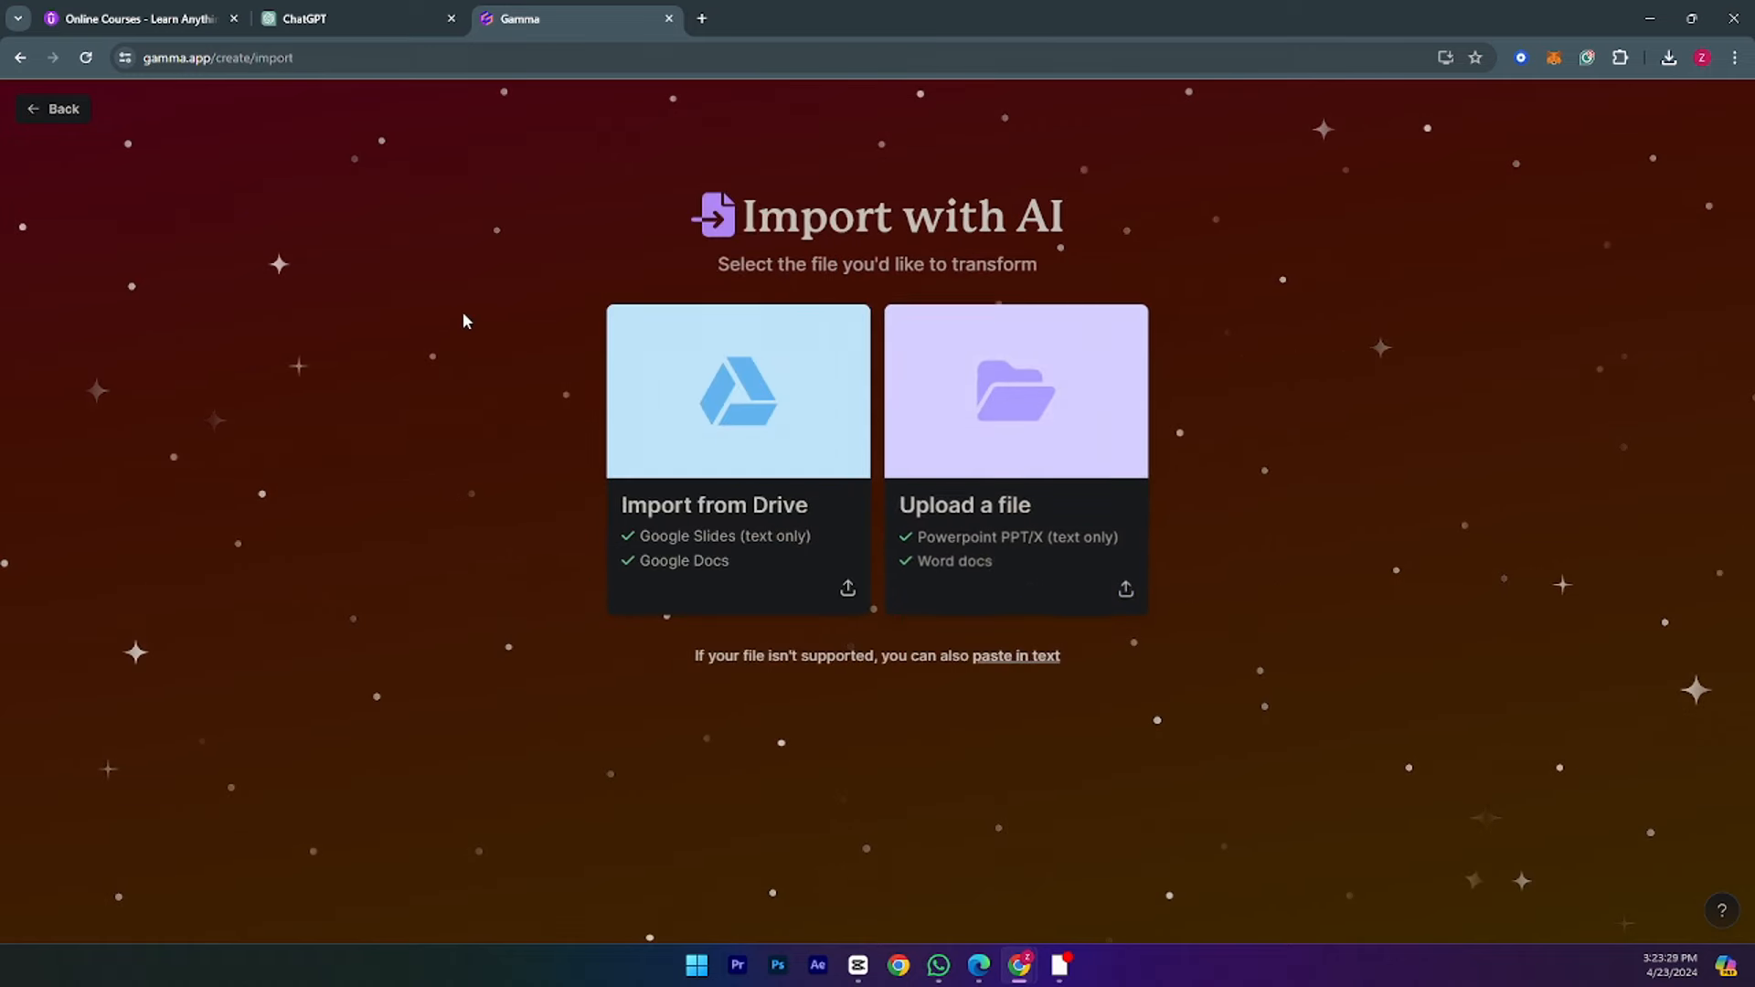
{"action": "mouse_move", "coordinate": [916, 454]}
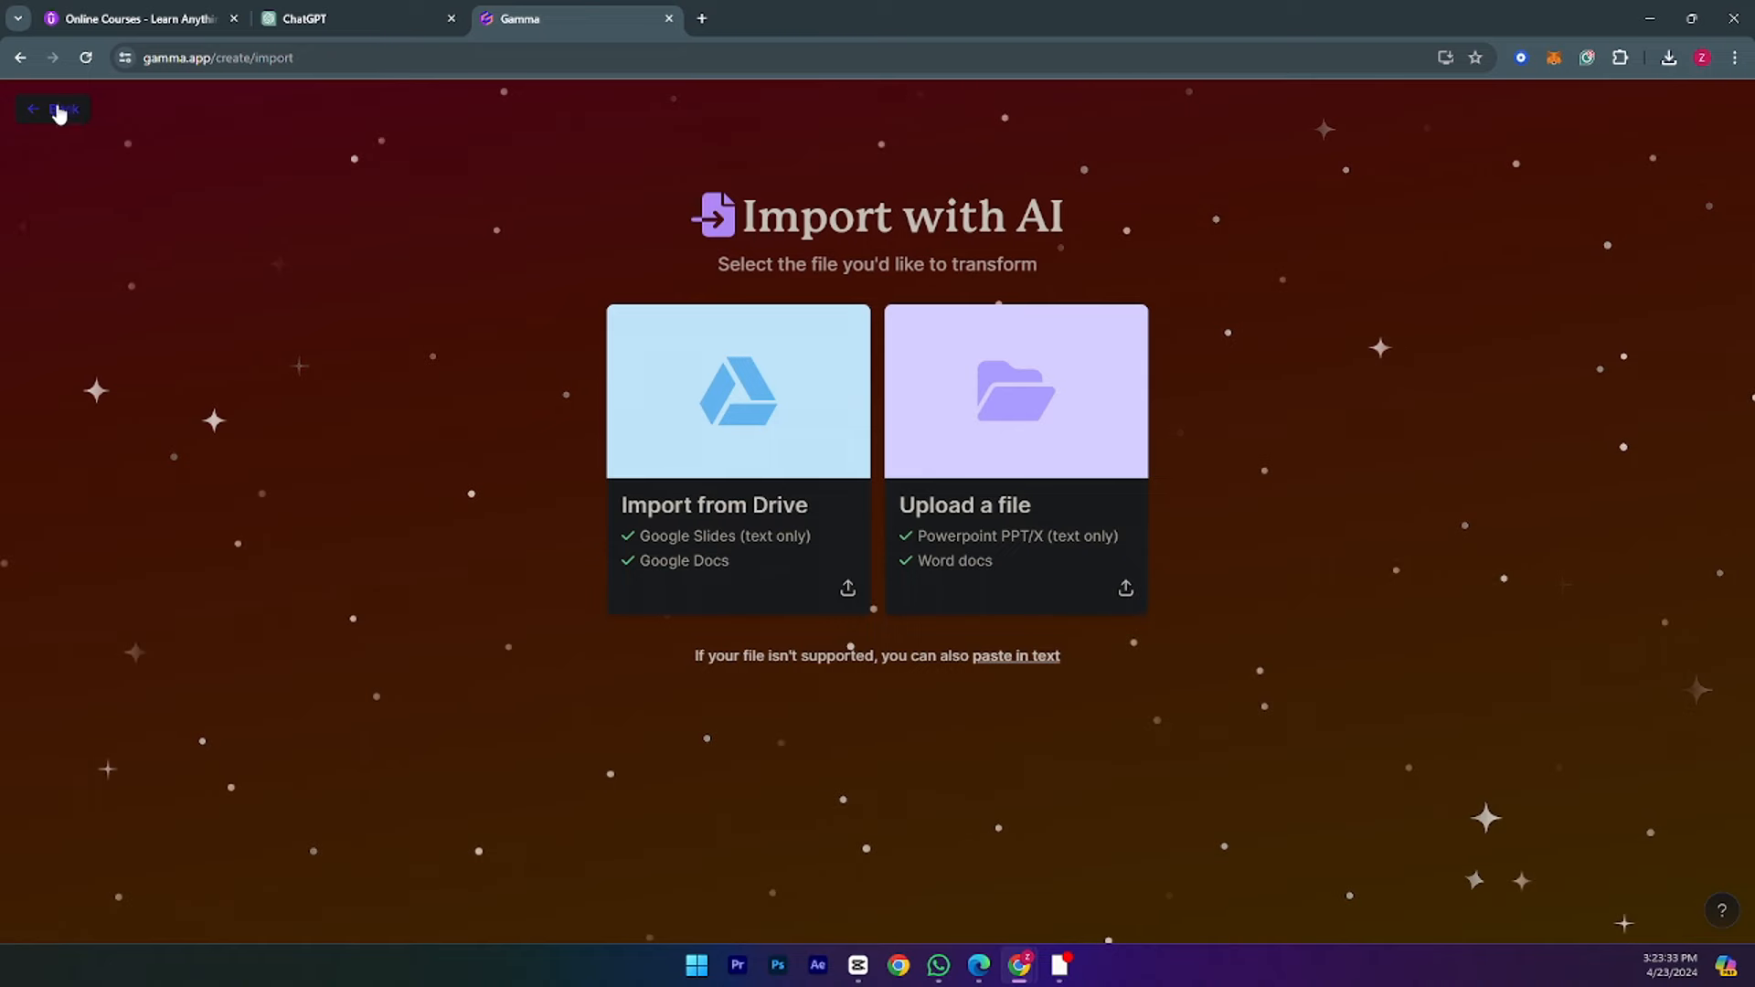
{"action": "left_click", "coordinate": [51, 110]}
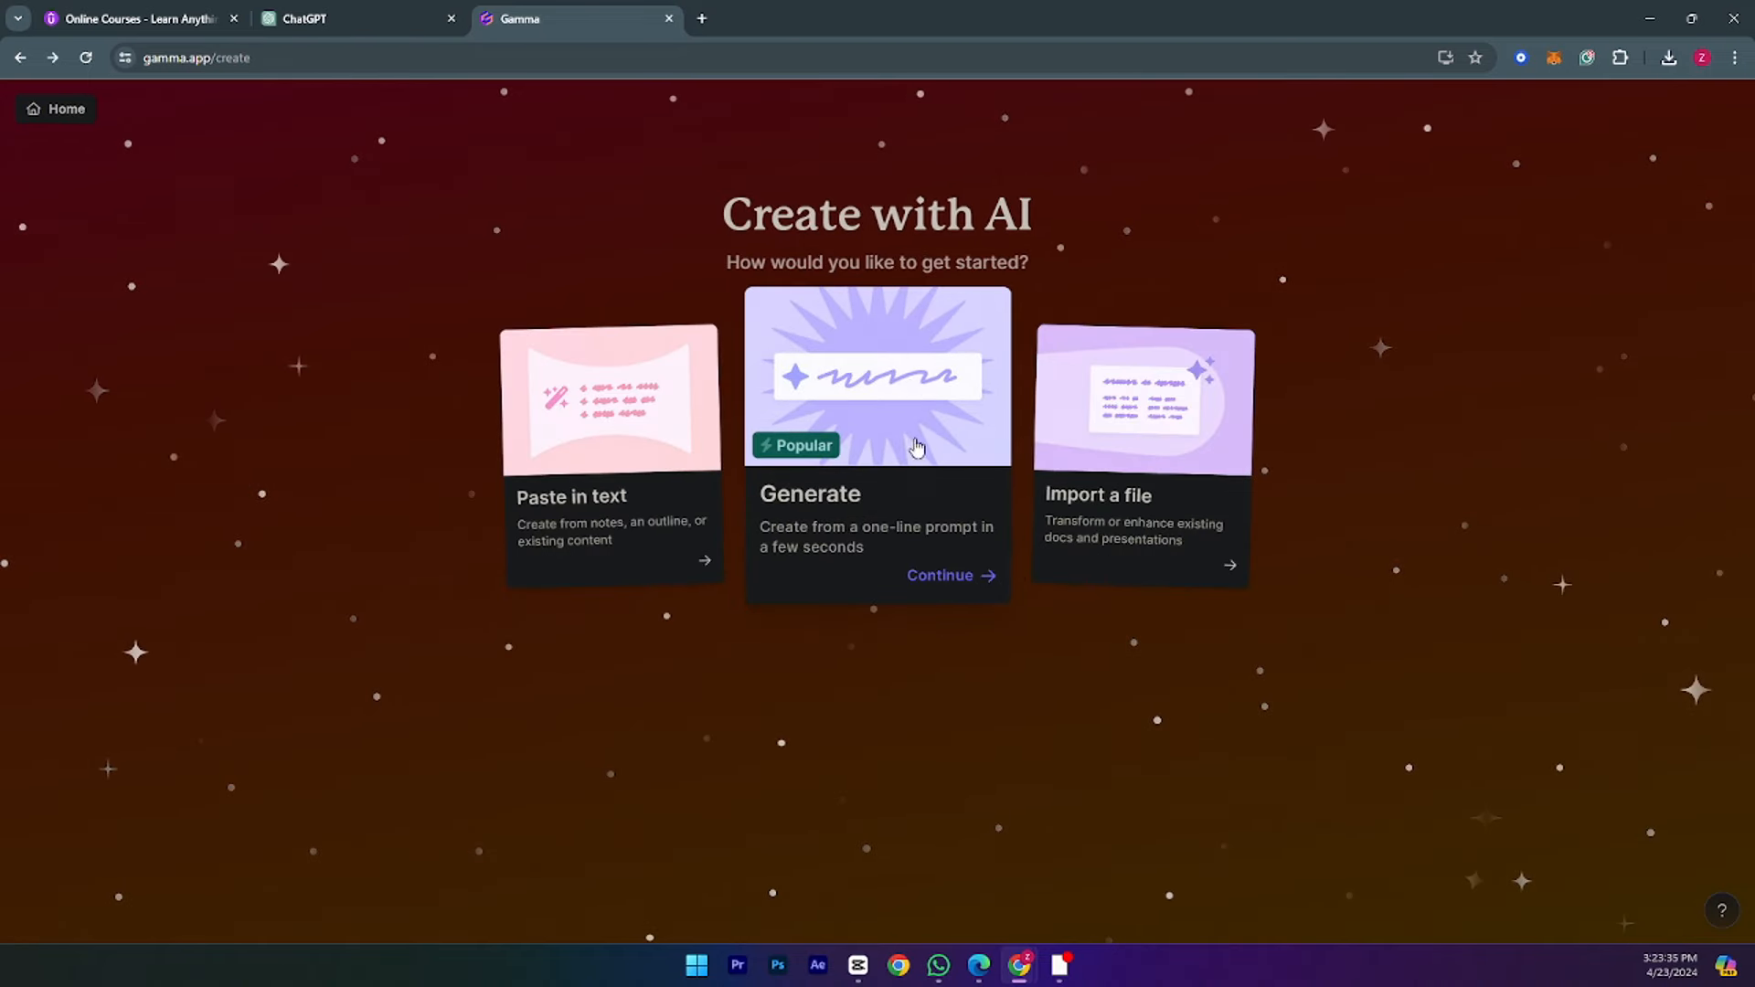
{"action": "left_click", "coordinate": [939, 576]}
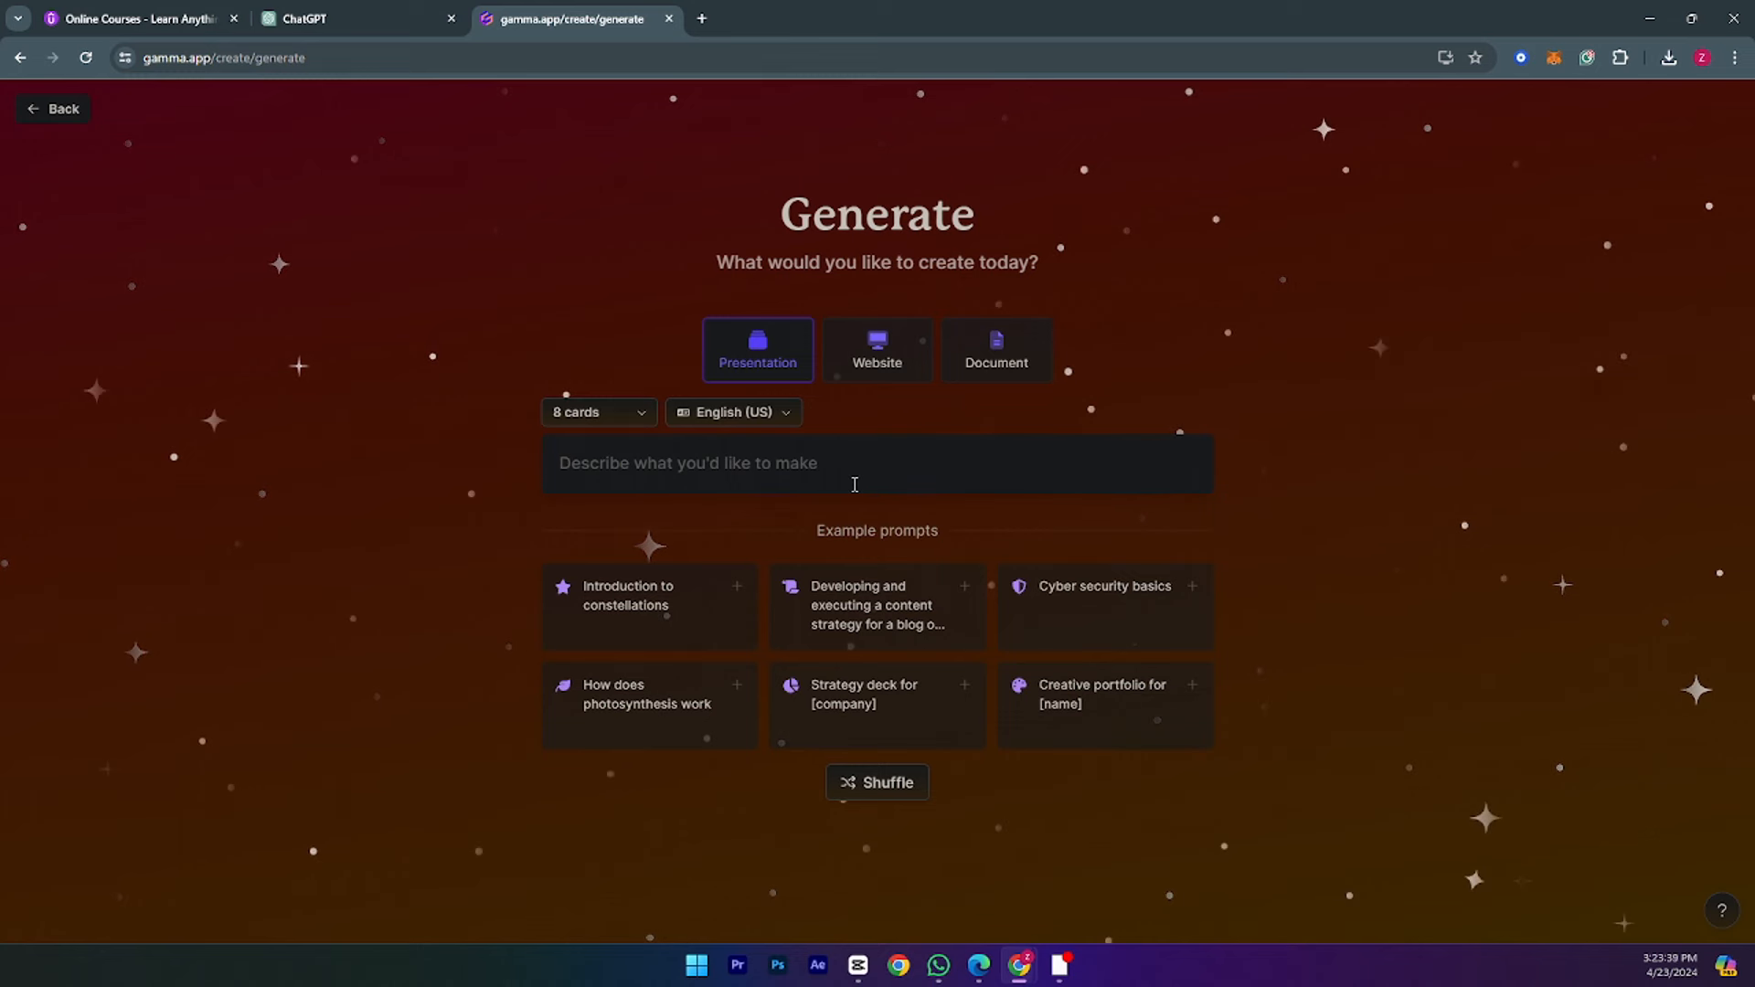
{"action": "mouse_move", "coordinate": [770, 331]}
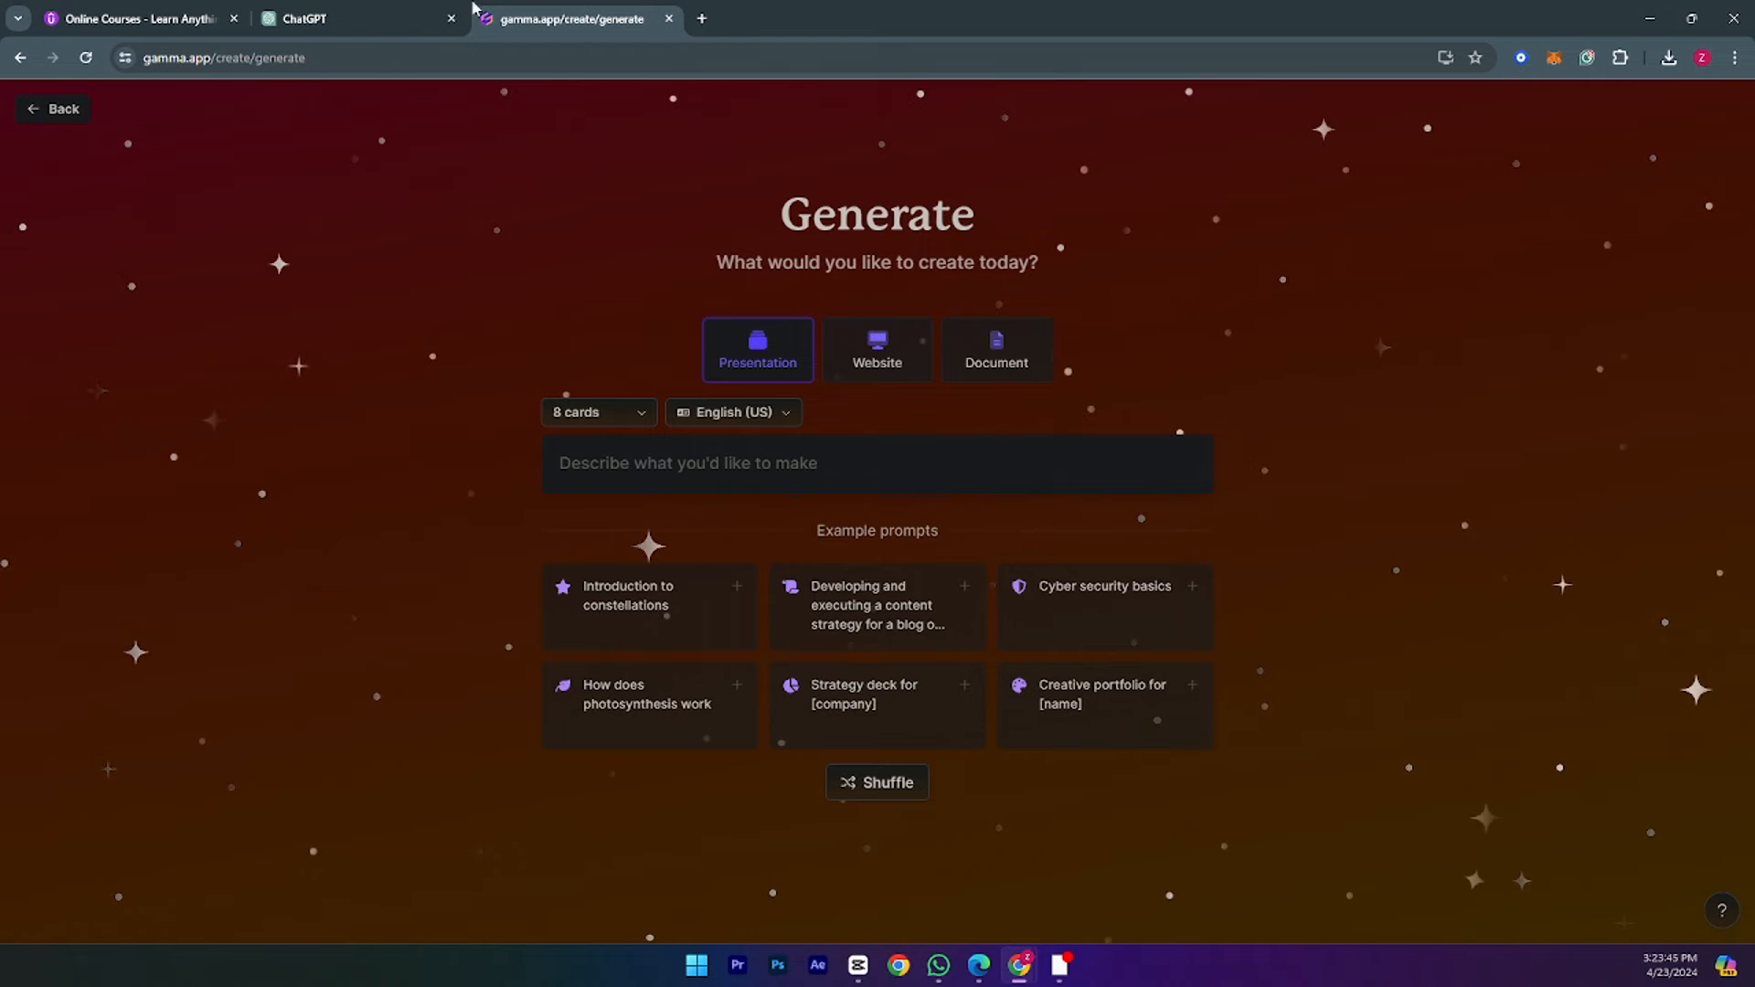
Select the Digital Marketing Fundamentals line in ChatGPT and return to Gamma
{"action": "left_click", "coordinate": [306, 18]}
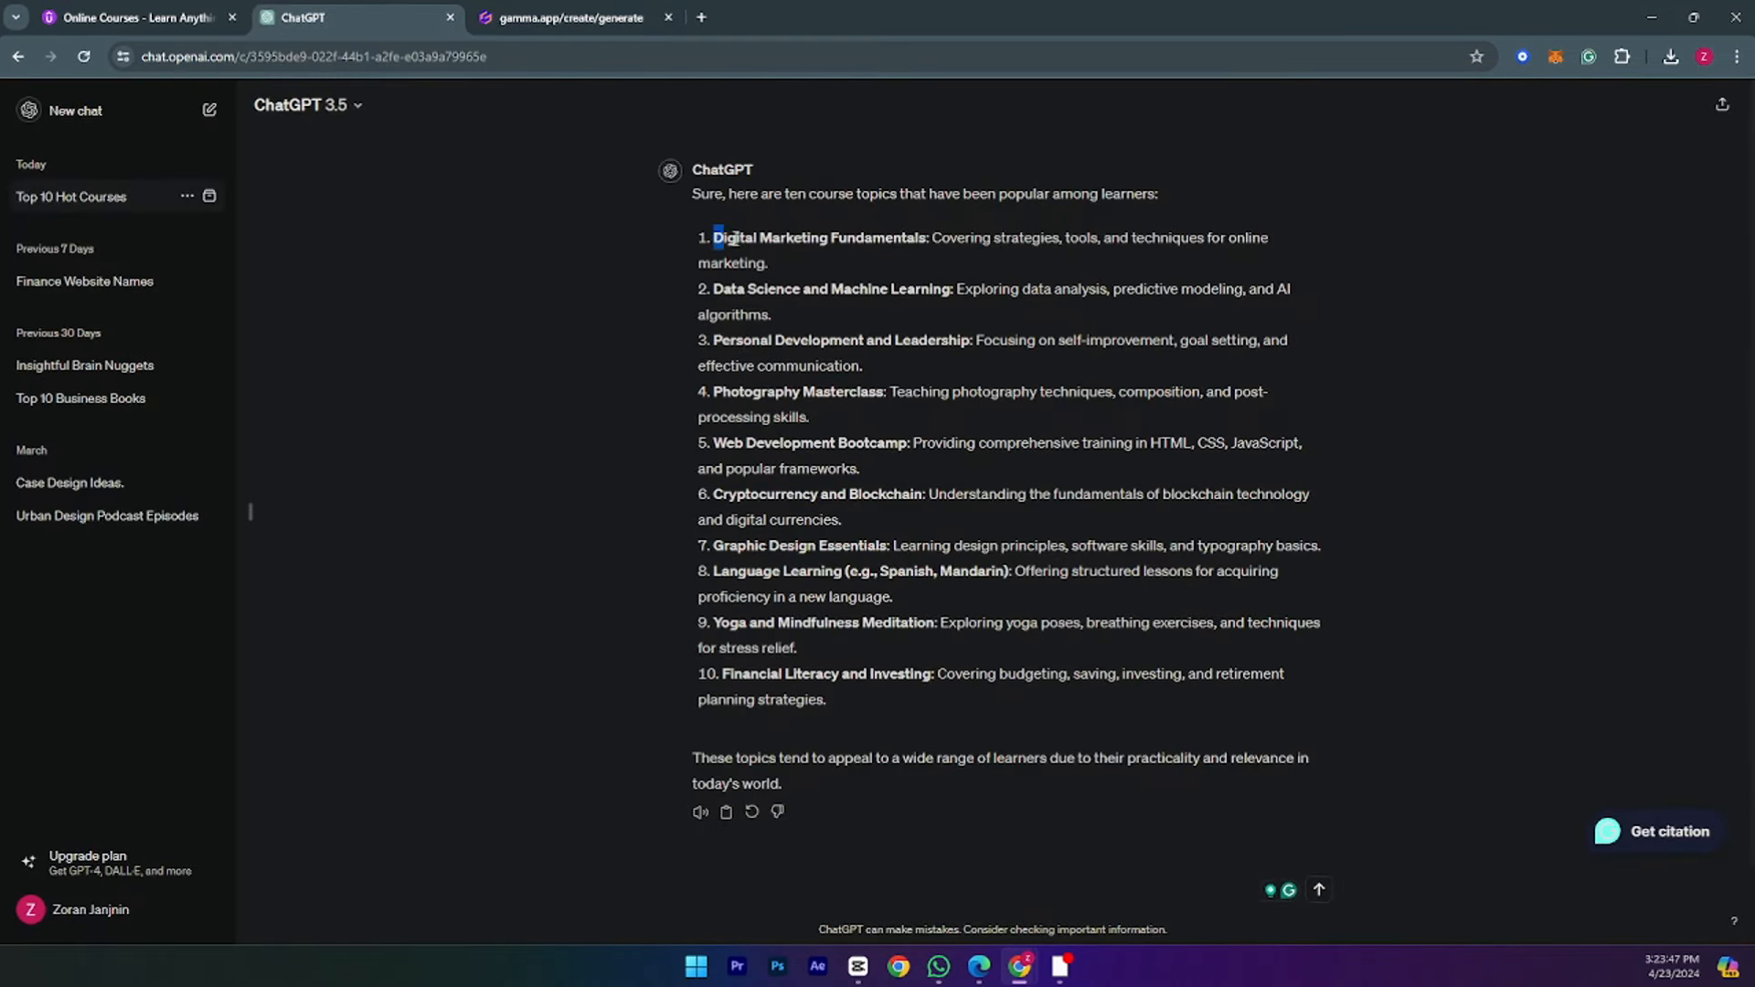
{"action": "left_click_drag", "start_coordinate": [715, 238], "coordinate": [768, 263]}
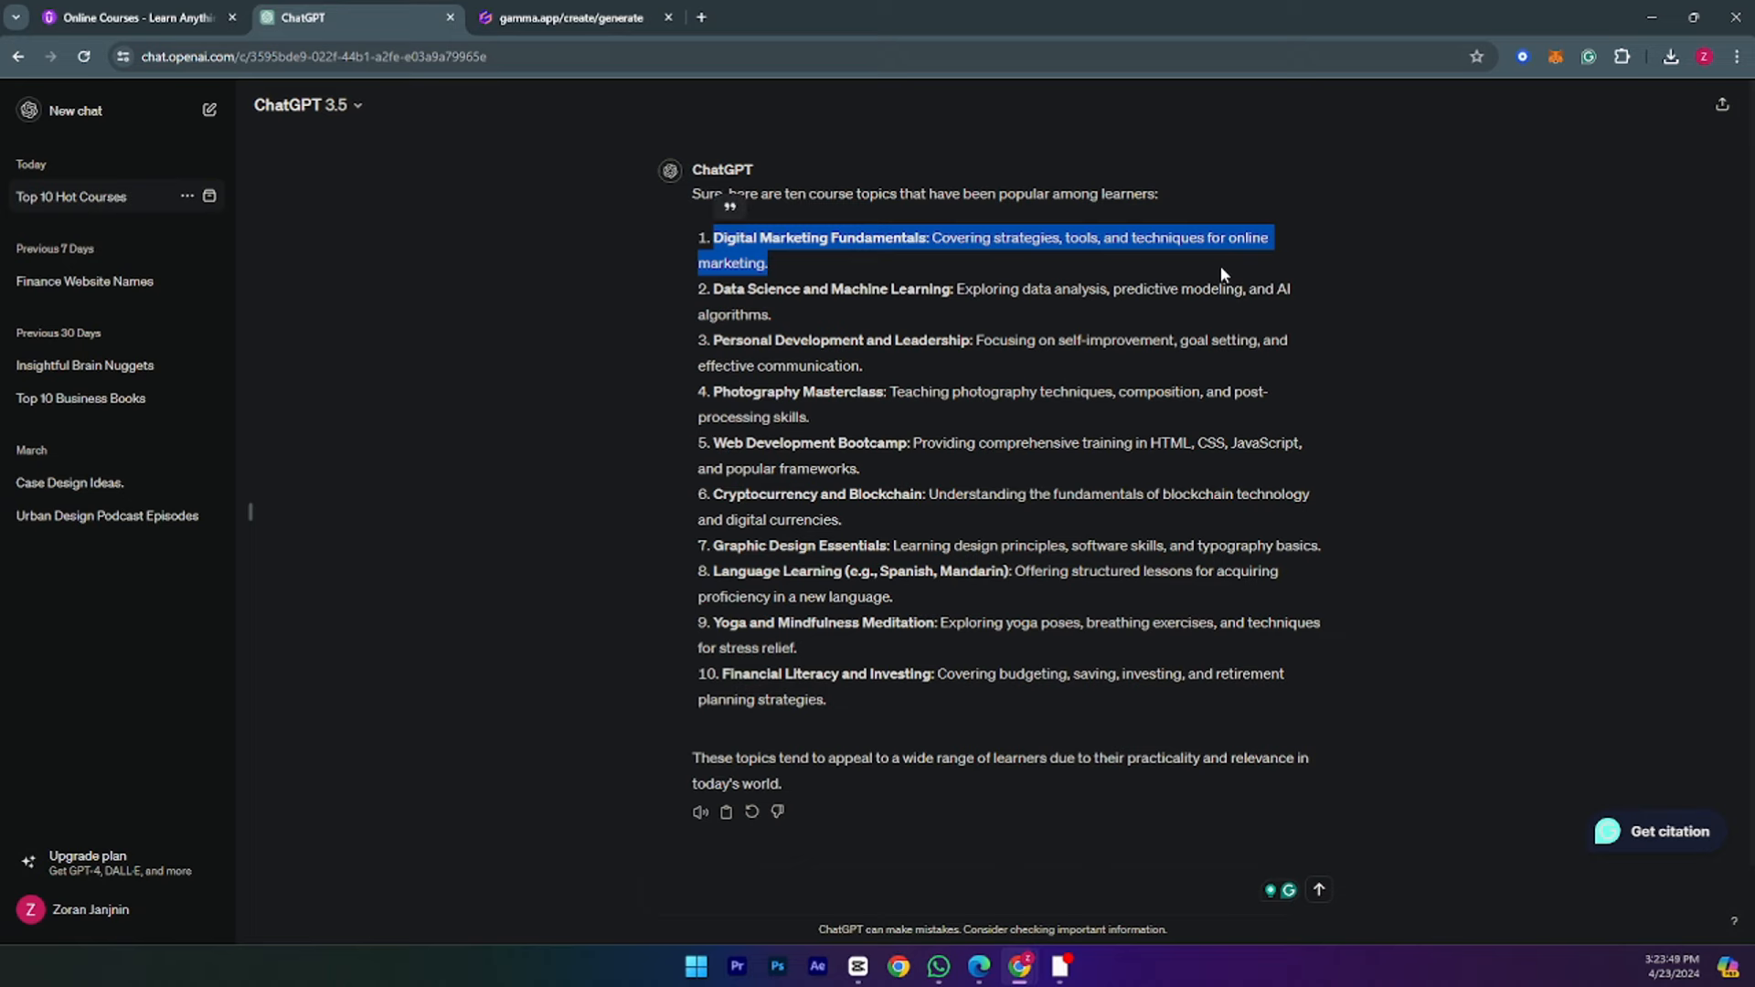
{"action": "left_click", "coordinate": [569, 18]}
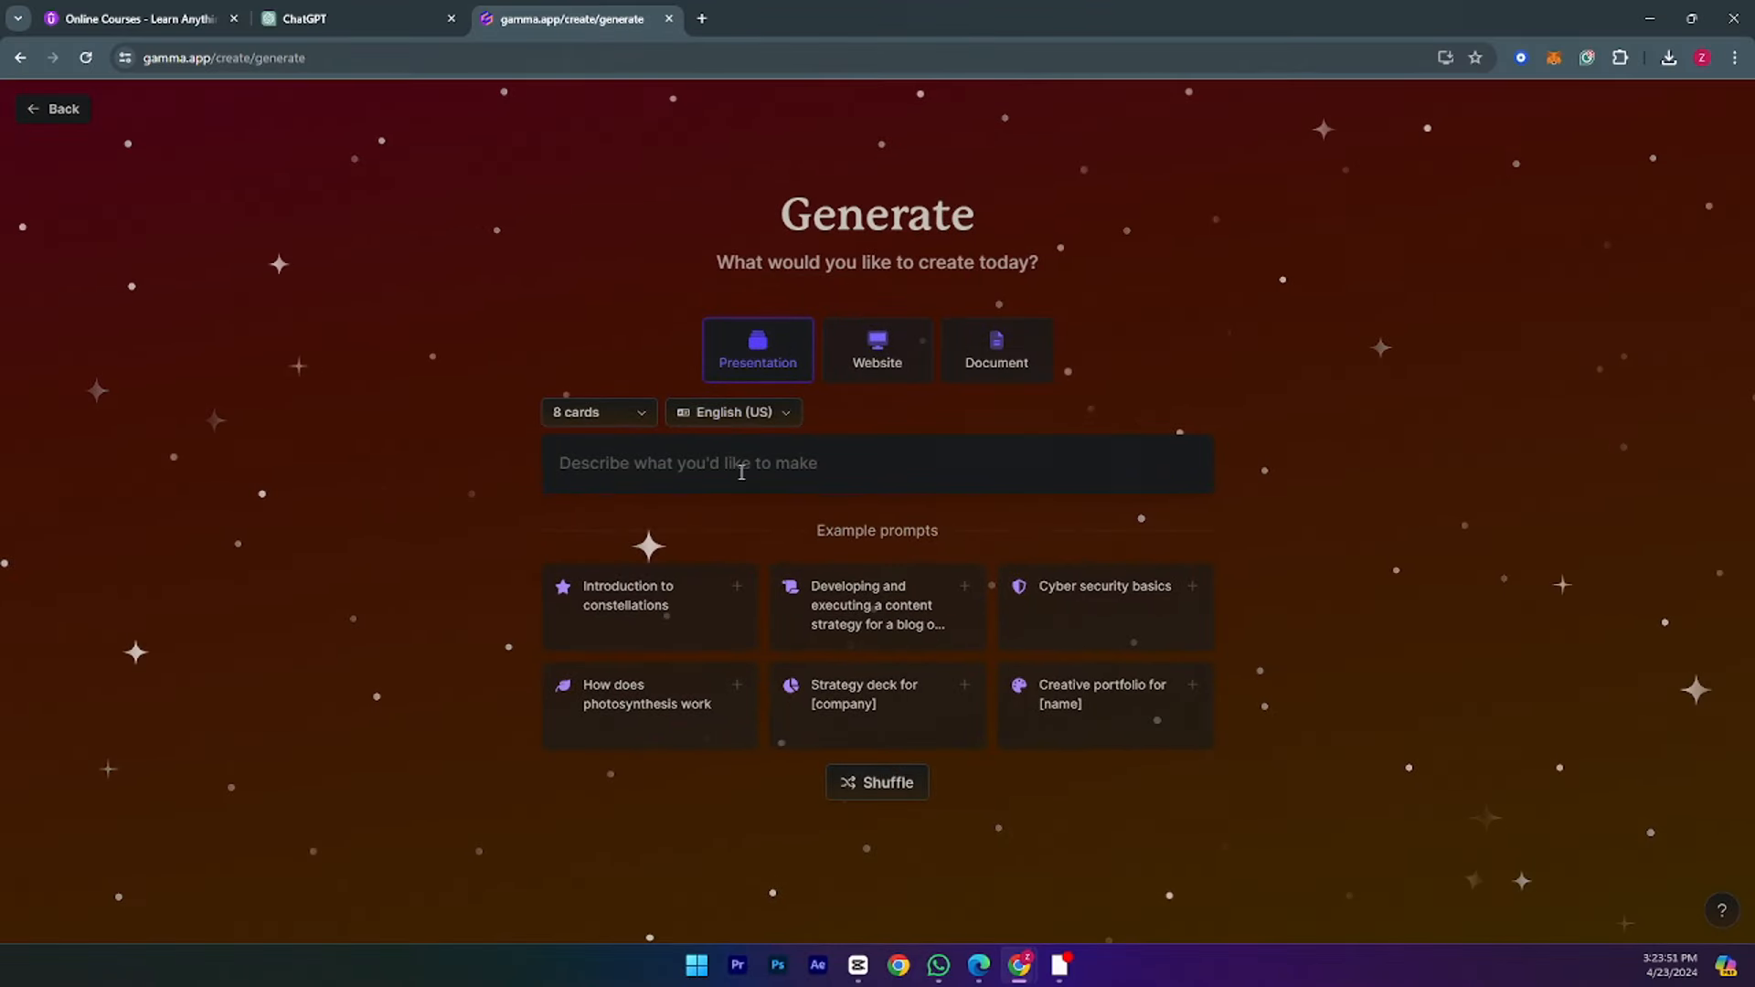
Enter the Digital Marketing Fundamentals prompt, keep 8 cards, and generate the outline
{"action": "type", "text": "Digital Marketing Fundamentals: Covering strategies, tools, and techniques for online marketing."}
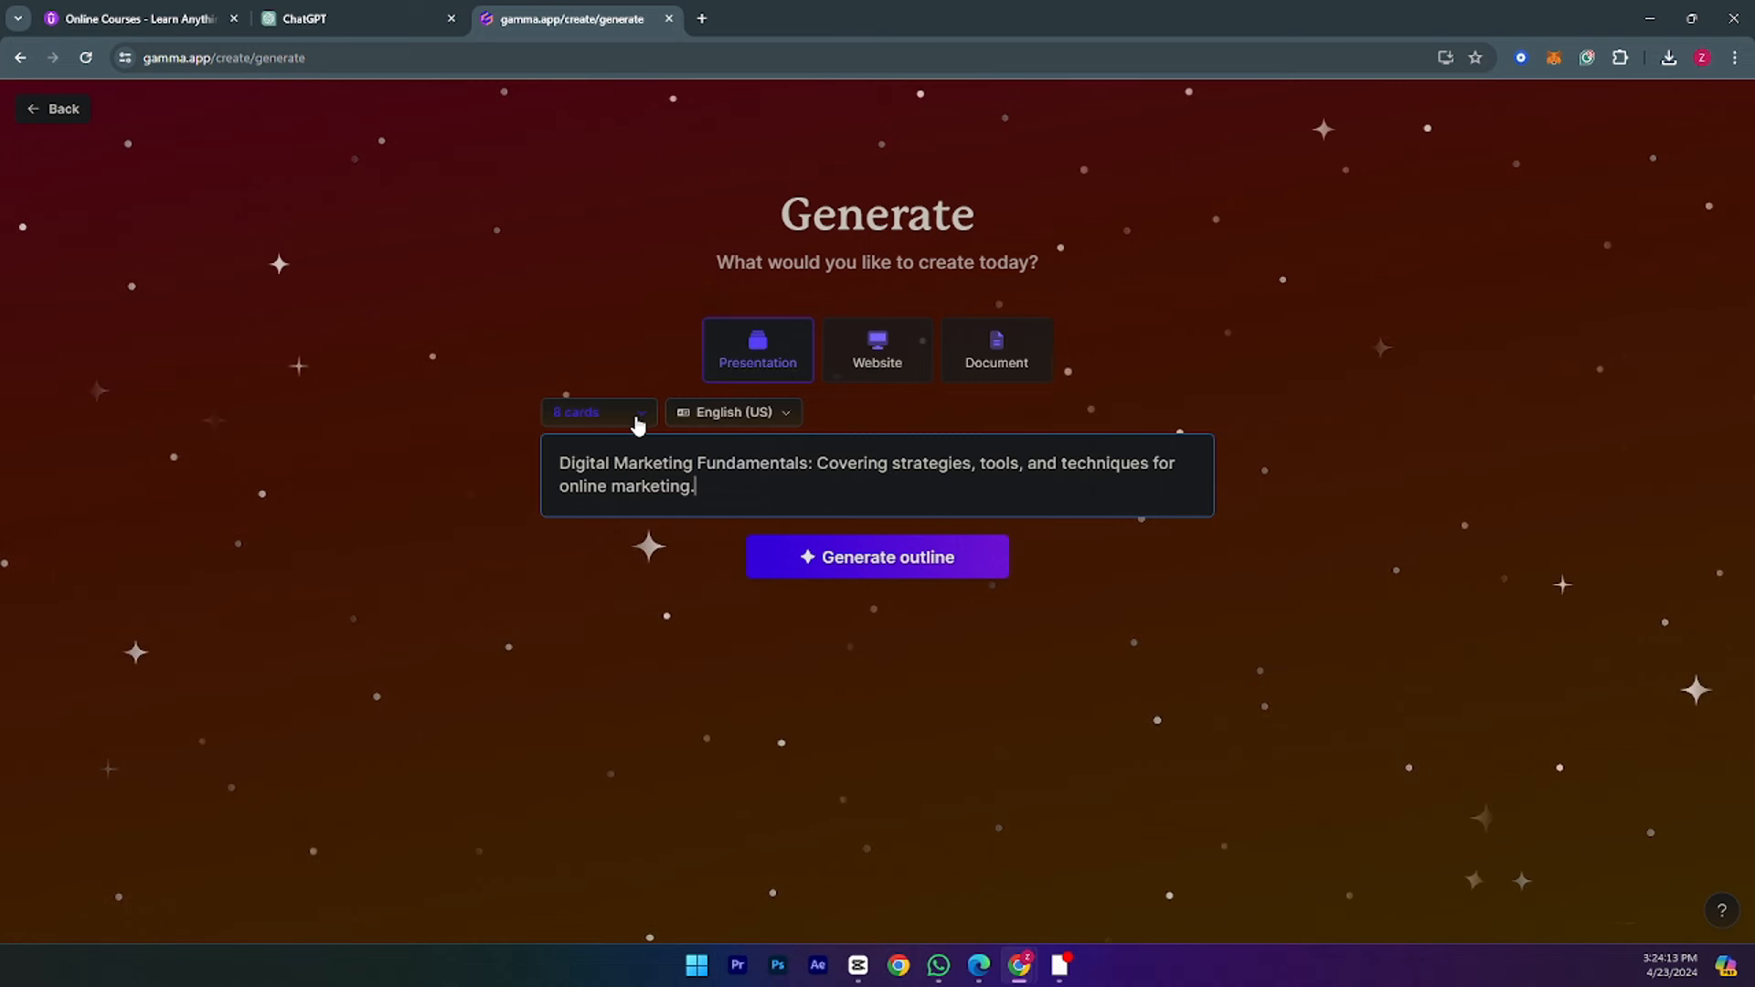
{"action": "left_click", "coordinate": [599, 413]}
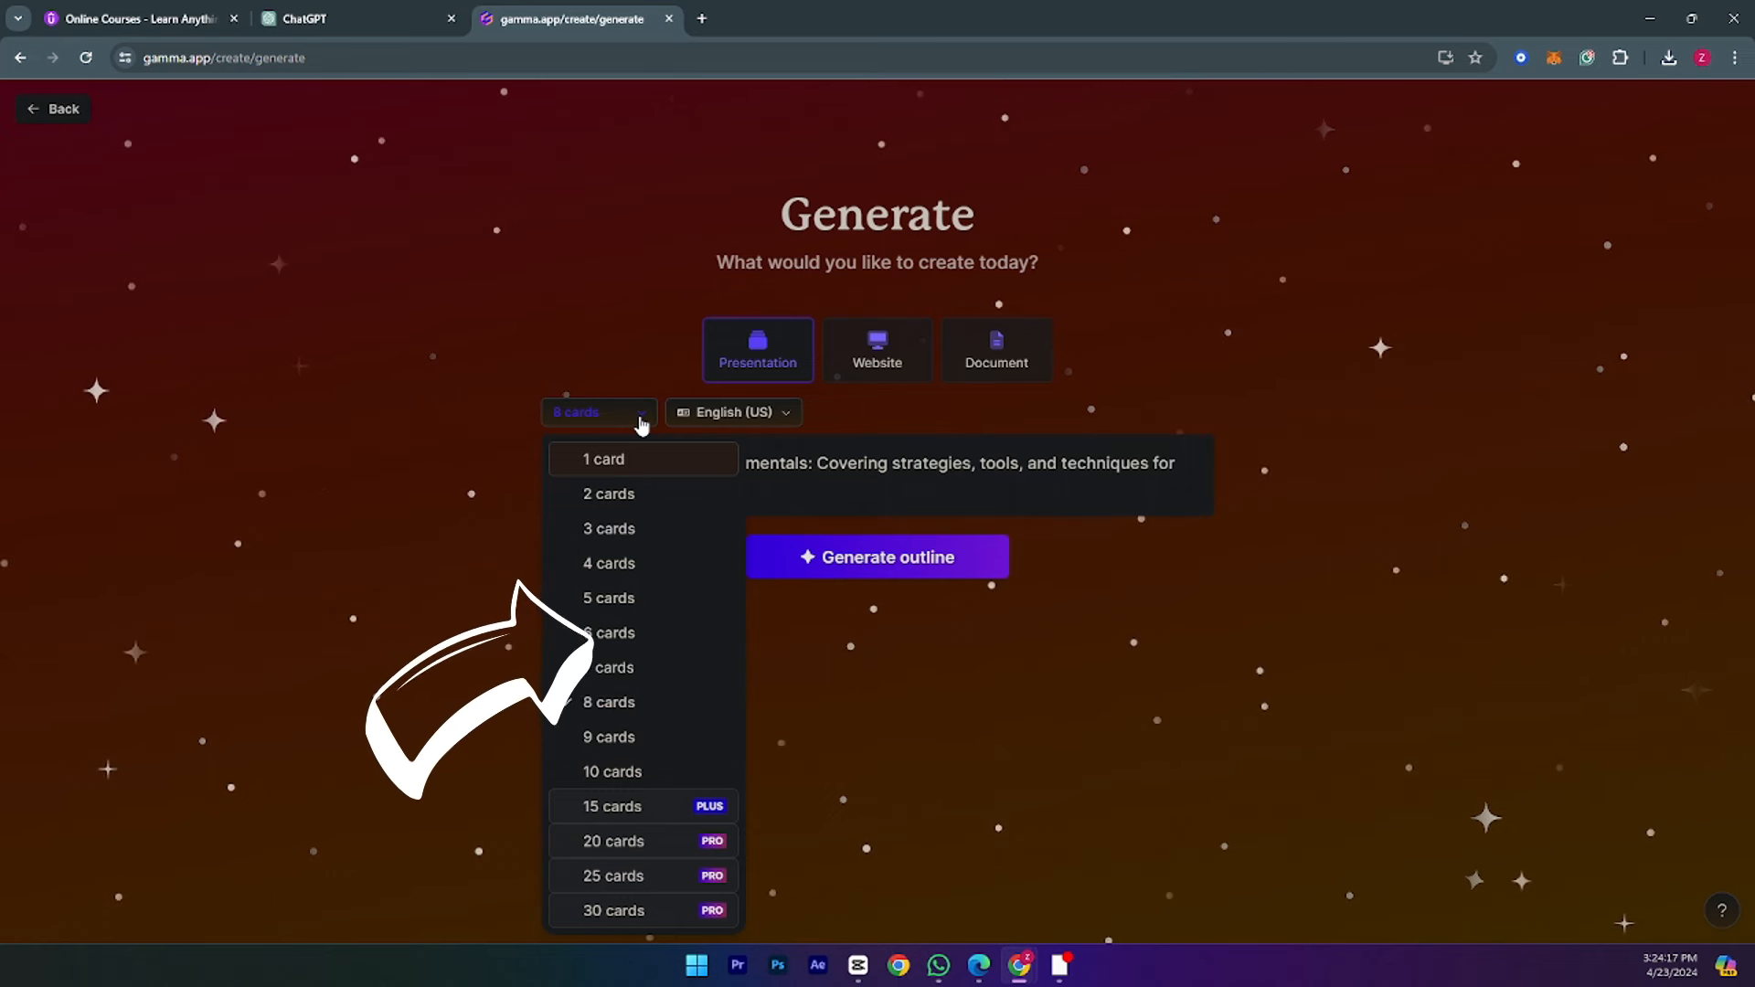
{"action": "mouse_move", "coordinate": [663, 771]}
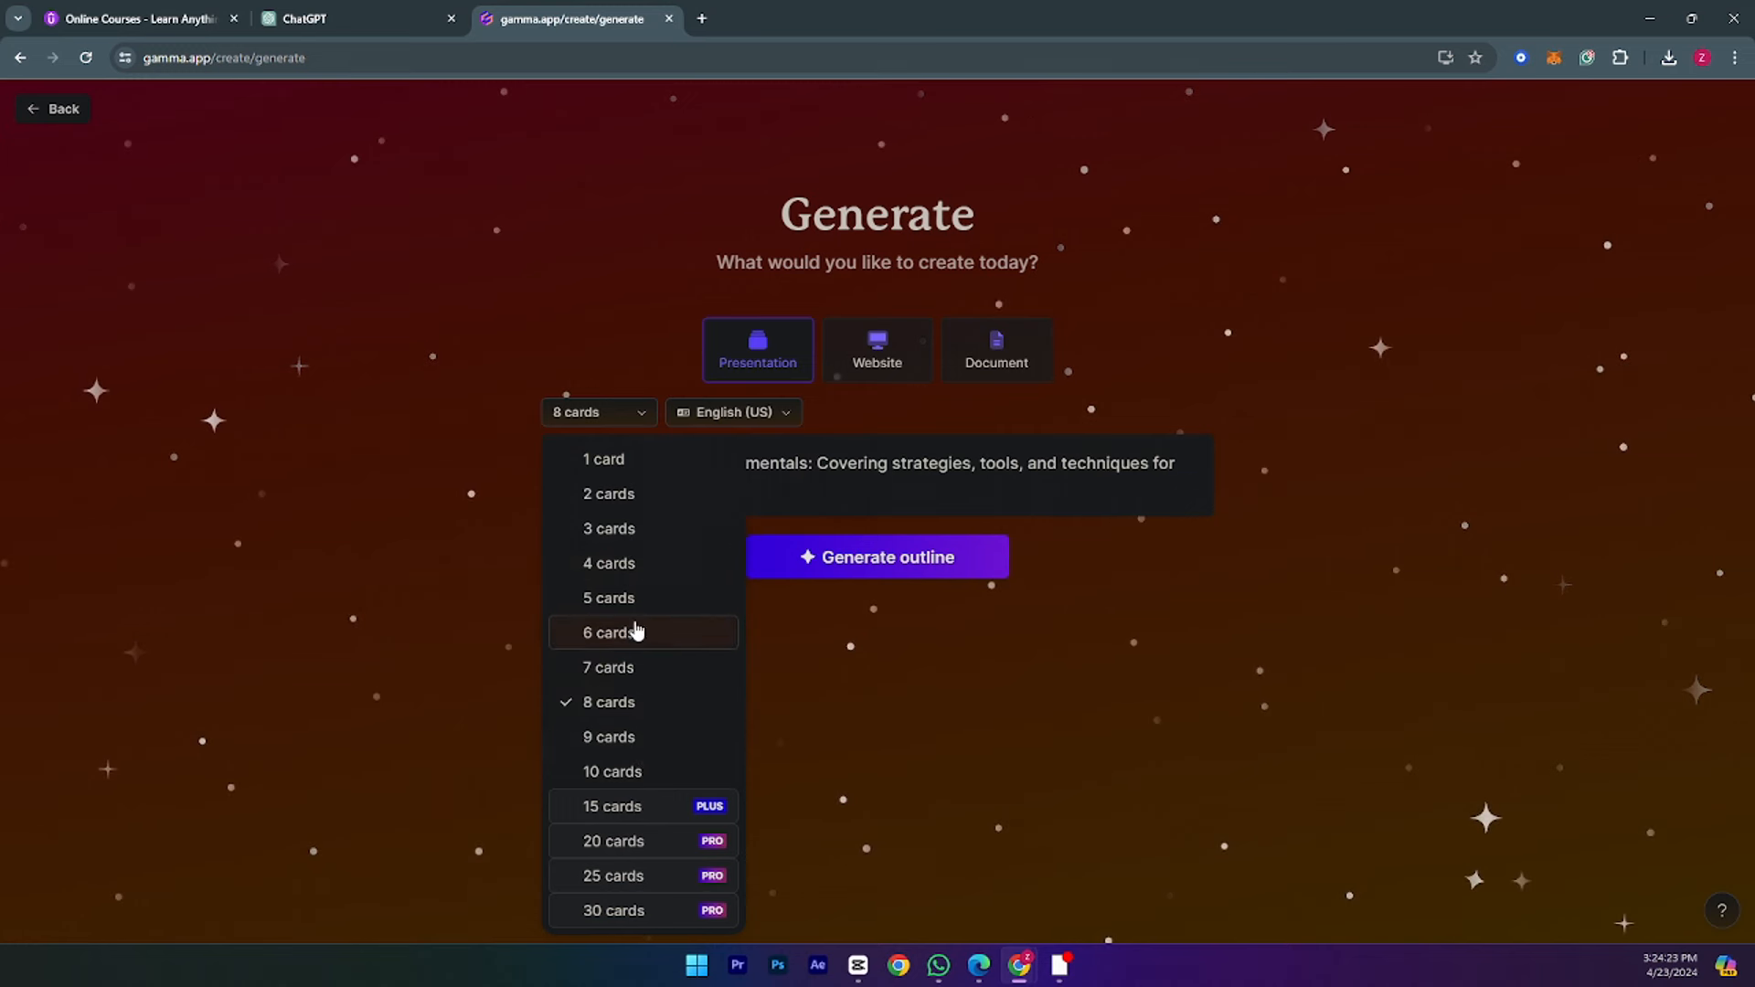
{"action": "mouse_move", "coordinate": [633, 715]}
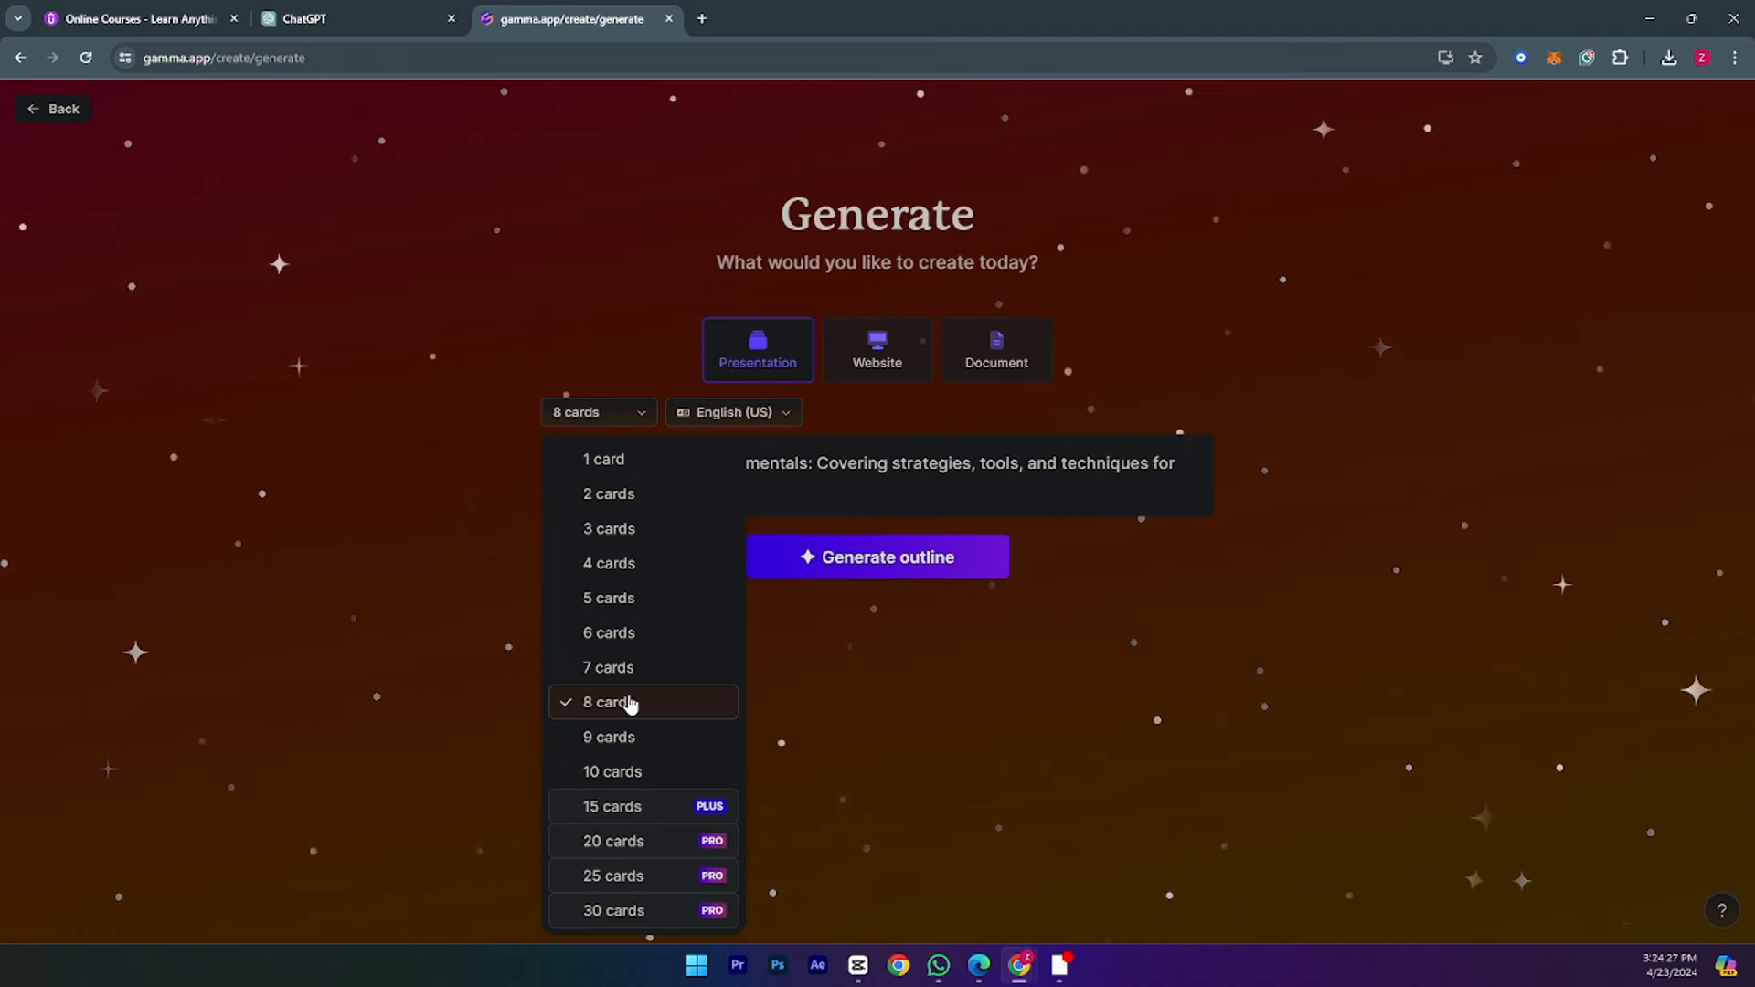
{"action": "left_click", "coordinate": [631, 702]}
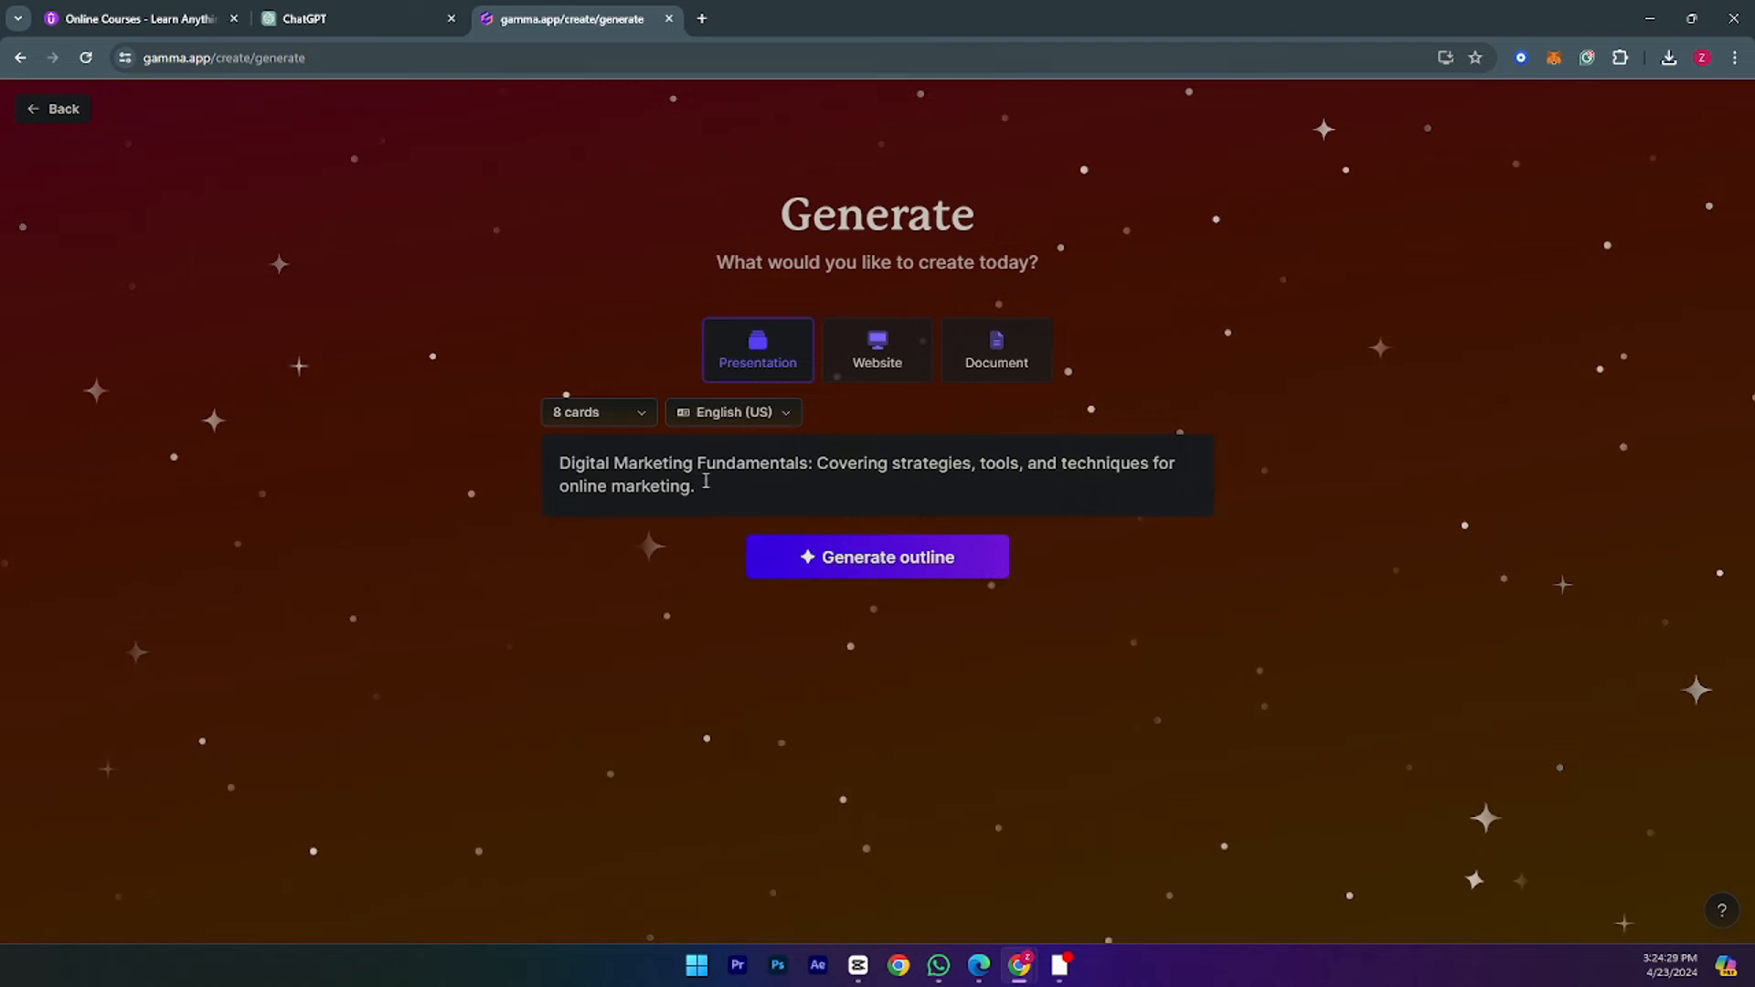
{"action": "left_click", "coordinate": [877, 556]}
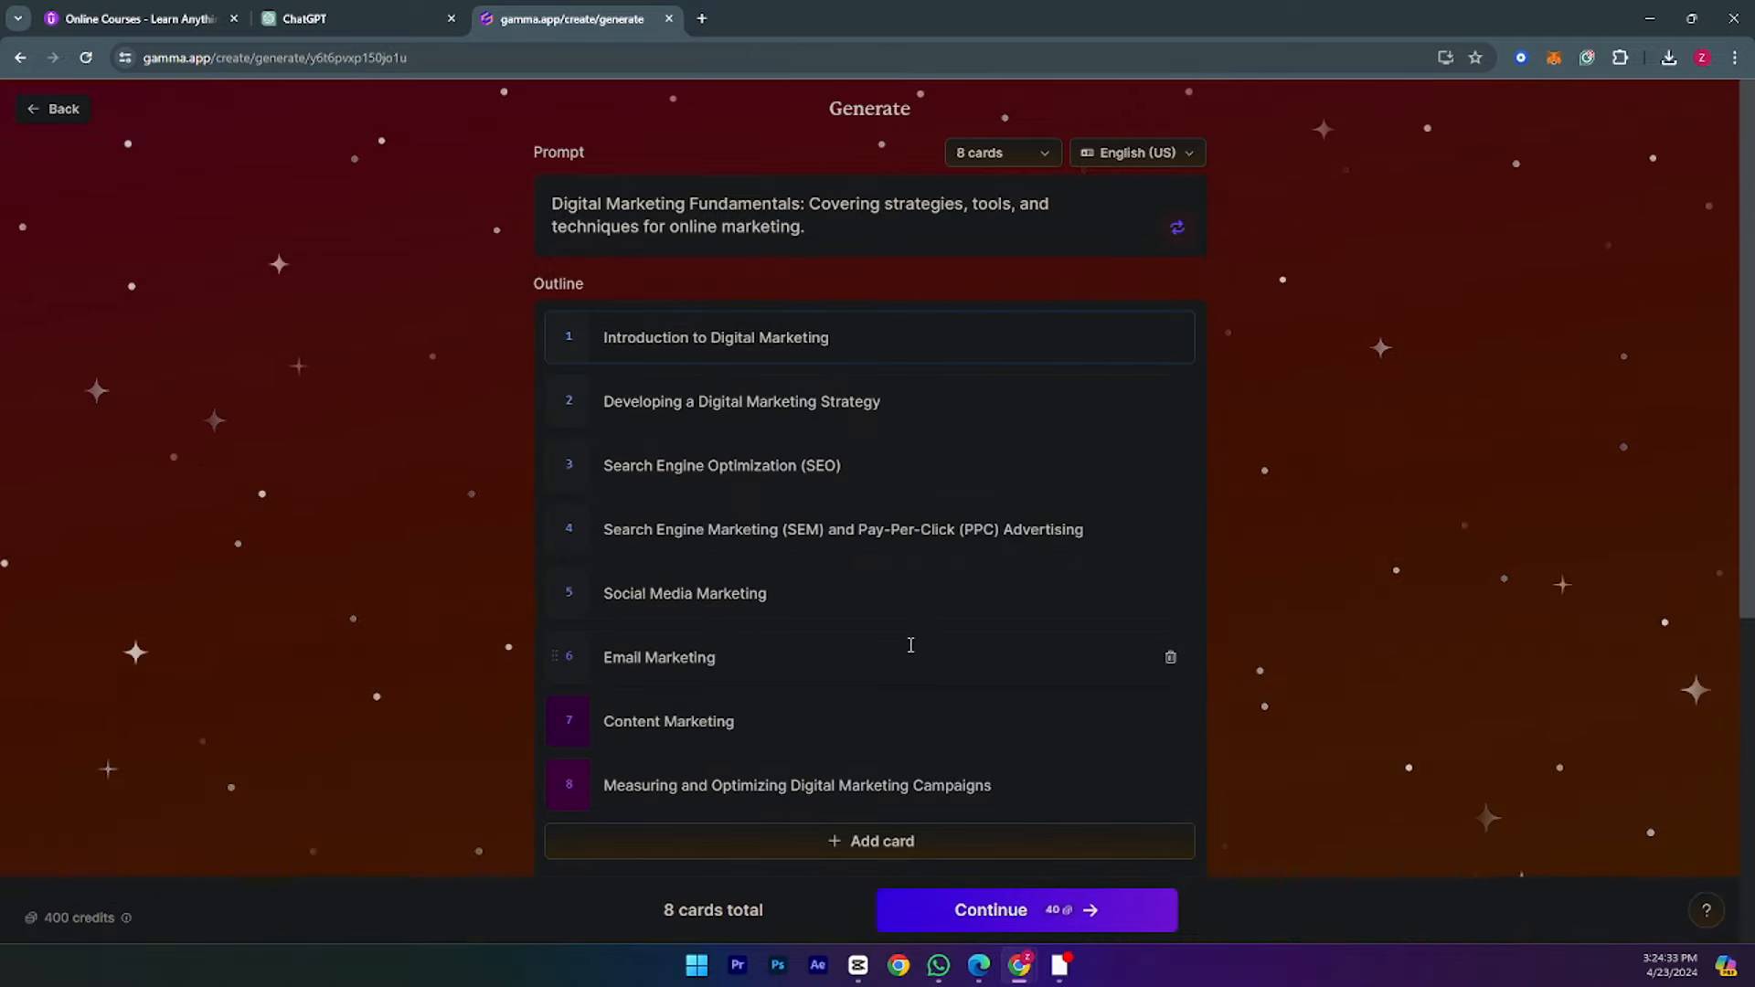
Scroll the eight-card outline to check medium text, web image search and all licenses
{"action": "scroll", "scroll_direction": "down", "scroll_amount": 3}
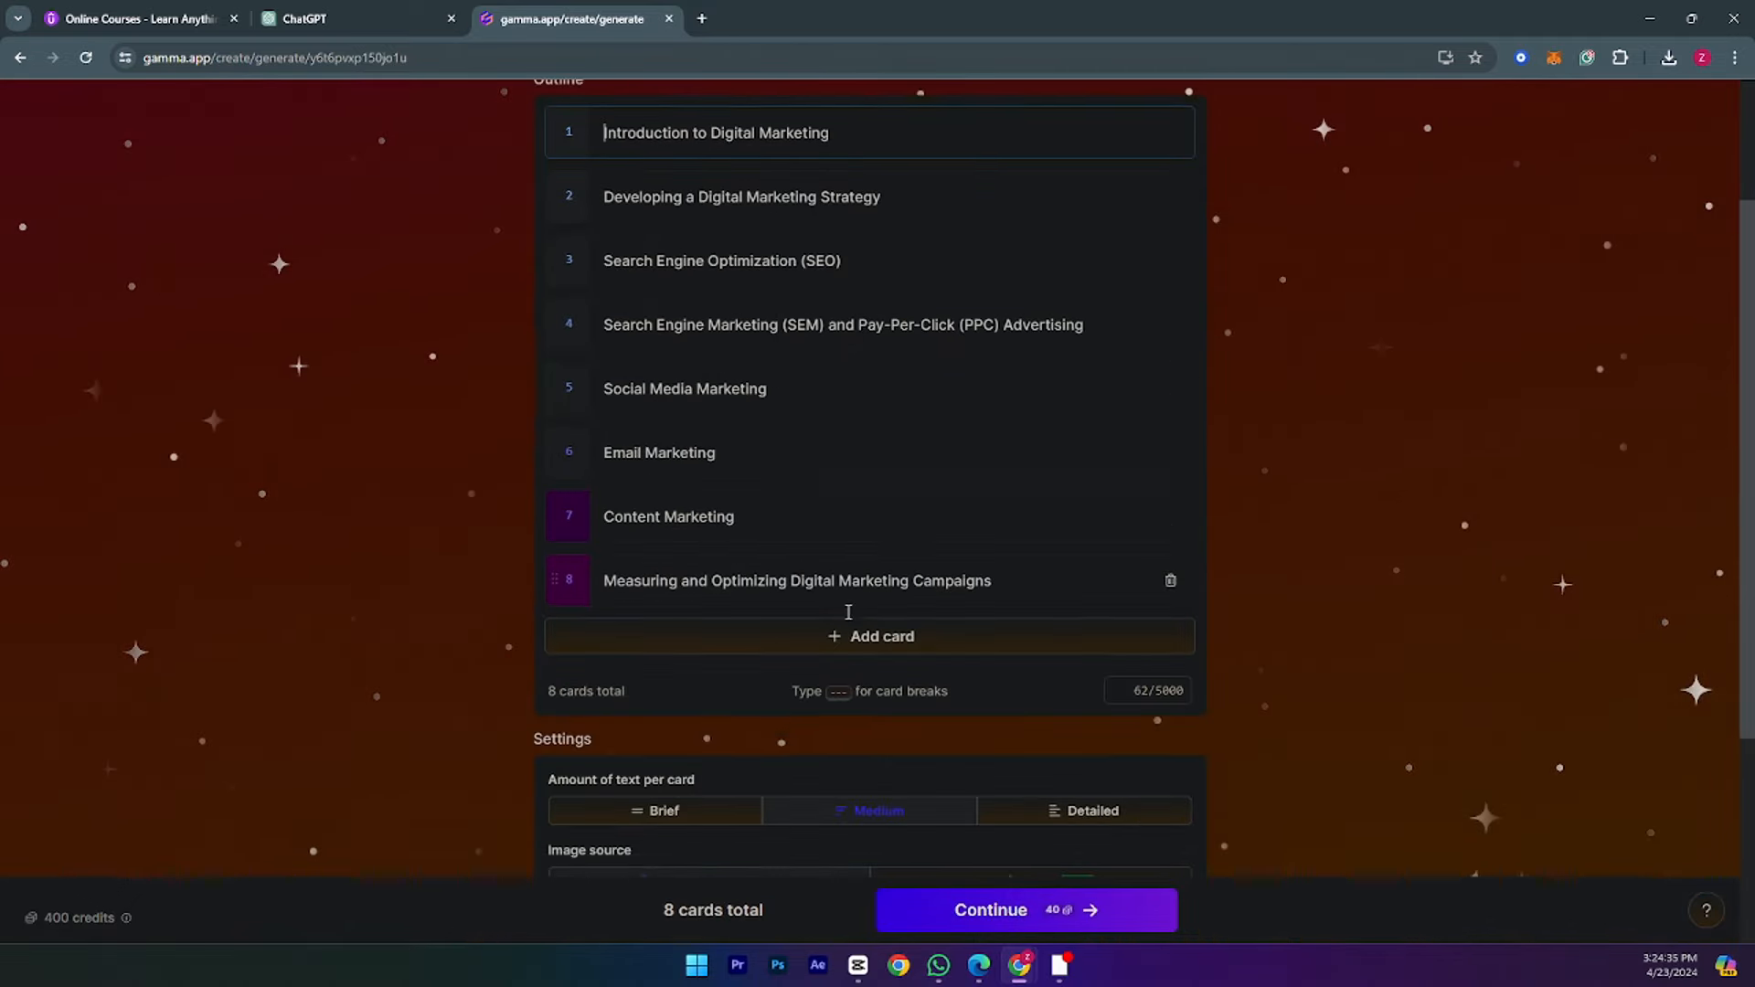
{"action": "scroll", "scroll_direction": "down", "scroll_amount": 3}
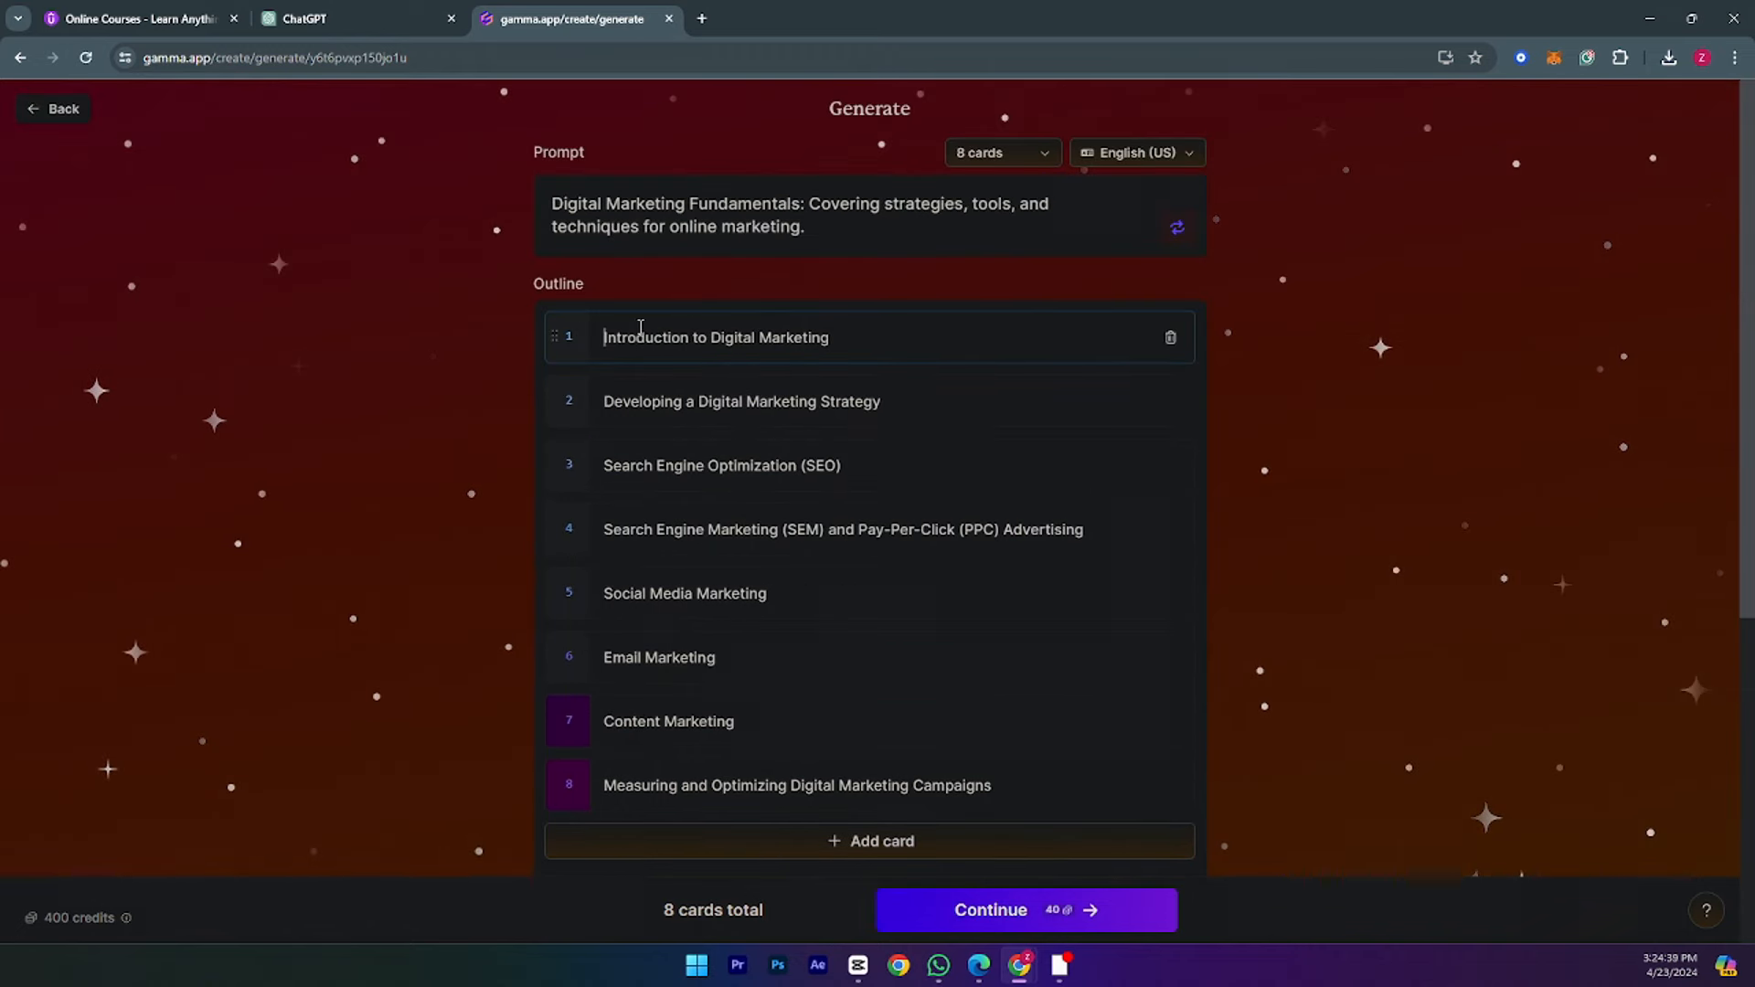
{"action": "mouse_move", "coordinate": [826, 375]}
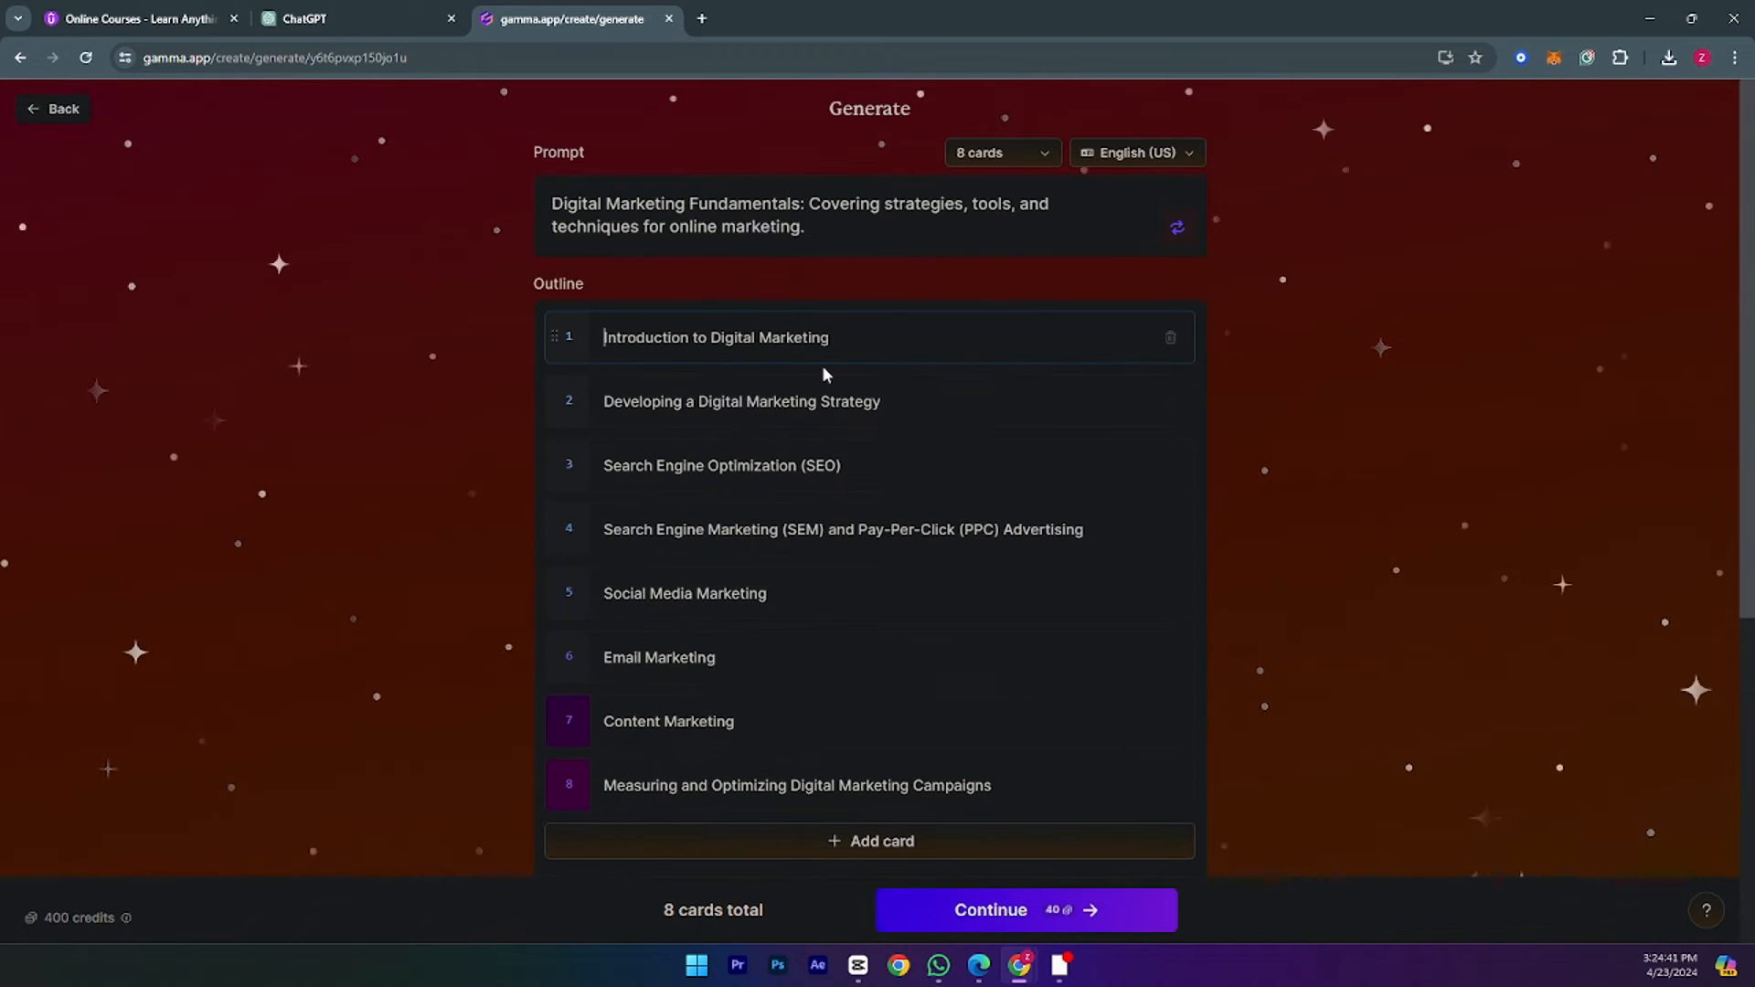
{"action": "mouse_move", "coordinate": [777, 416]}
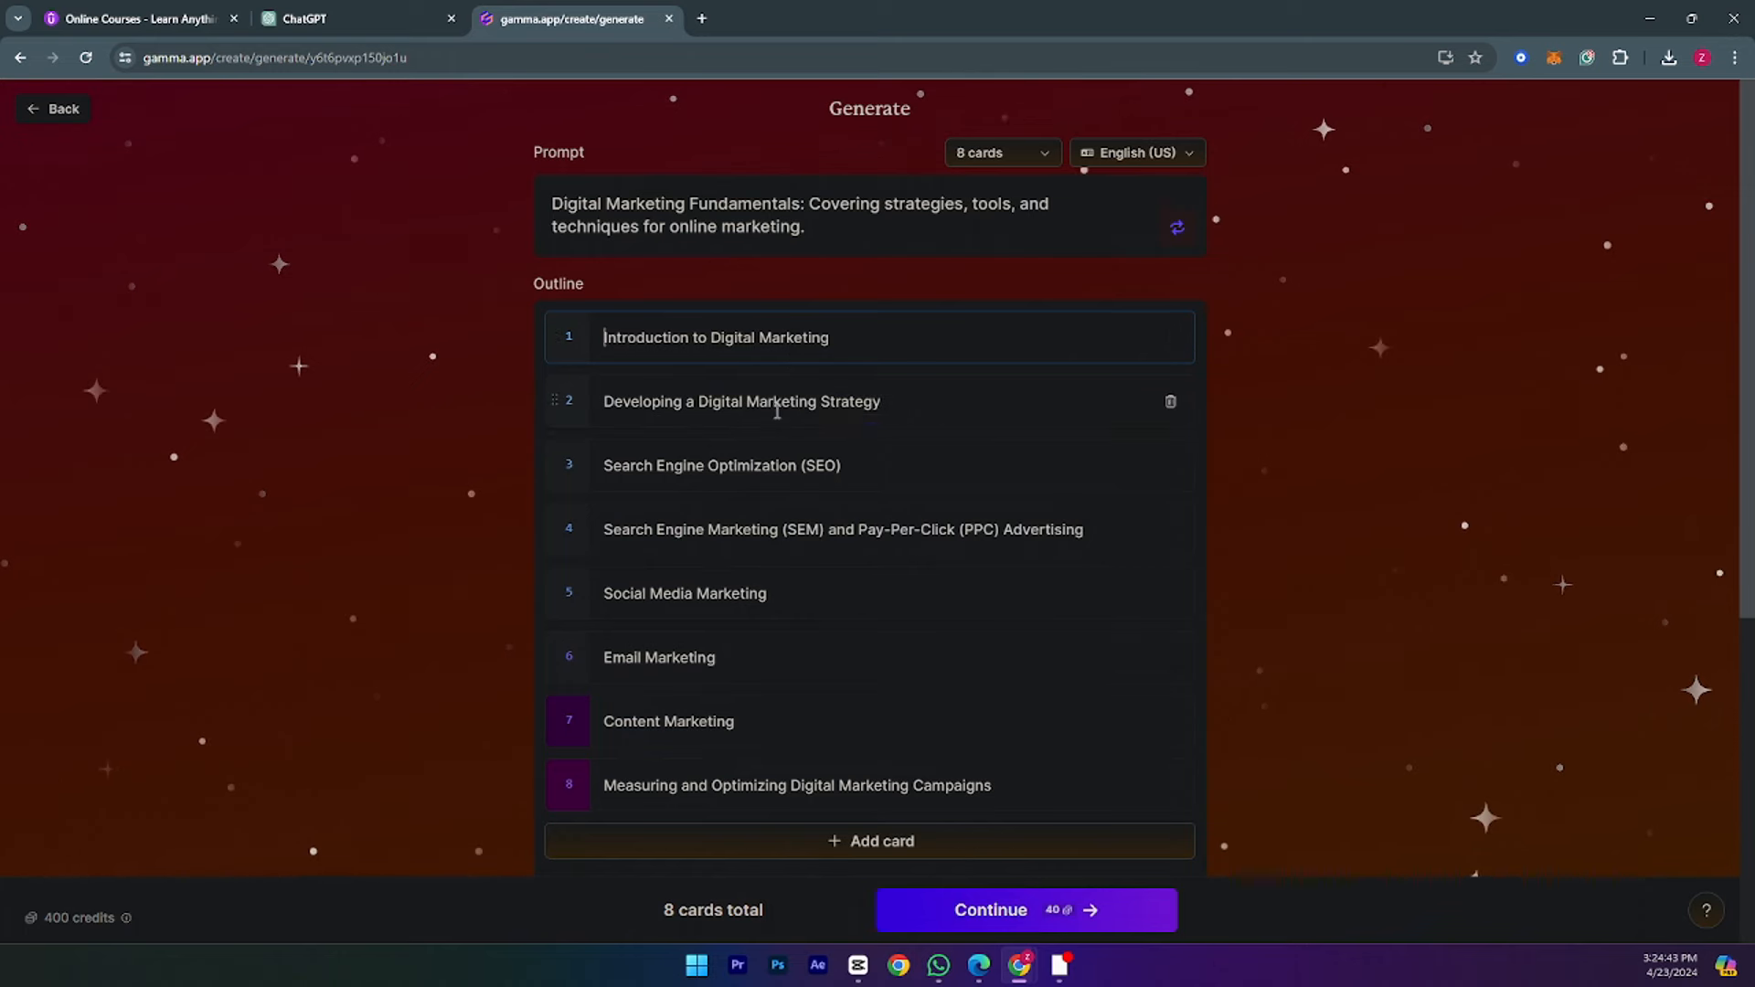
{"action": "scroll", "scroll_direction": "down", "scroll_amount": 3}
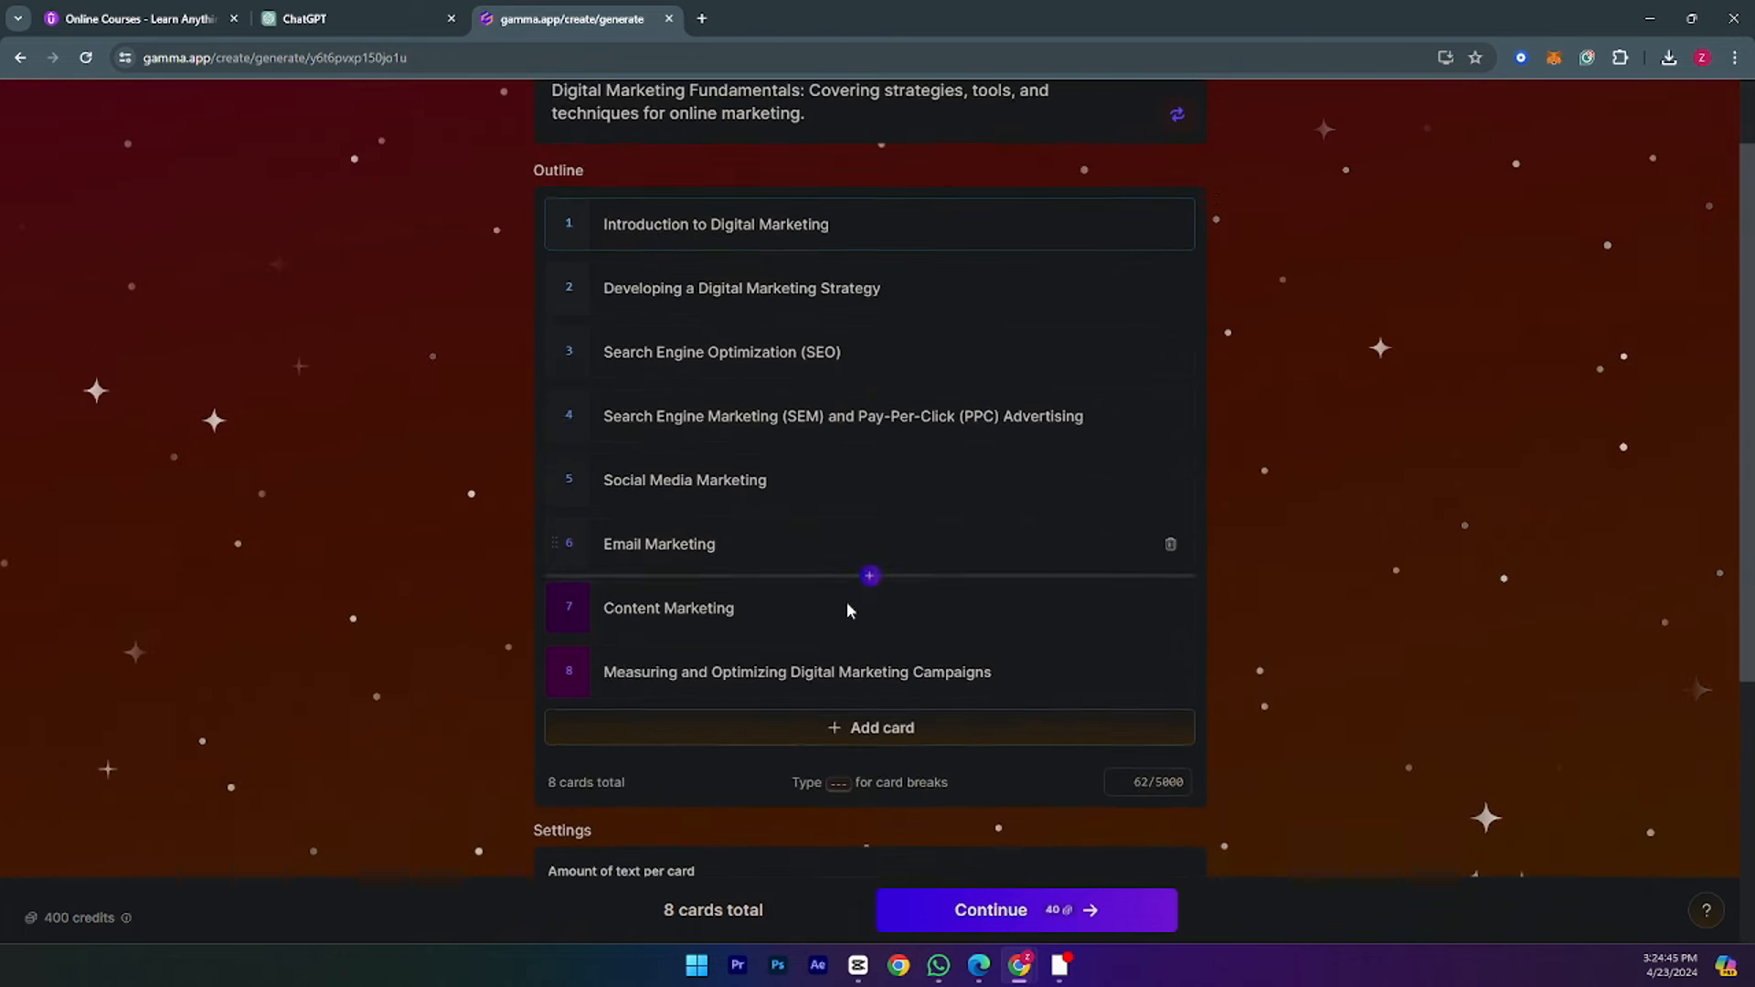
{"action": "scroll", "scroll_direction": "down", "scroll_amount": 3}
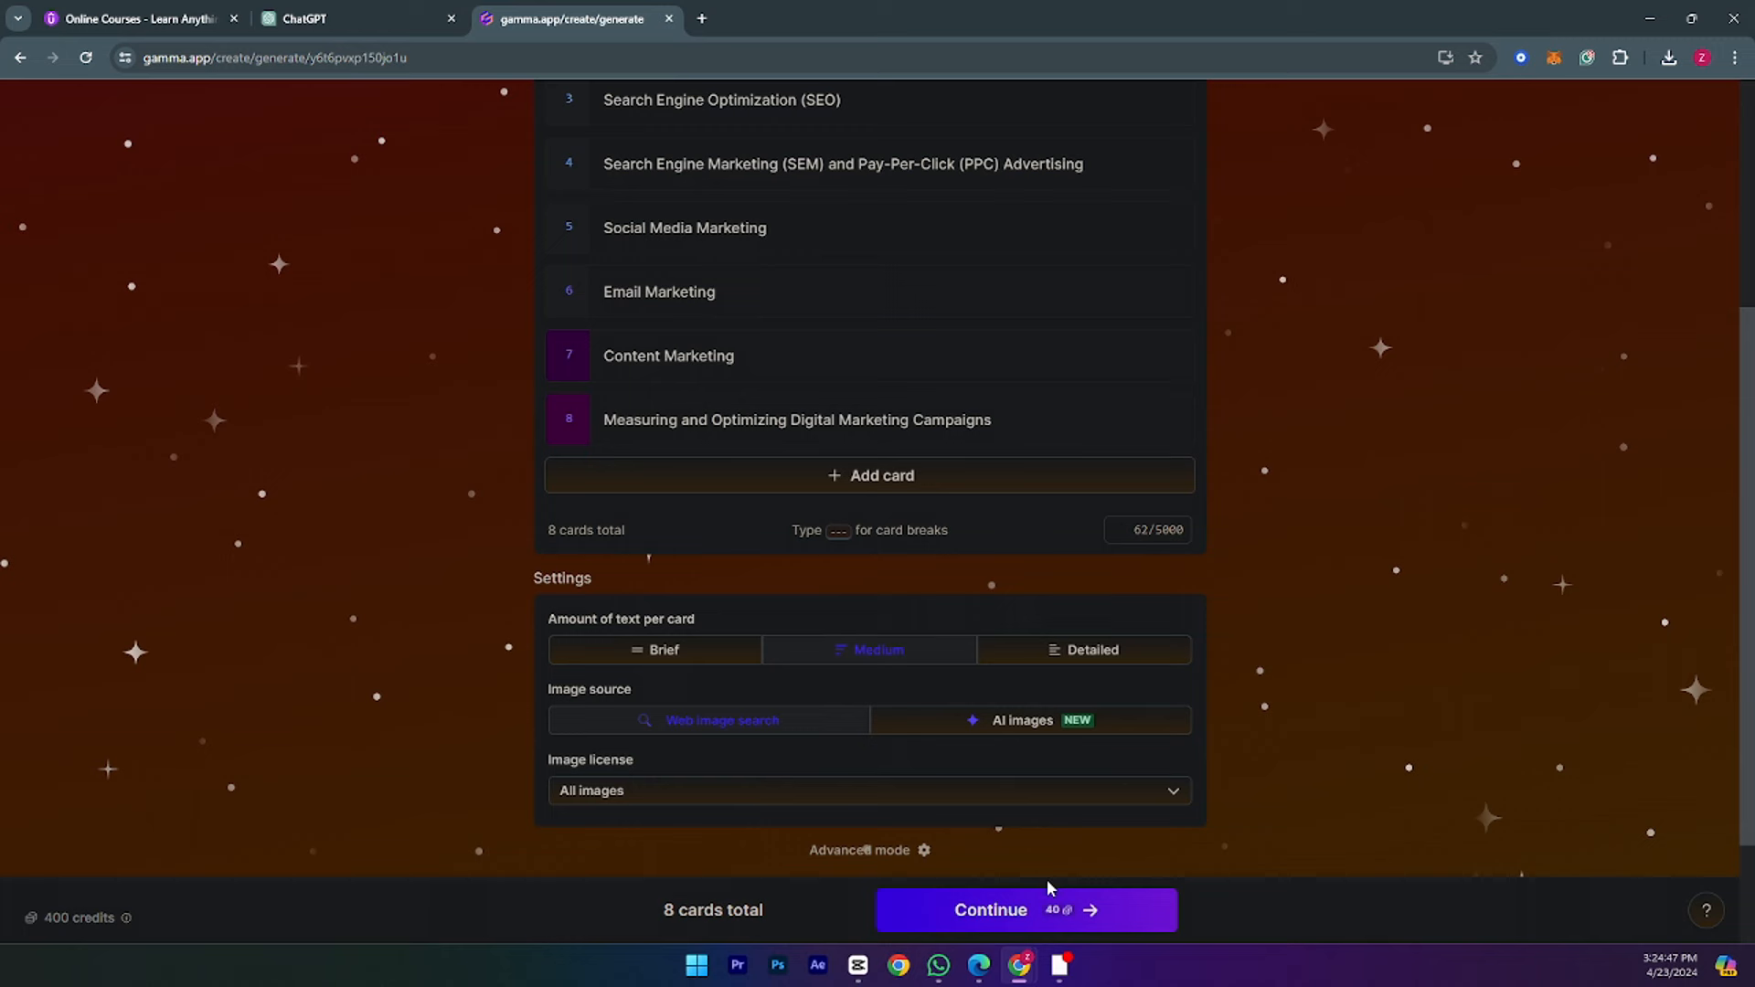
{"action": "mouse_move", "coordinate": [940, 725]}
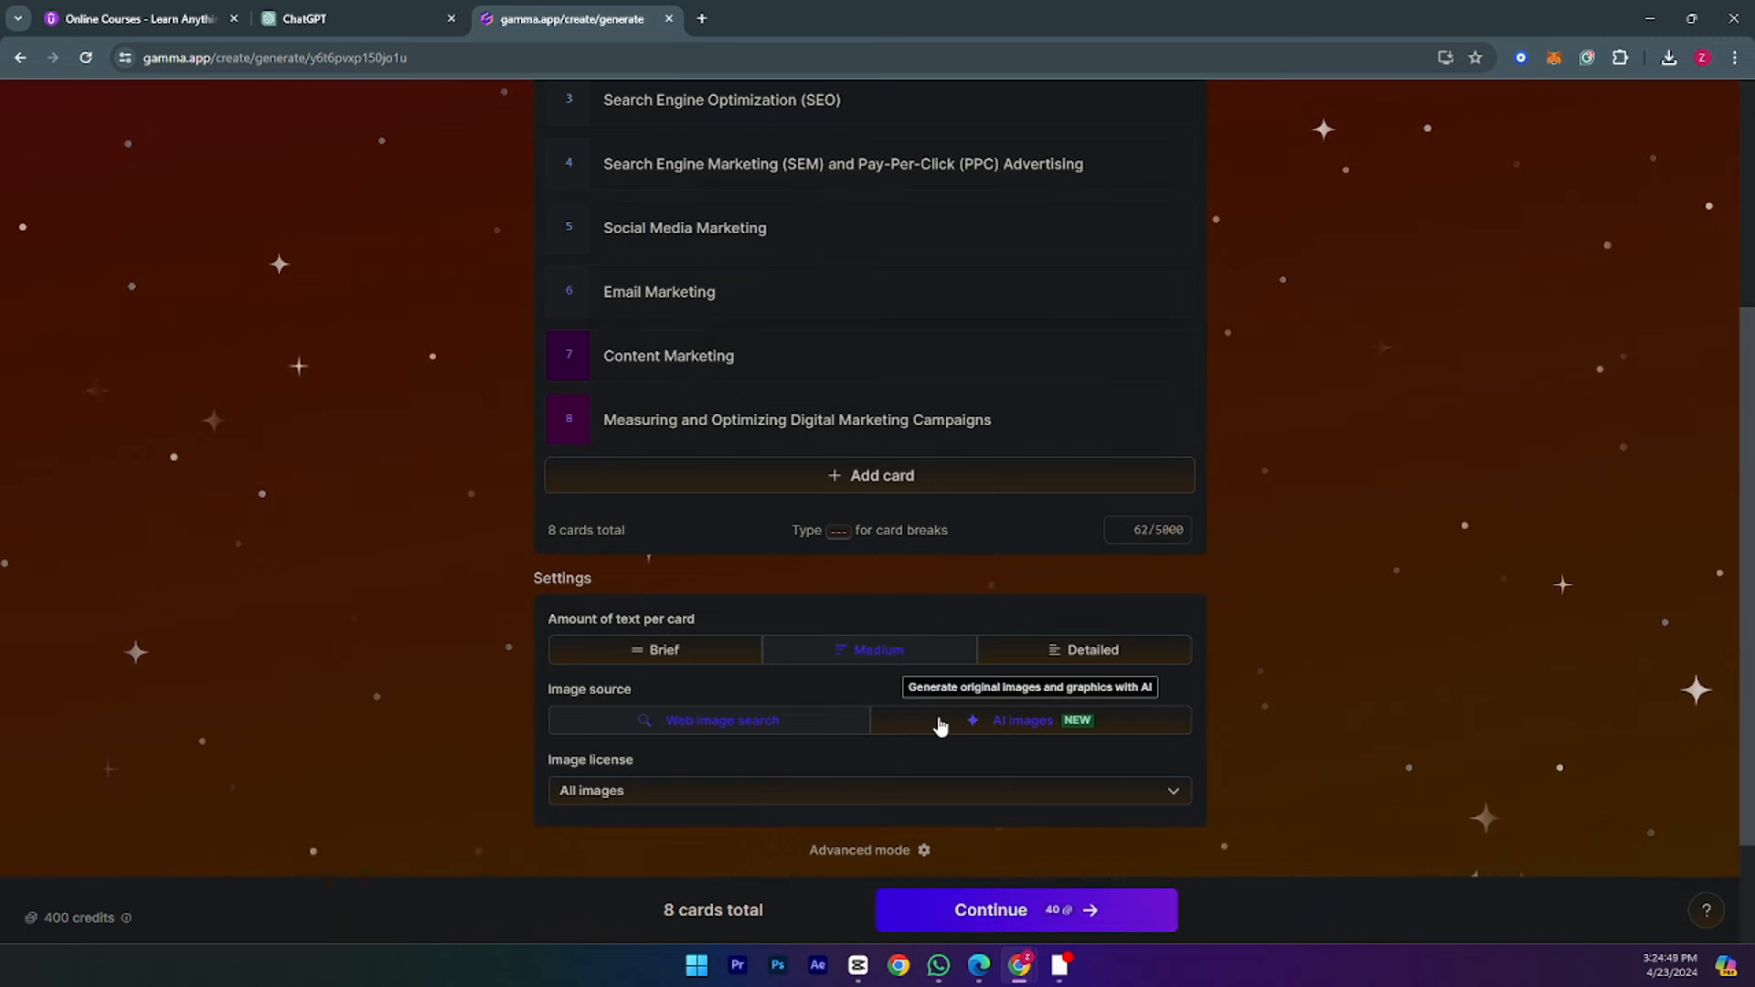
{"action": "mouse_move", "coordinate": [986, 778]}
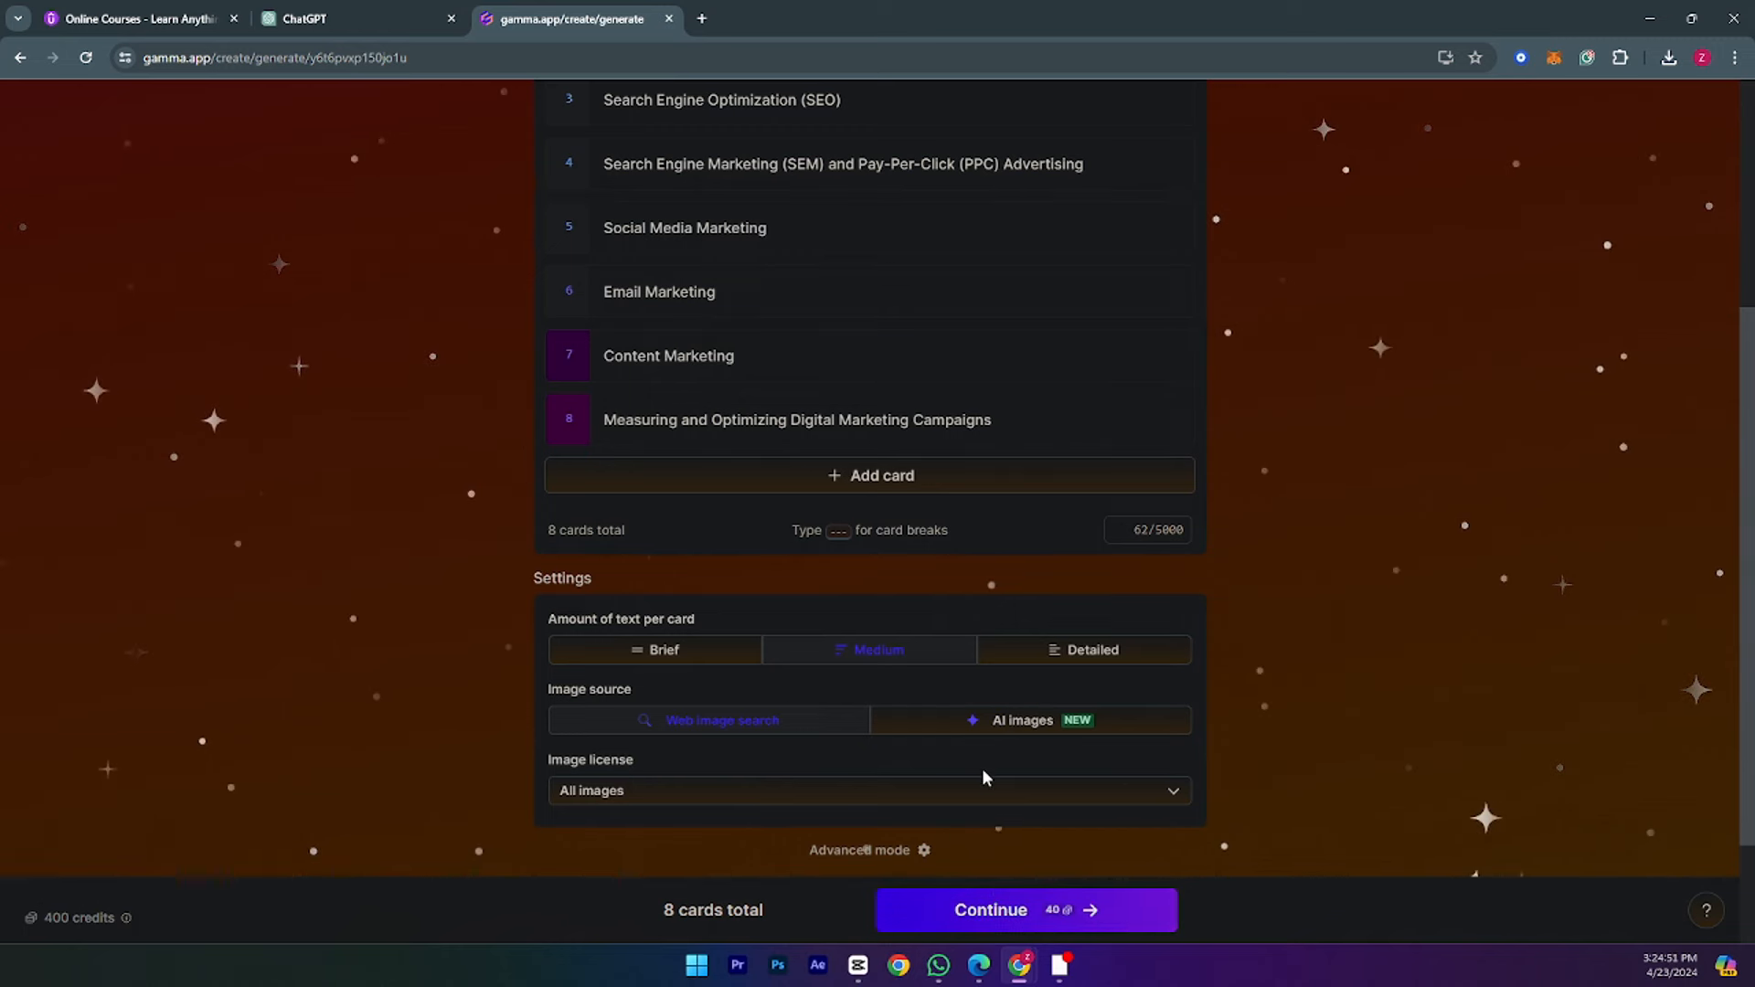
{"action": "scroll", "scroll_direction": "up", "scroll_amount": 3}
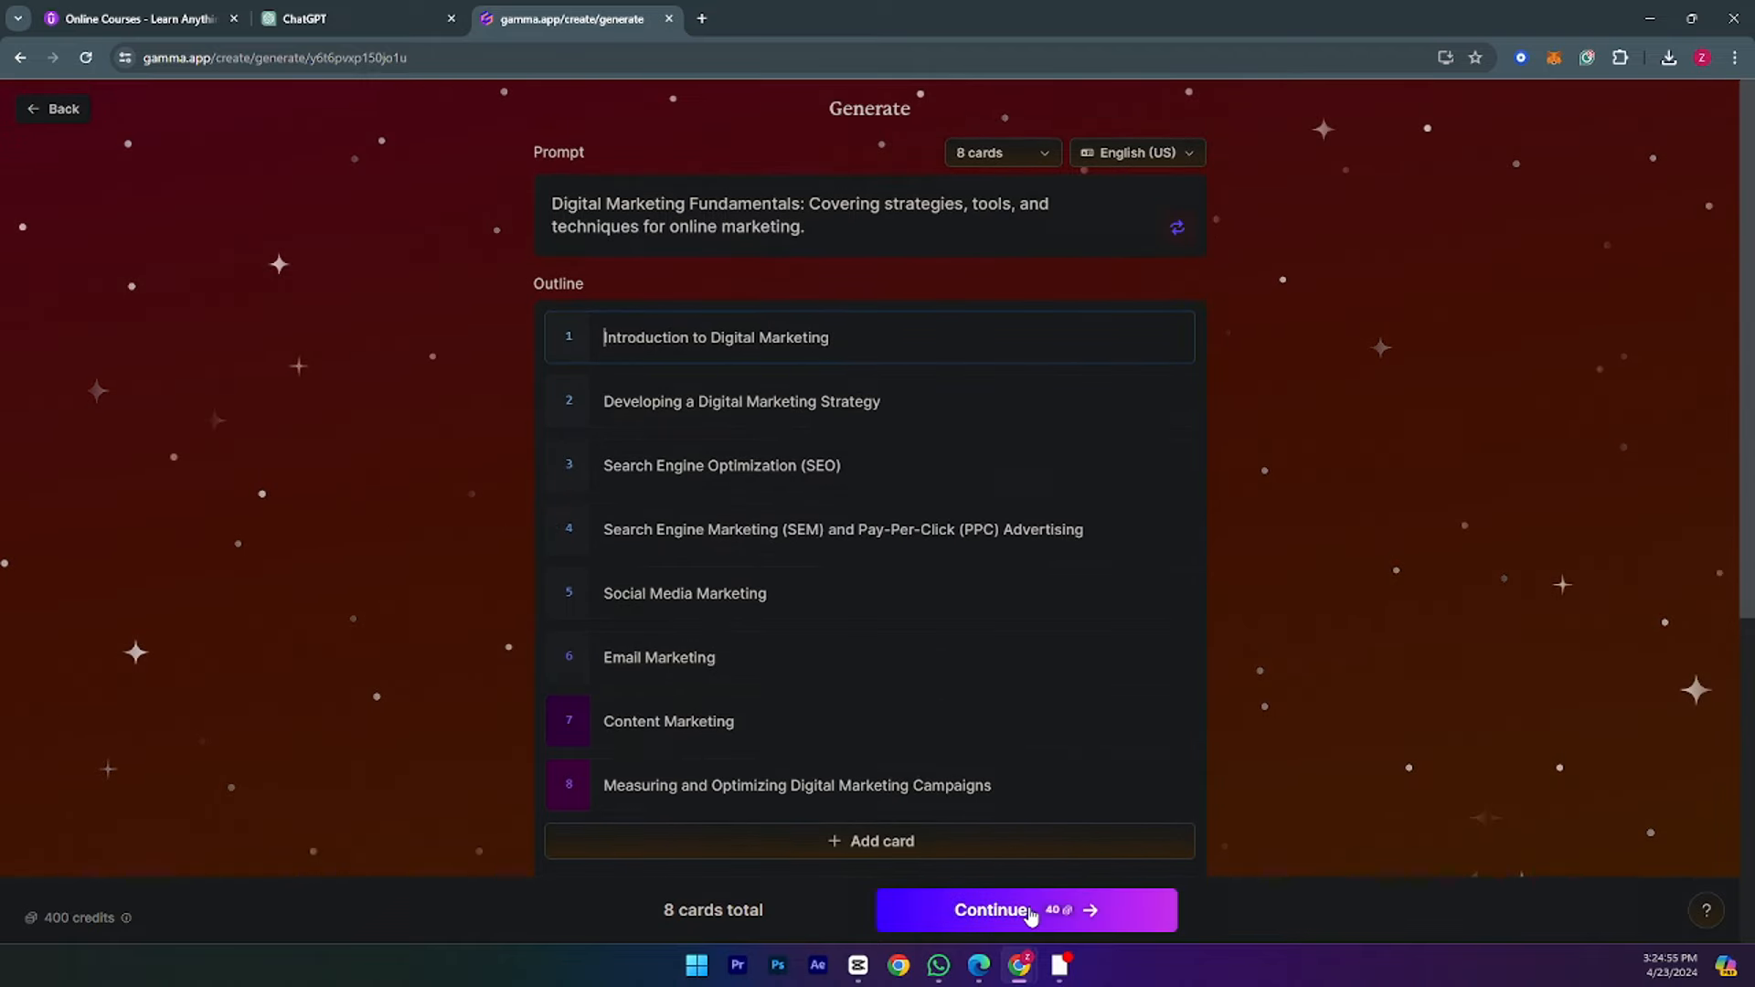
Accept the outline and pick the Indigo theme from the theme panel
{"action": "left_click", "coordinate": [993, 910]}
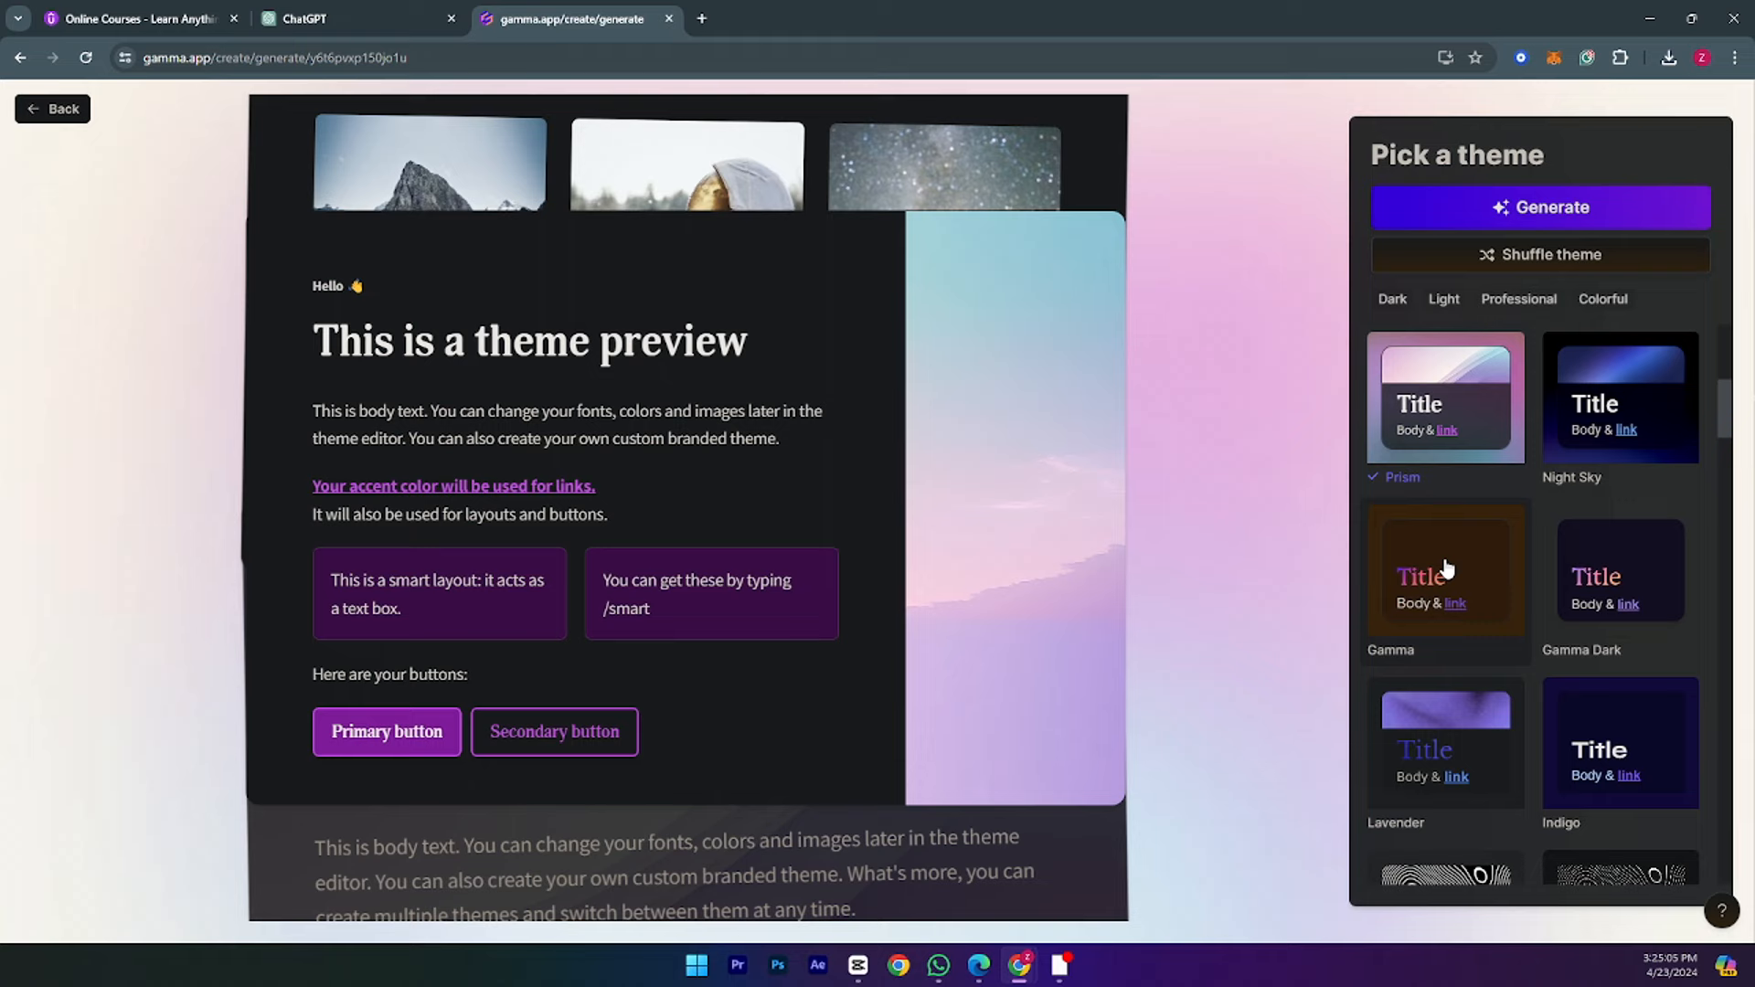
{"action": "scroll", "scroll_direction": "down", "scroll_amount": 3}
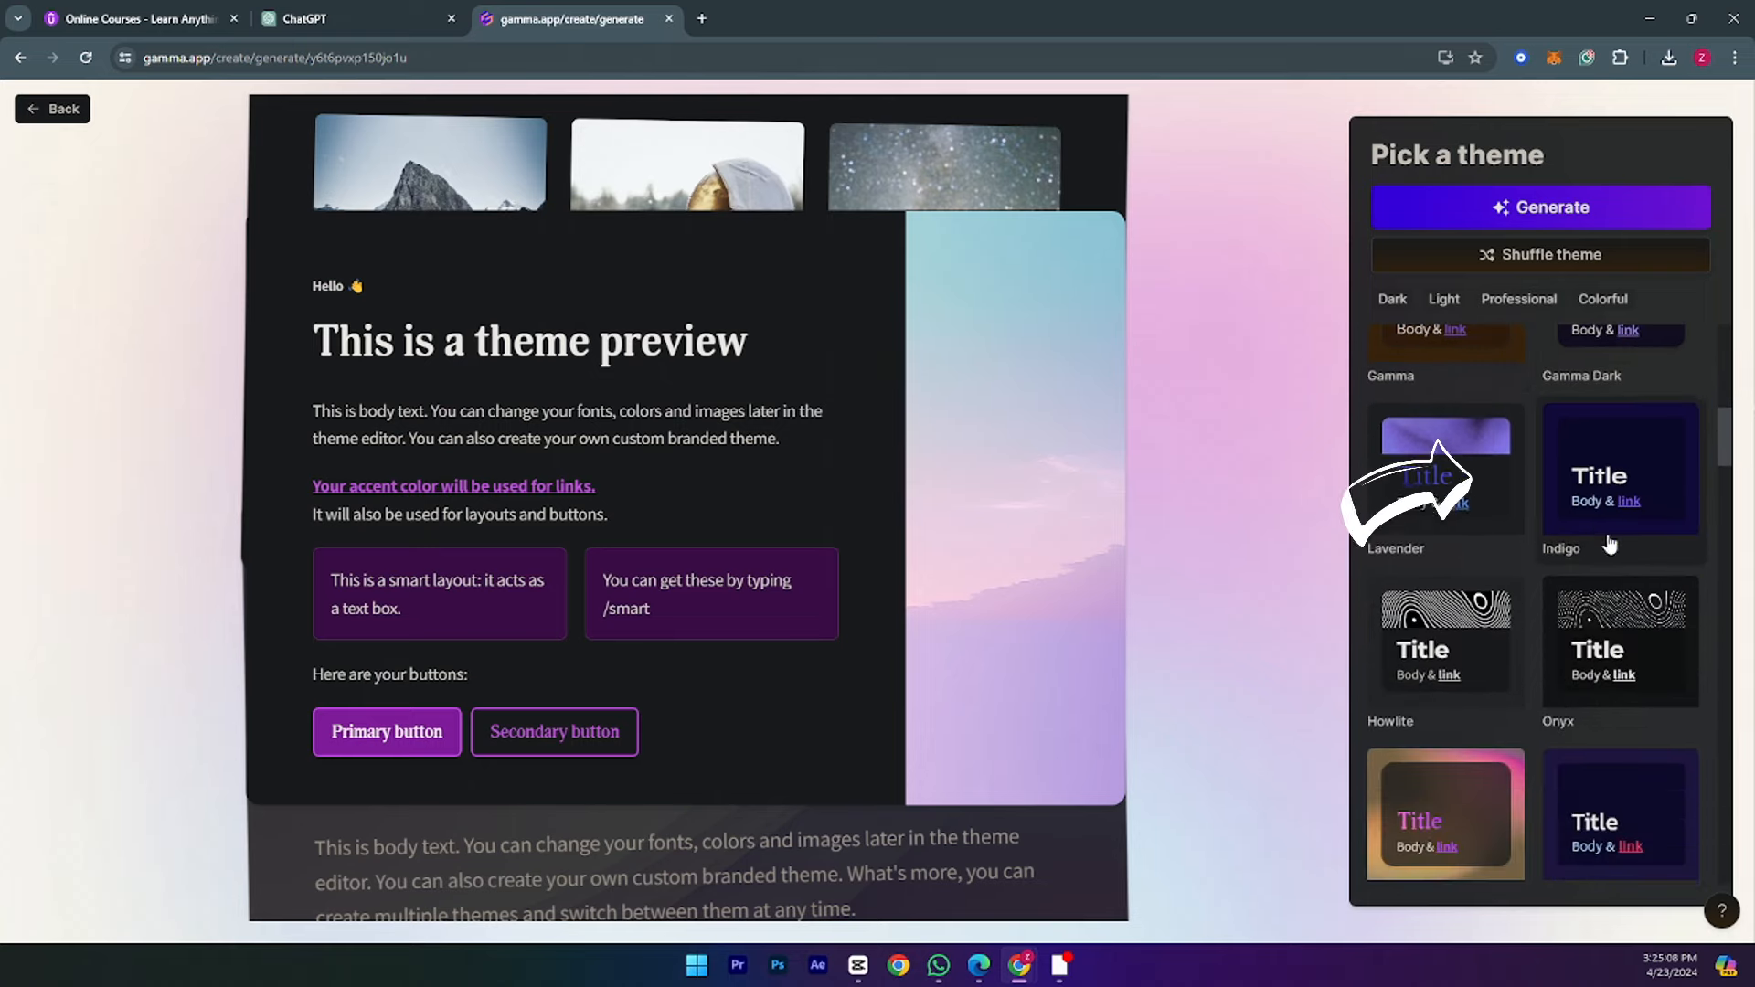
{"action": "left_click", "coordinate": [1620, 476]}
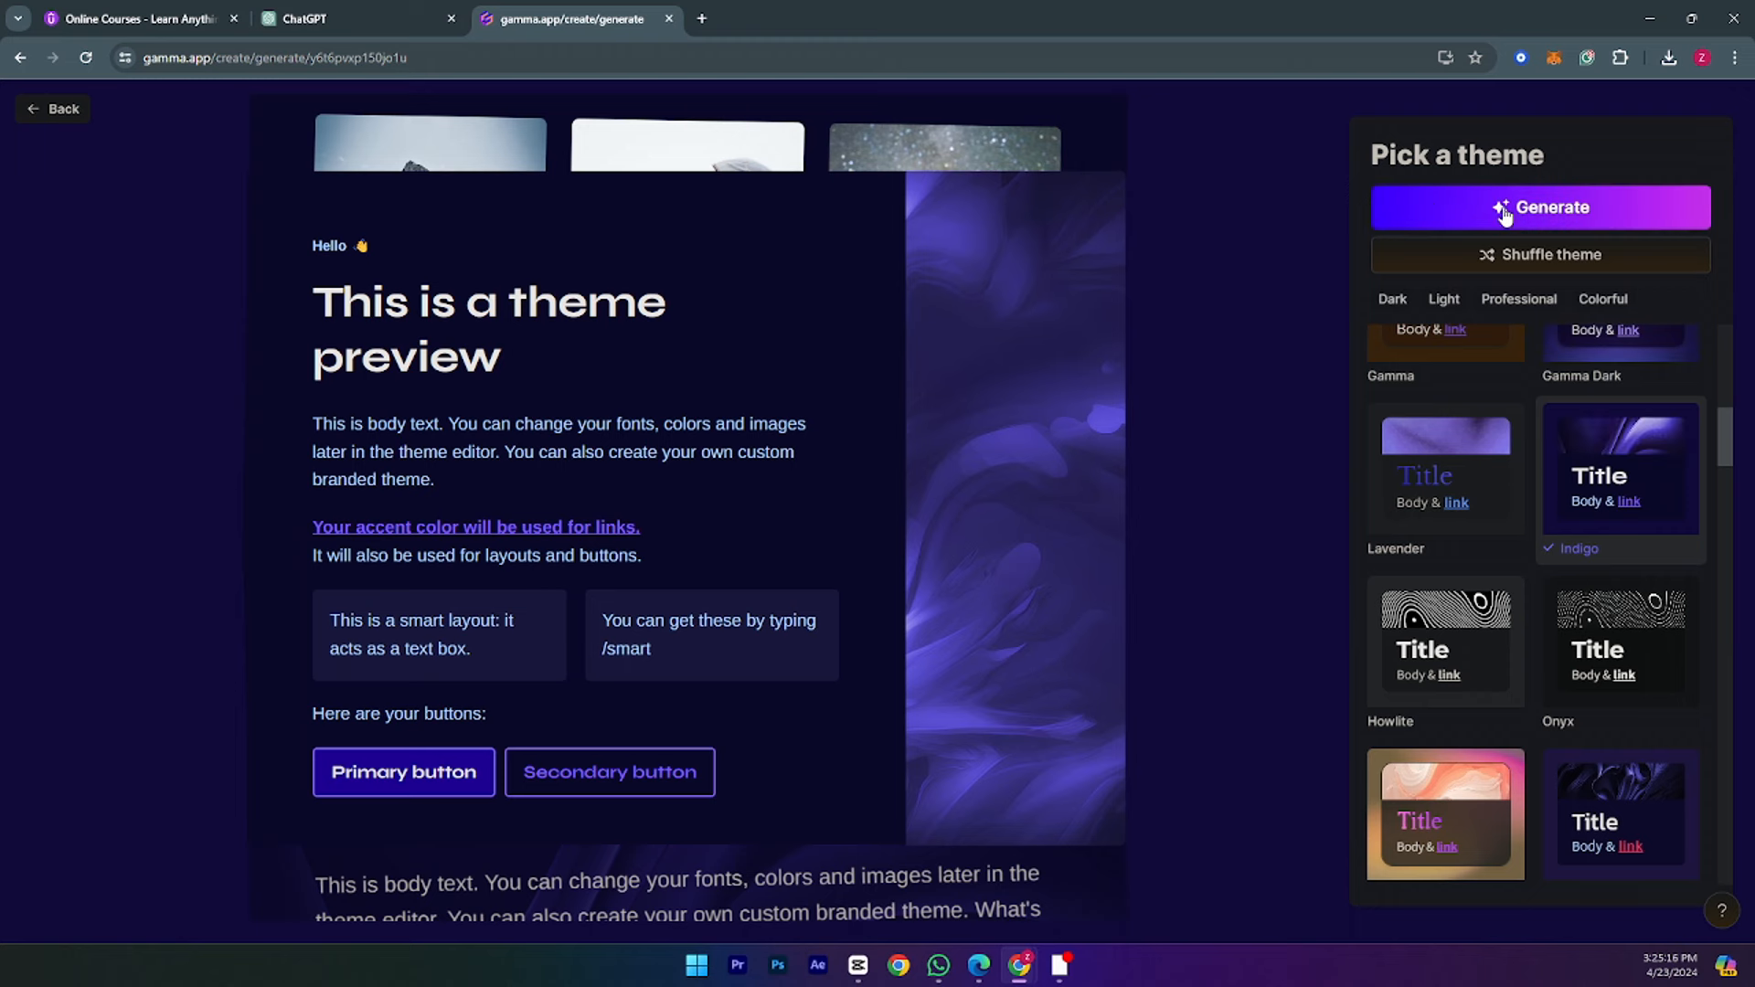
Generate the Indigo deck and scroll through the cards as they fill in
{"action": "left_click", "coordinate": [1541, 207]}
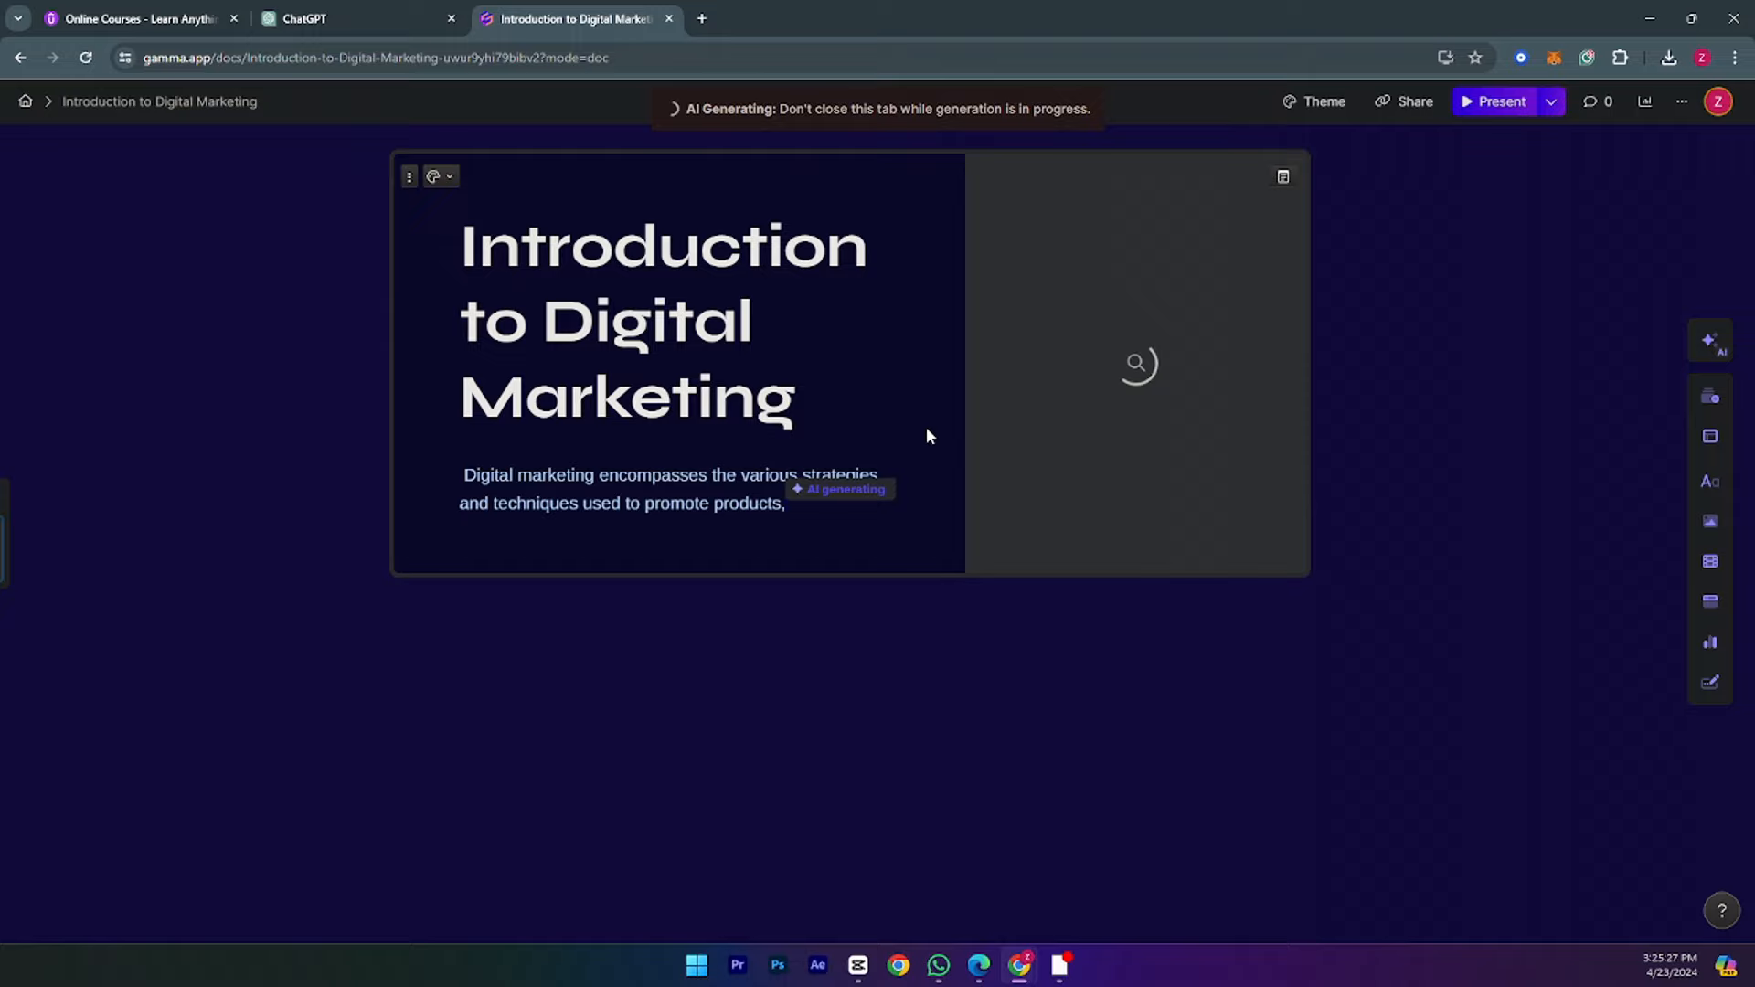
{"action": "scroll", "scroll_direction": "down", "scroll_amount": 3}
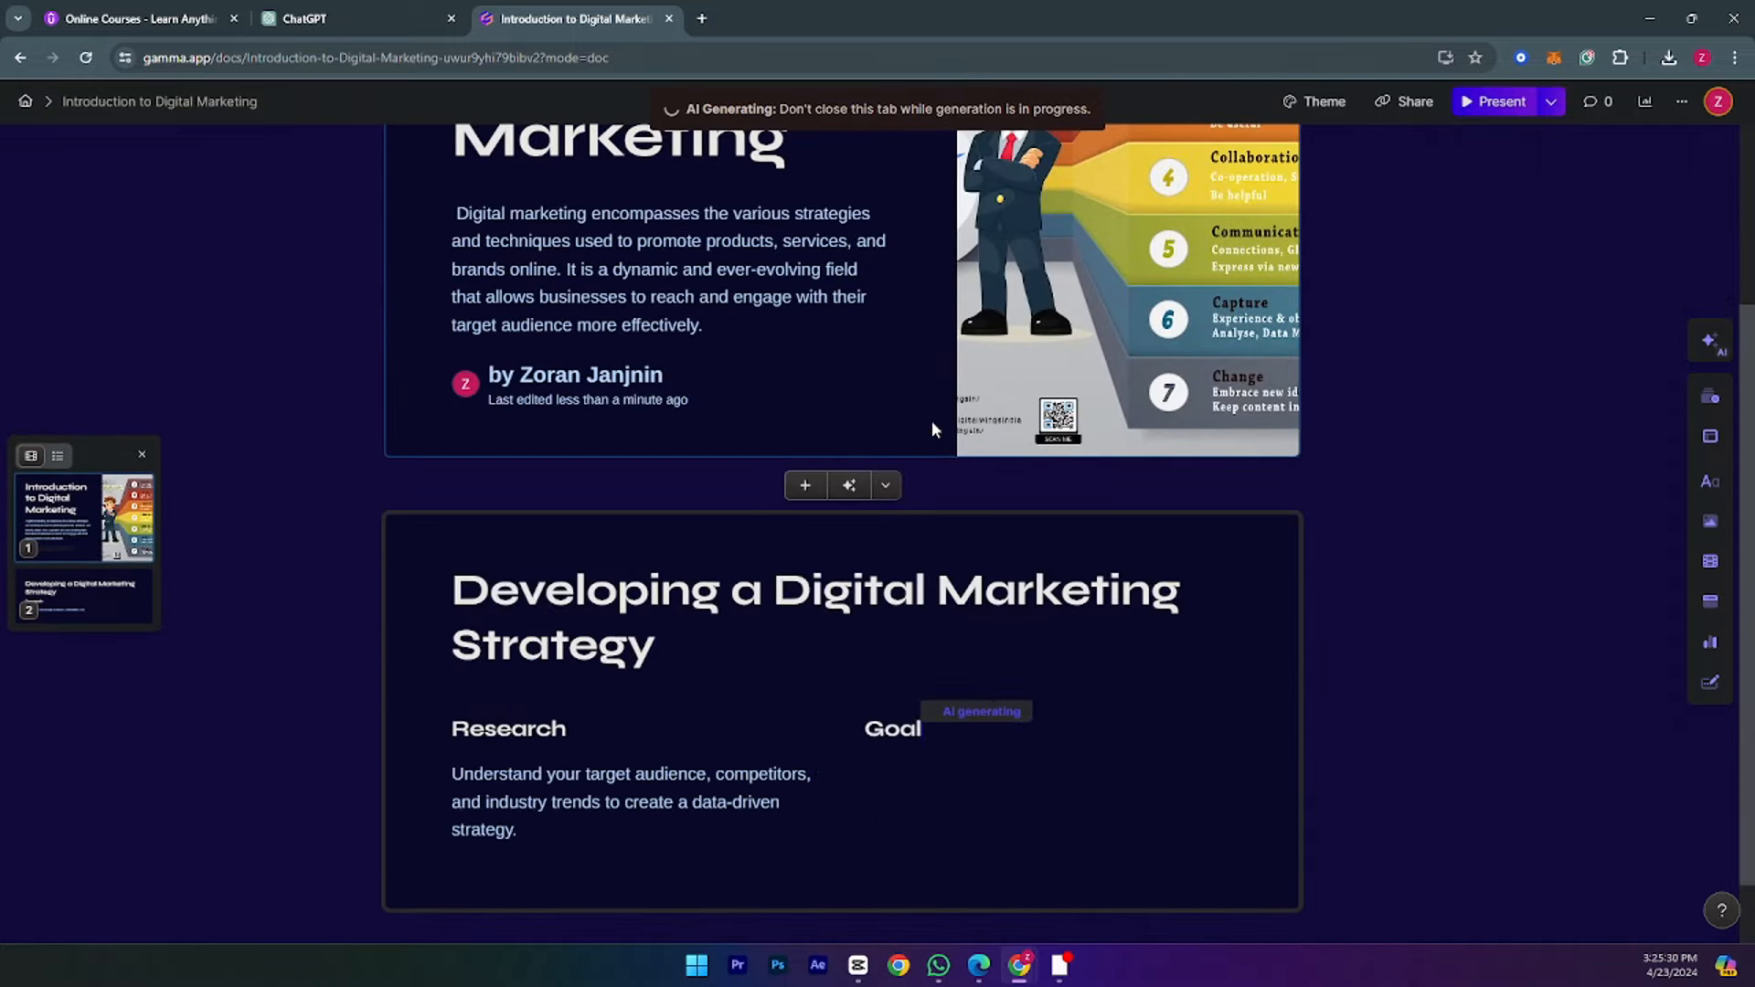
{"action": "scroll", "scroll_direction": "down", "scroll_amount": 3}
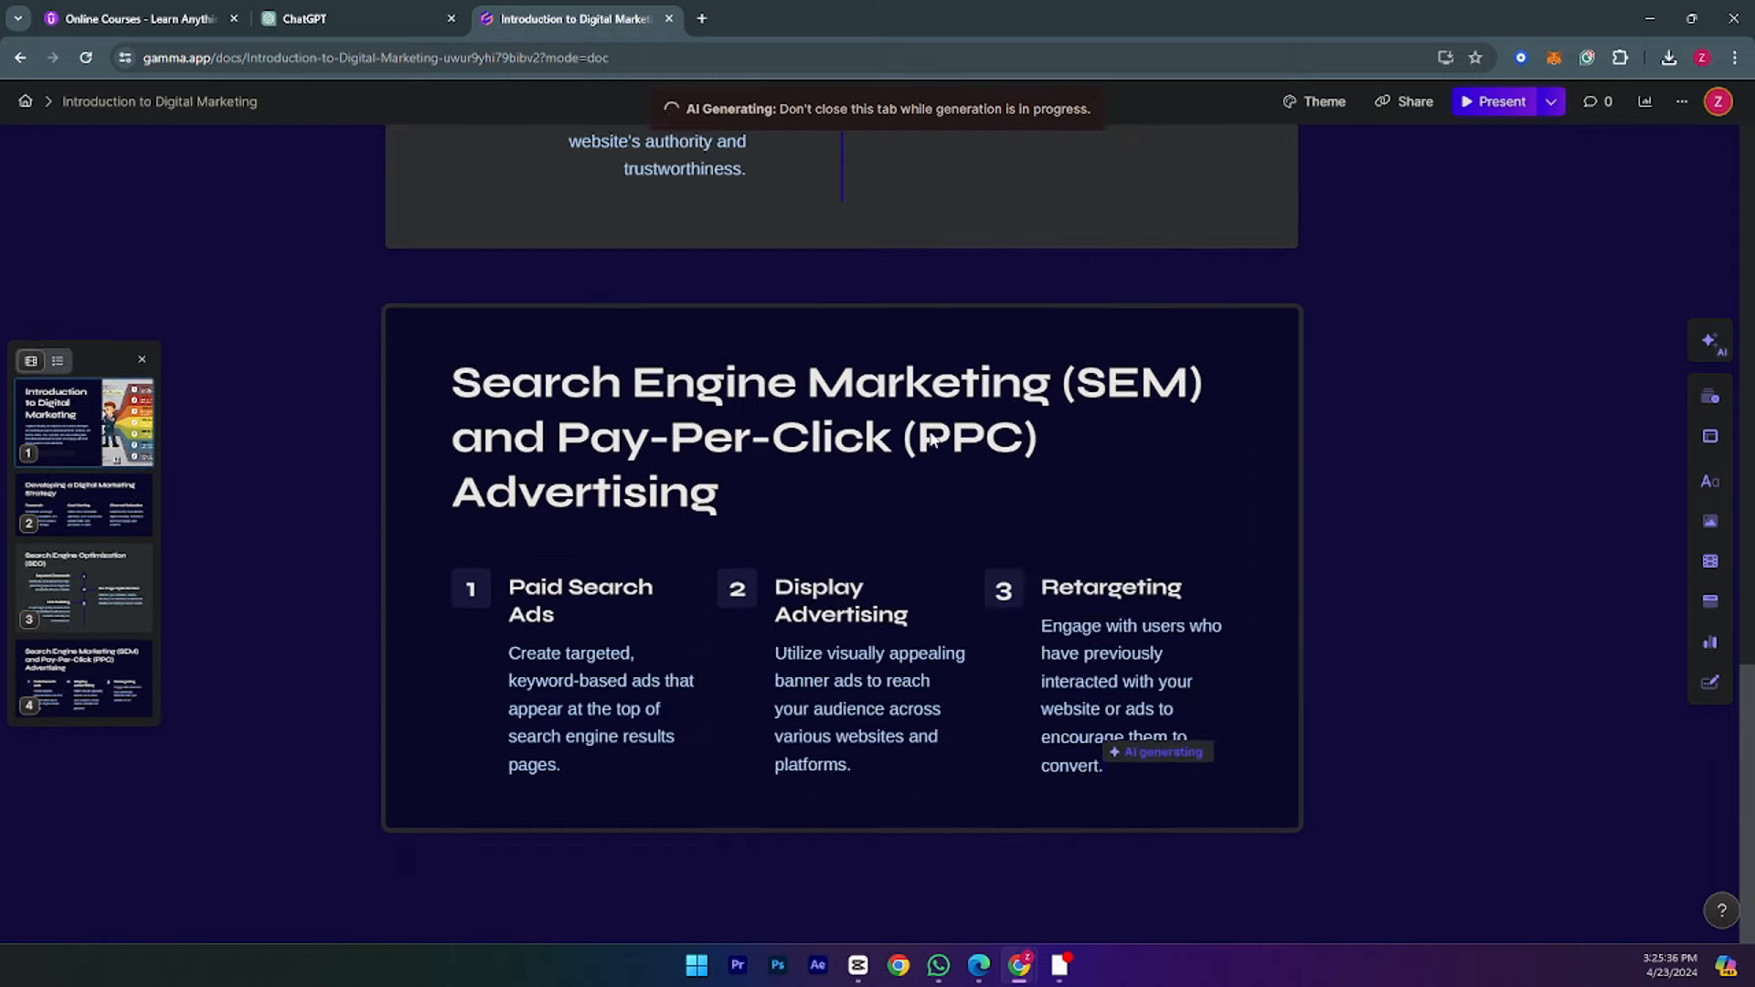
{"action": "scroll", "scroll_direction": "down", "scroll_amount": 3}
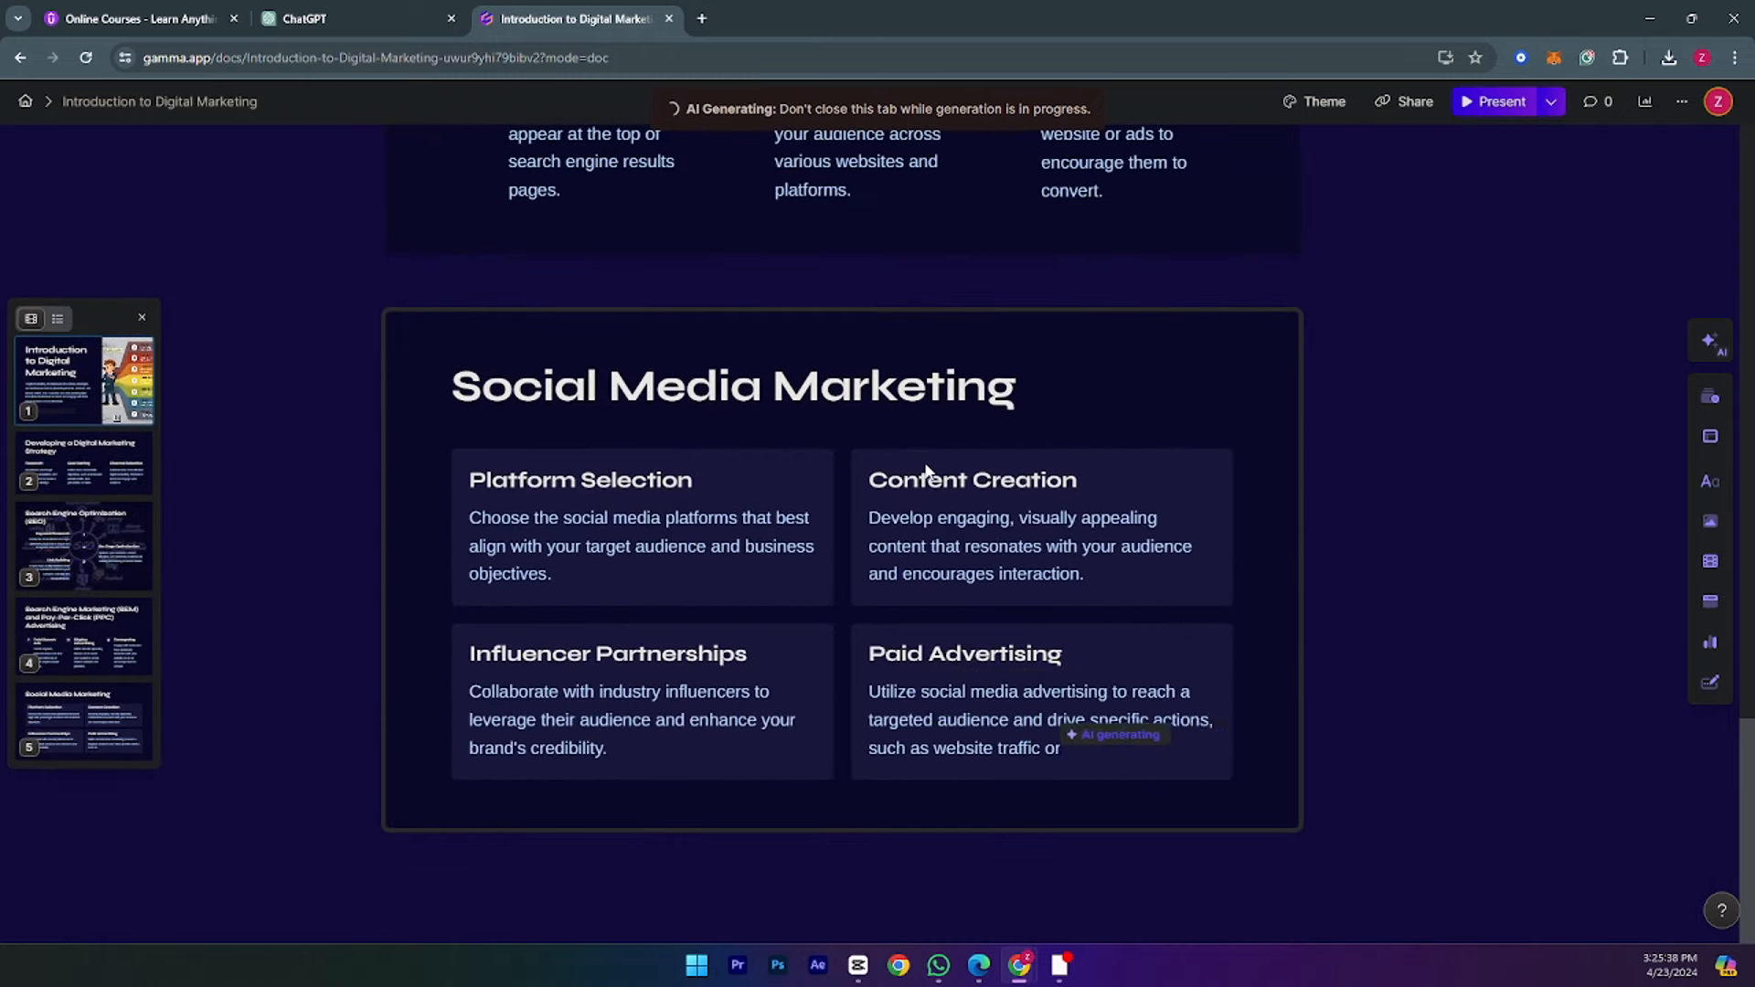
{"action": "scroll", "scroll_direction": "down", "scroll_amount": 3}
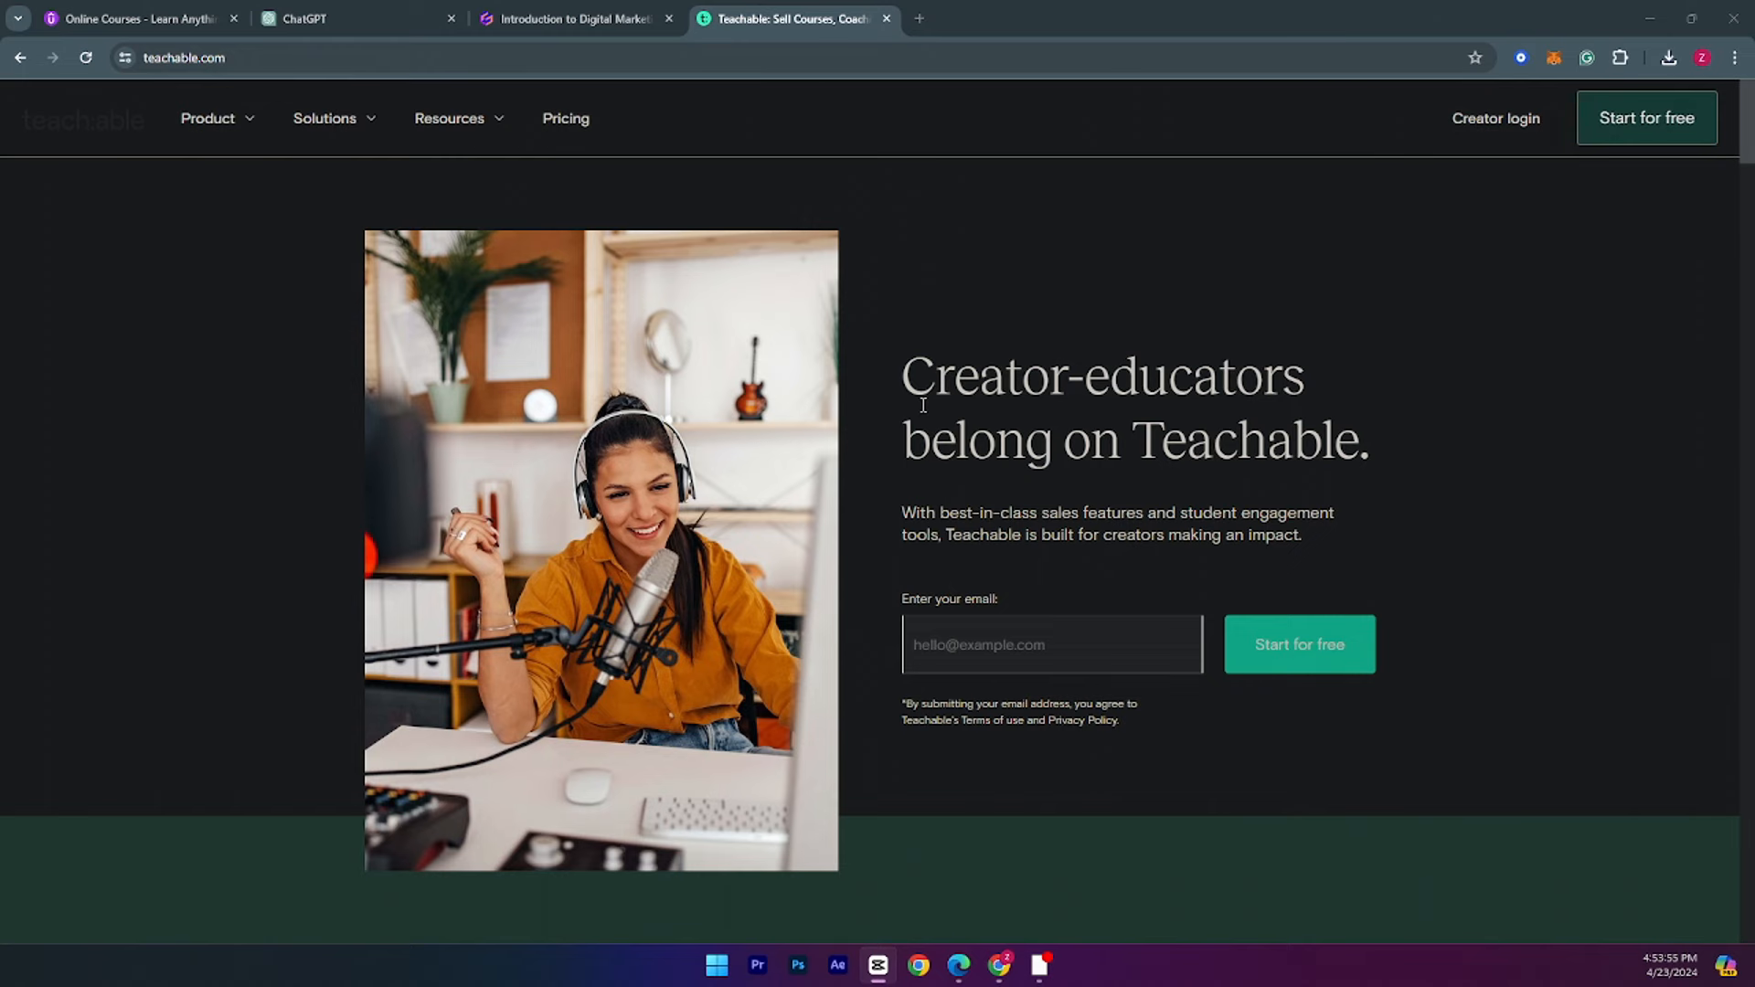
{"action": "scroll", "scroll_direction": "down", "scroll_amount": 3}
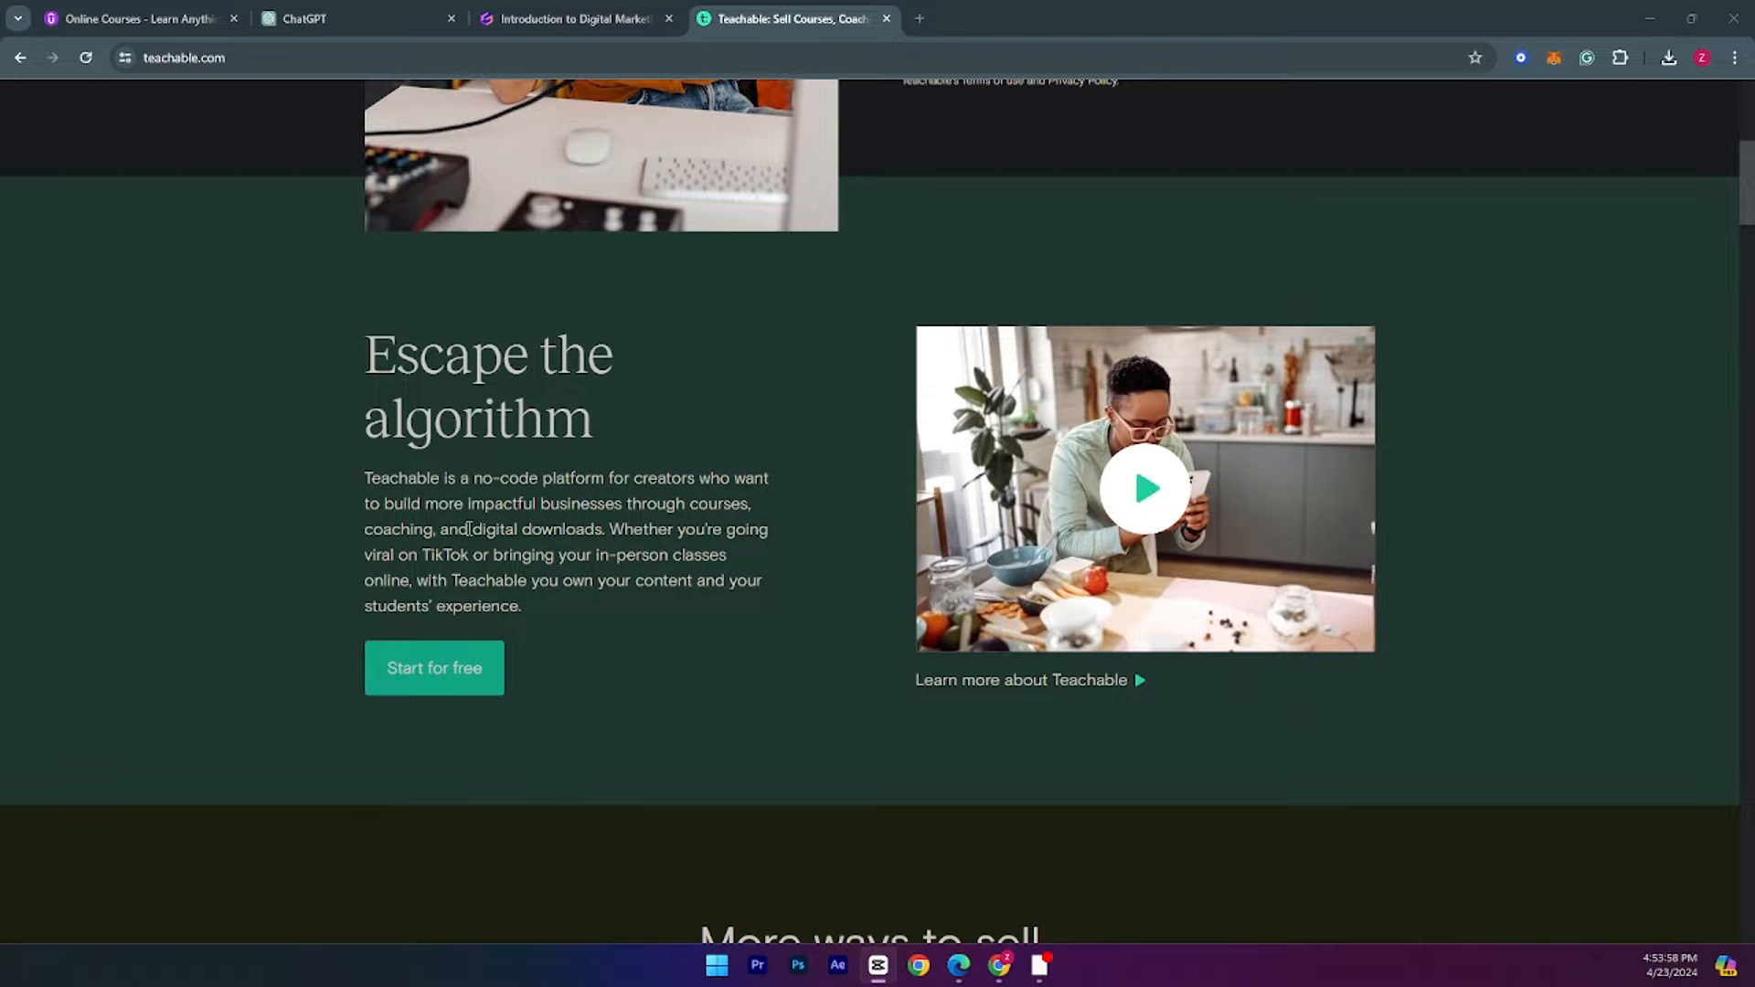
{"action": "scroll", "scroll_direction": "down", "scroll_amount": 3}
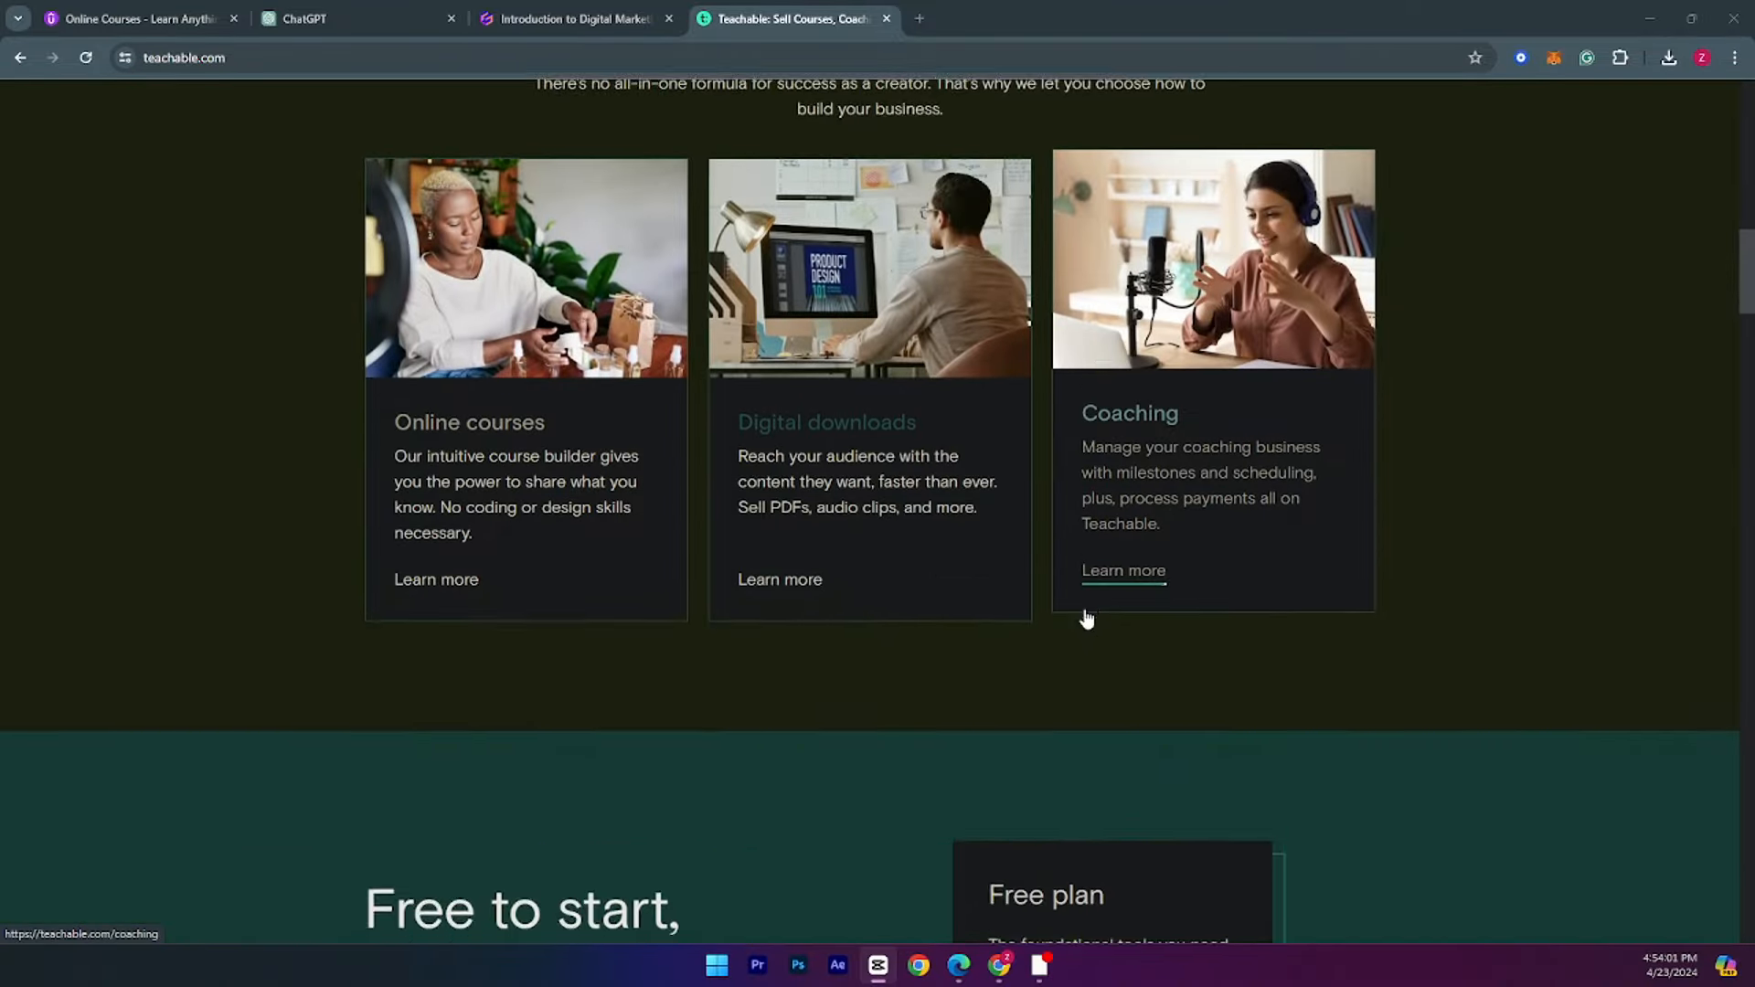
{"action": "scroll", "scroll_direction": "down", "scroll_amount": 3}
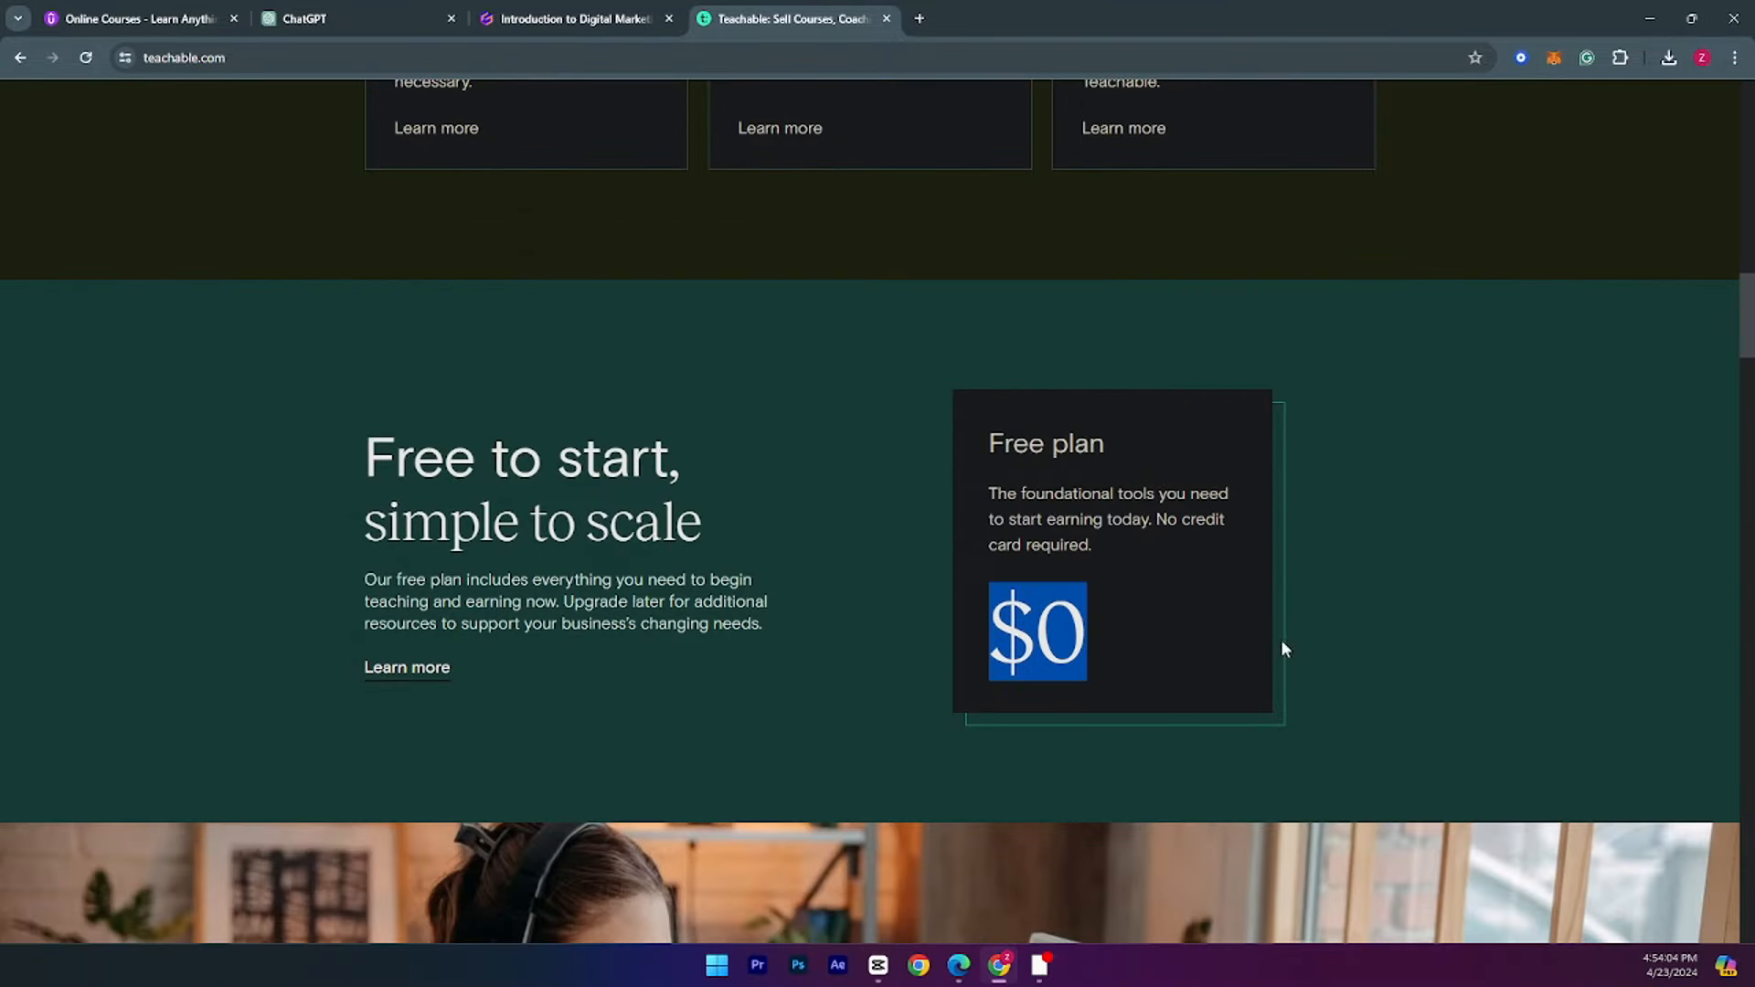
{"action": "scroll", "scroll_direction": "down", "scroll_amount": 3}
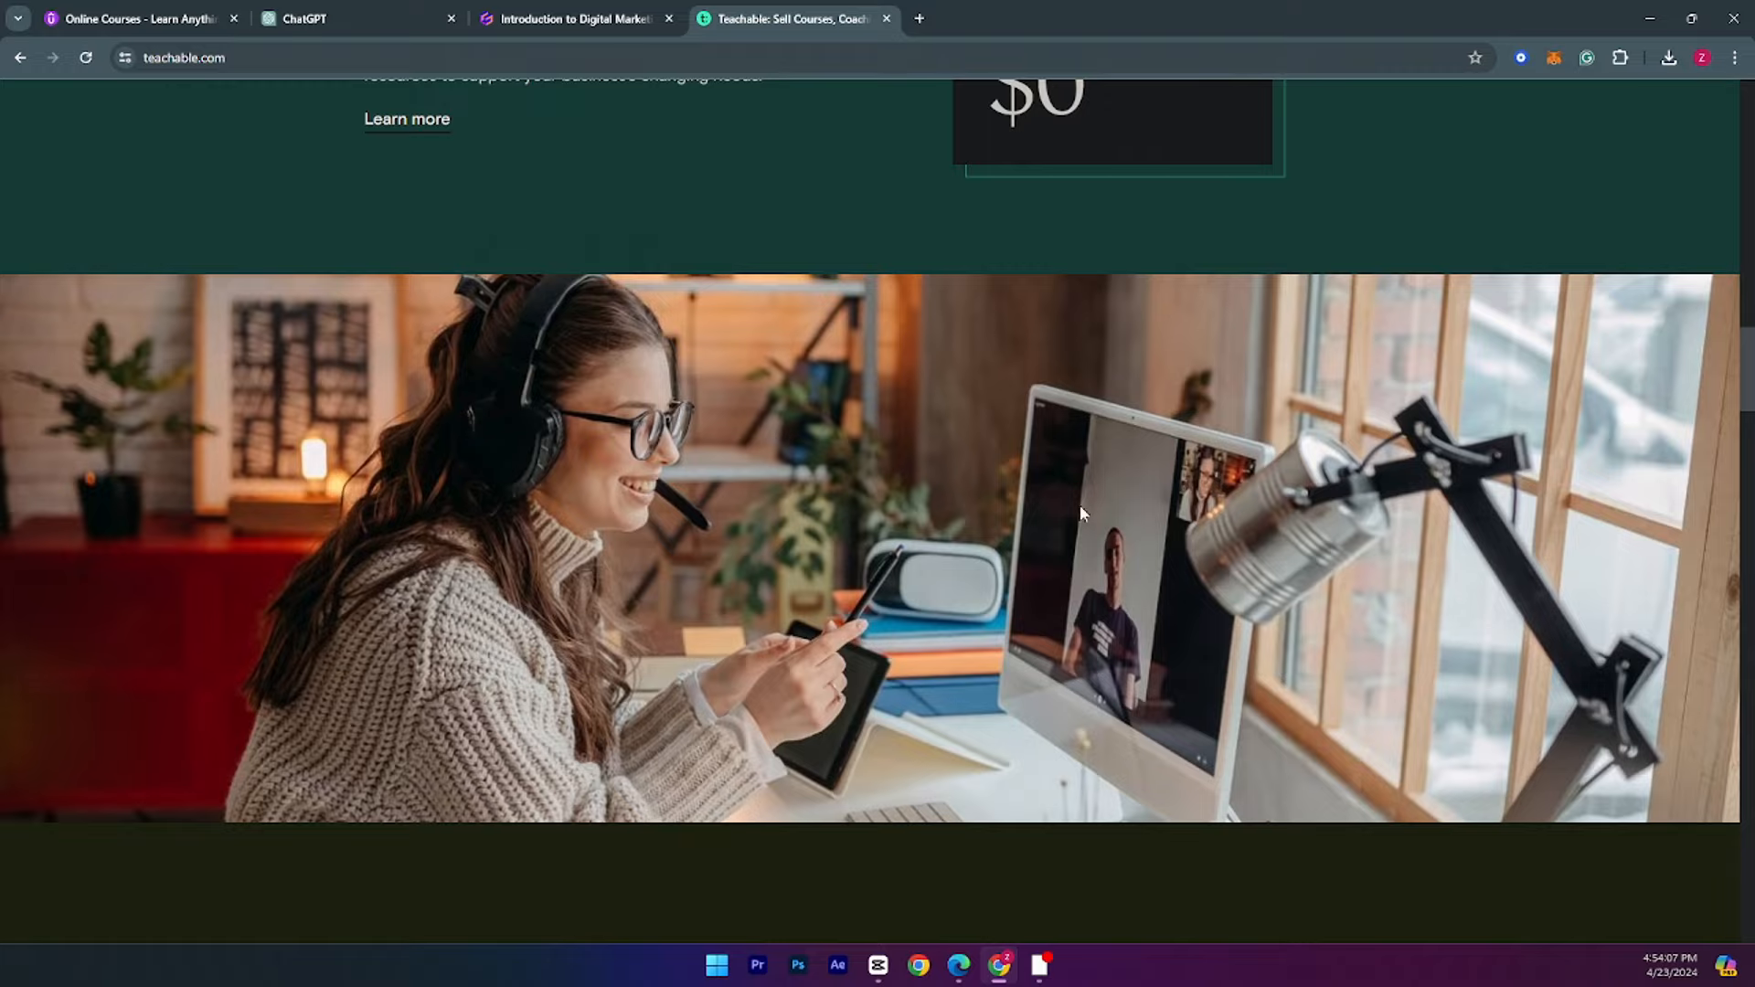
{"action": "scroll", "scroll_direction": "down", "scroll_amount": 3}
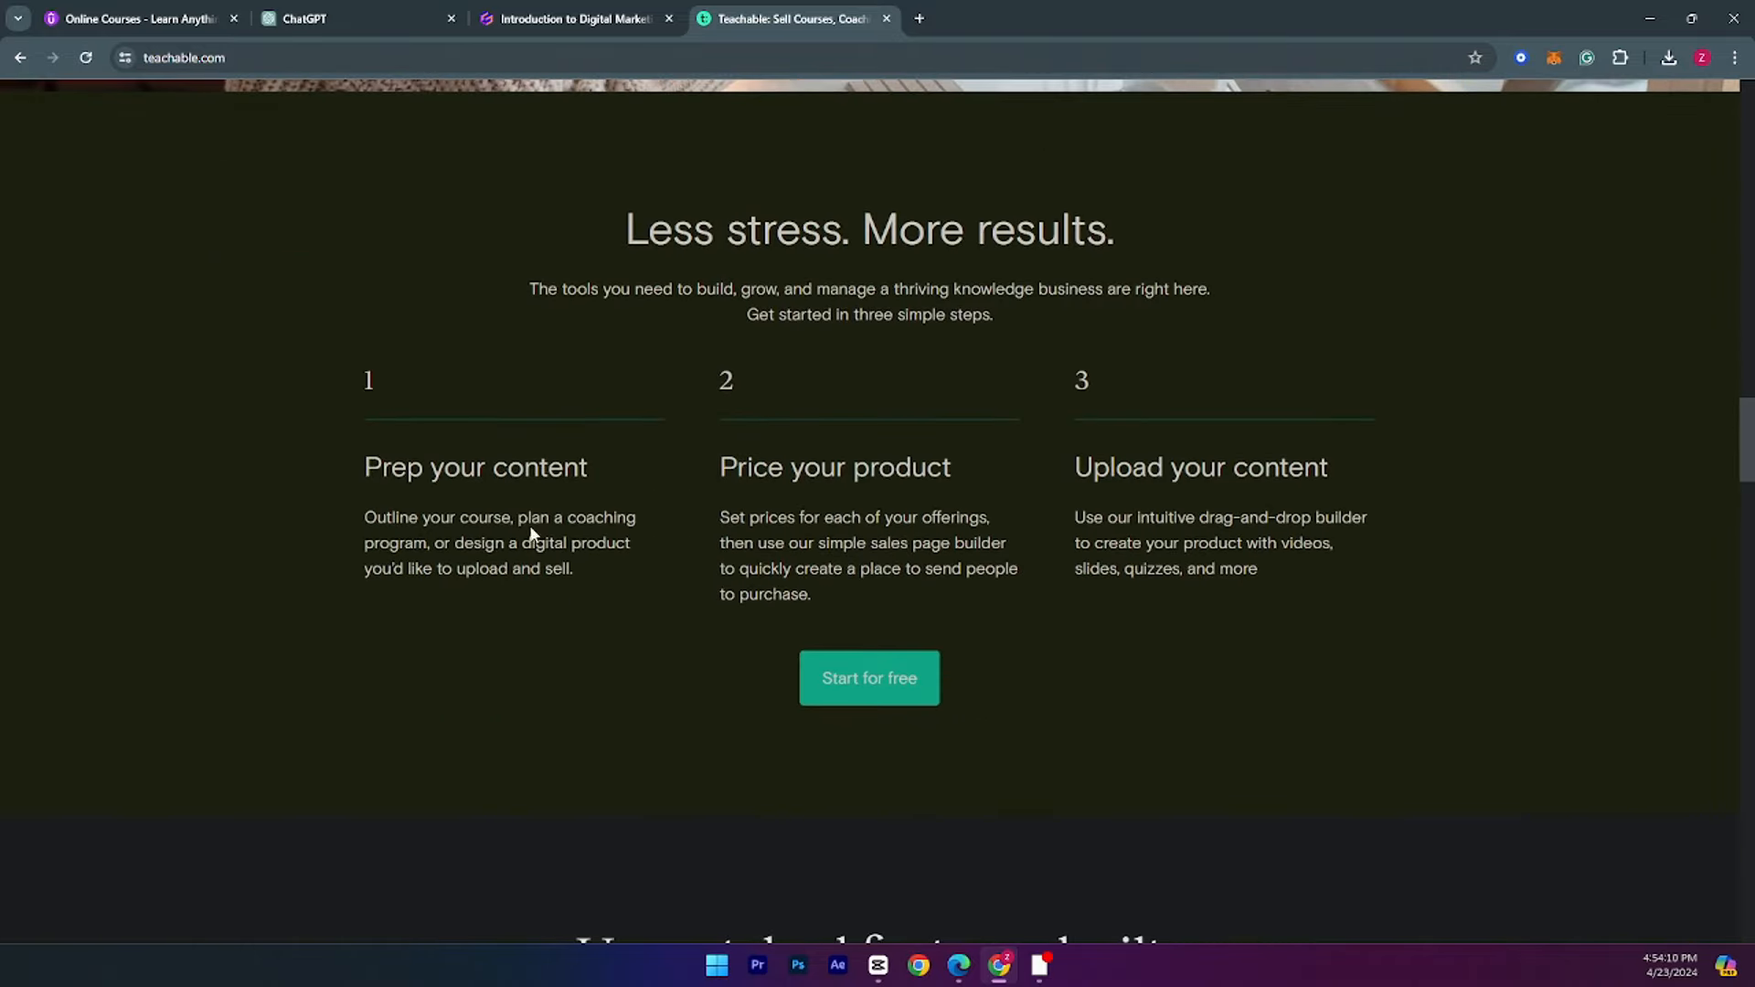
{"action": "scroll", "scroll_direction": "down", "scroll_amount": 3}
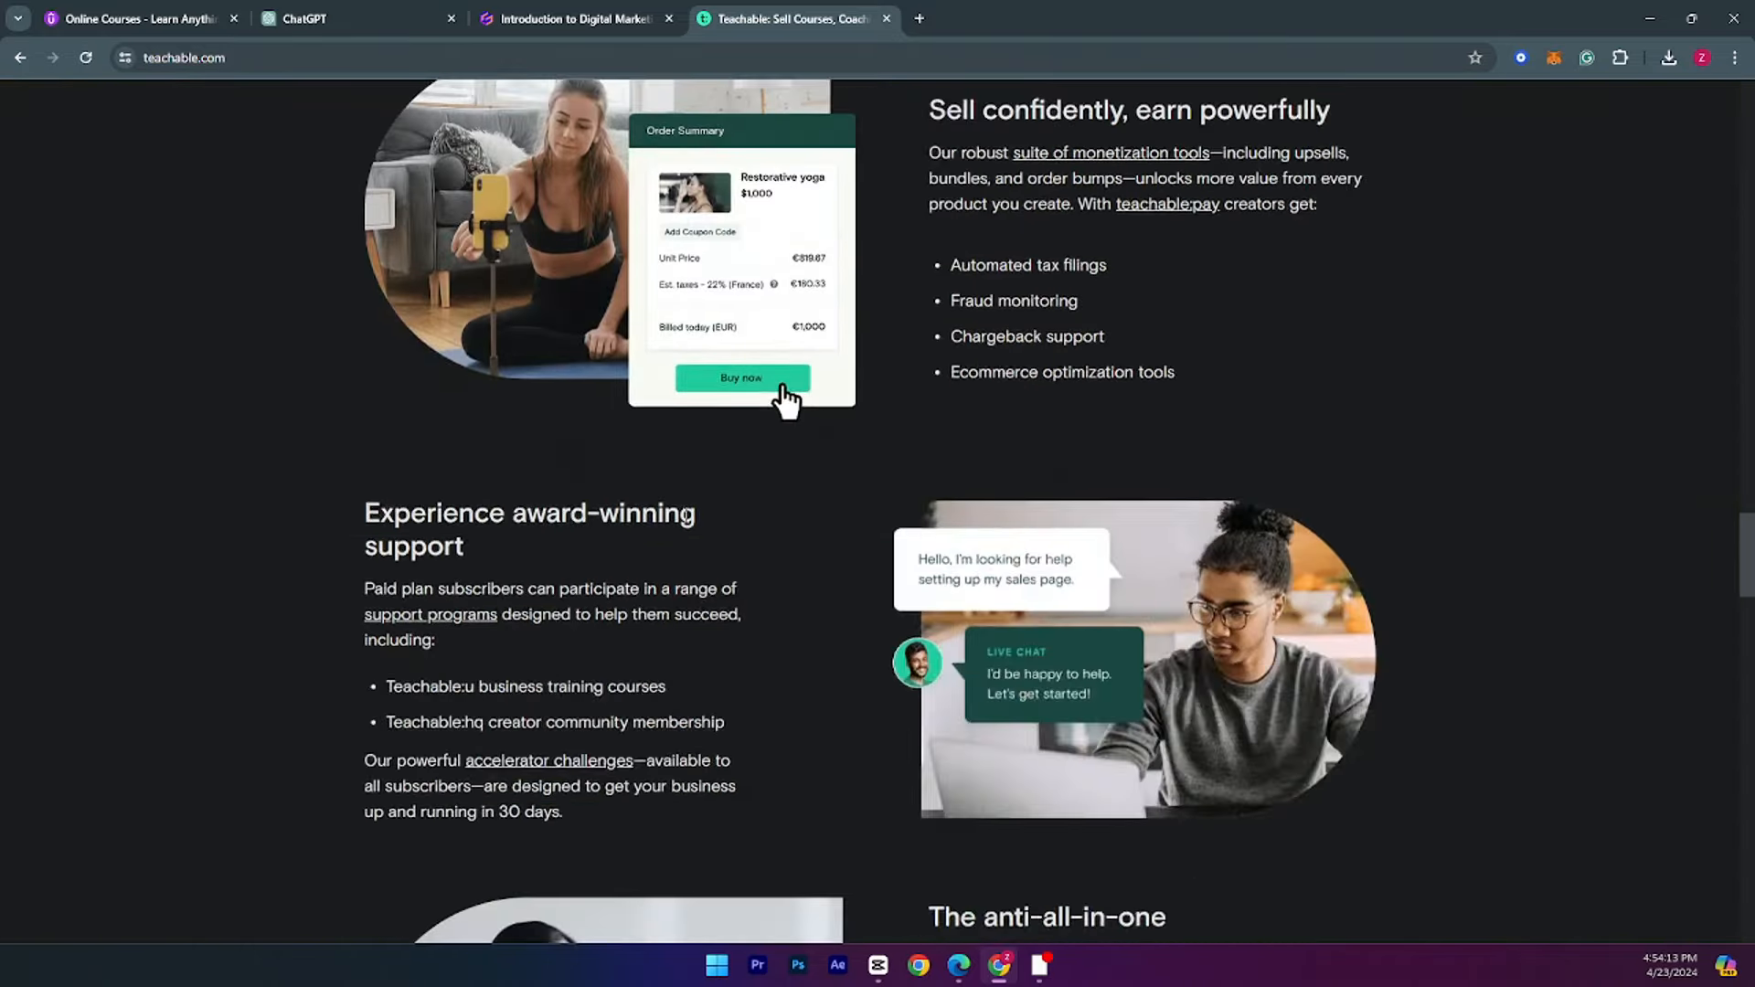
{"action": "scroll", "scroll_direction": "down", "scroll_amount": 3}
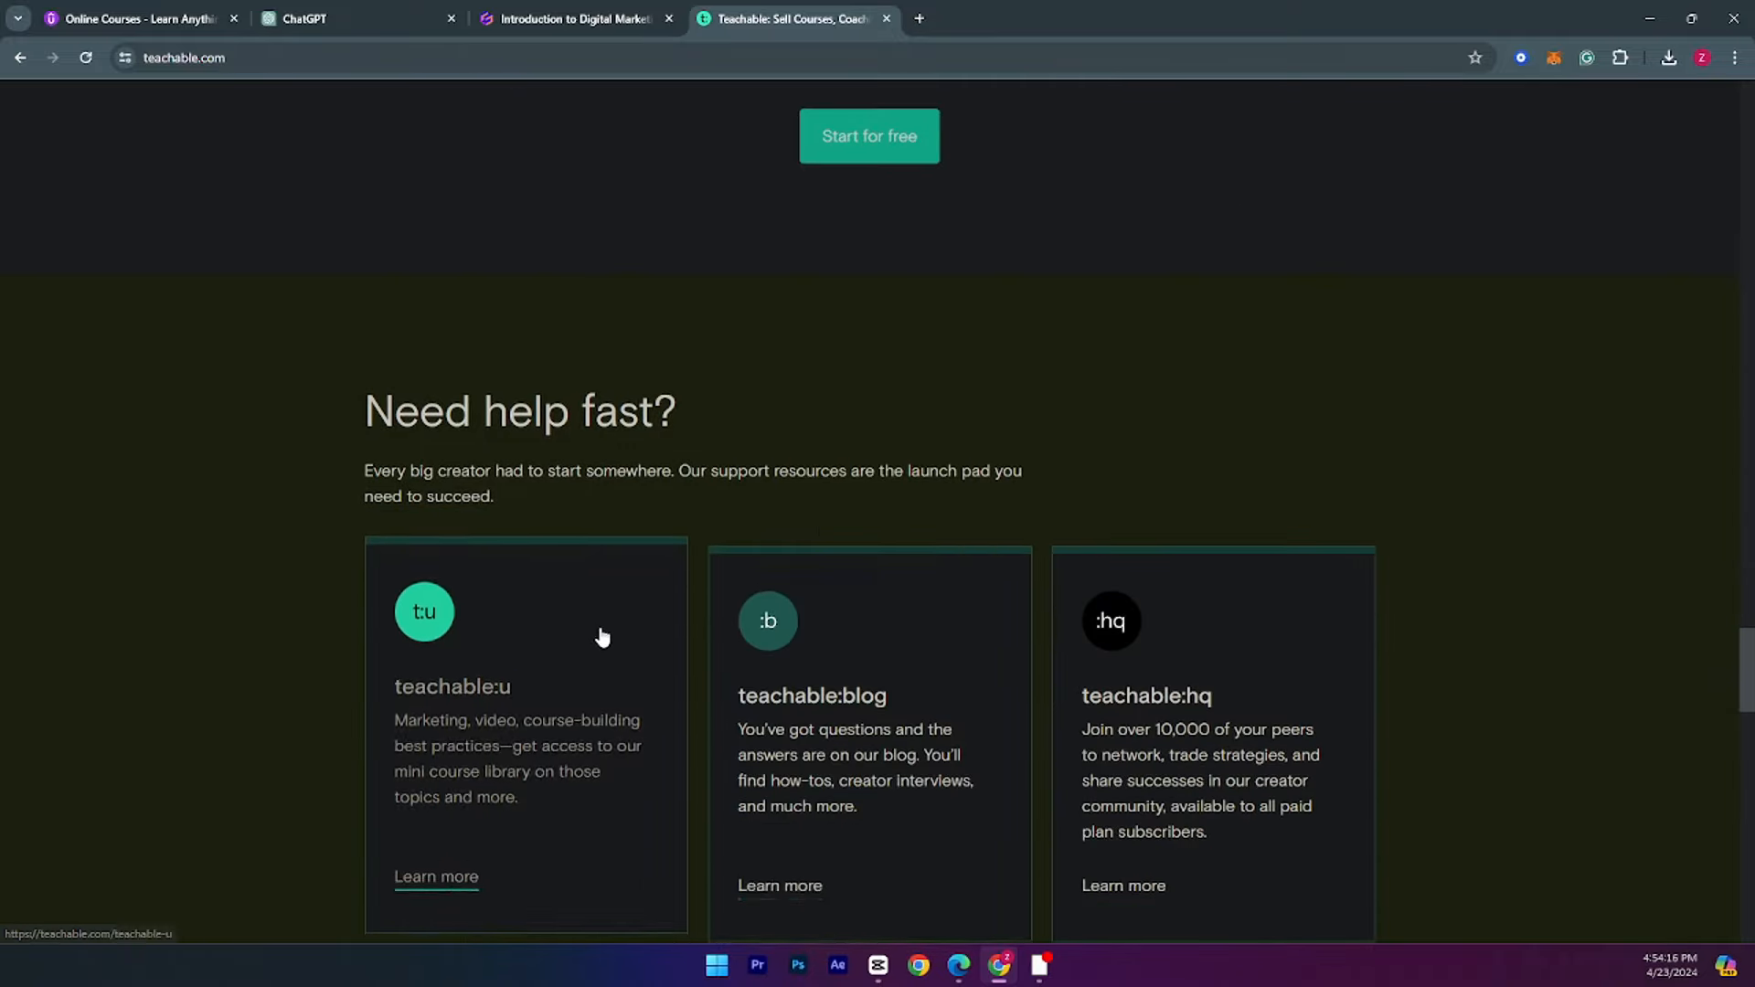
{"action": "scroll", "scroll_direction": "down", "scroll_amount": 3}
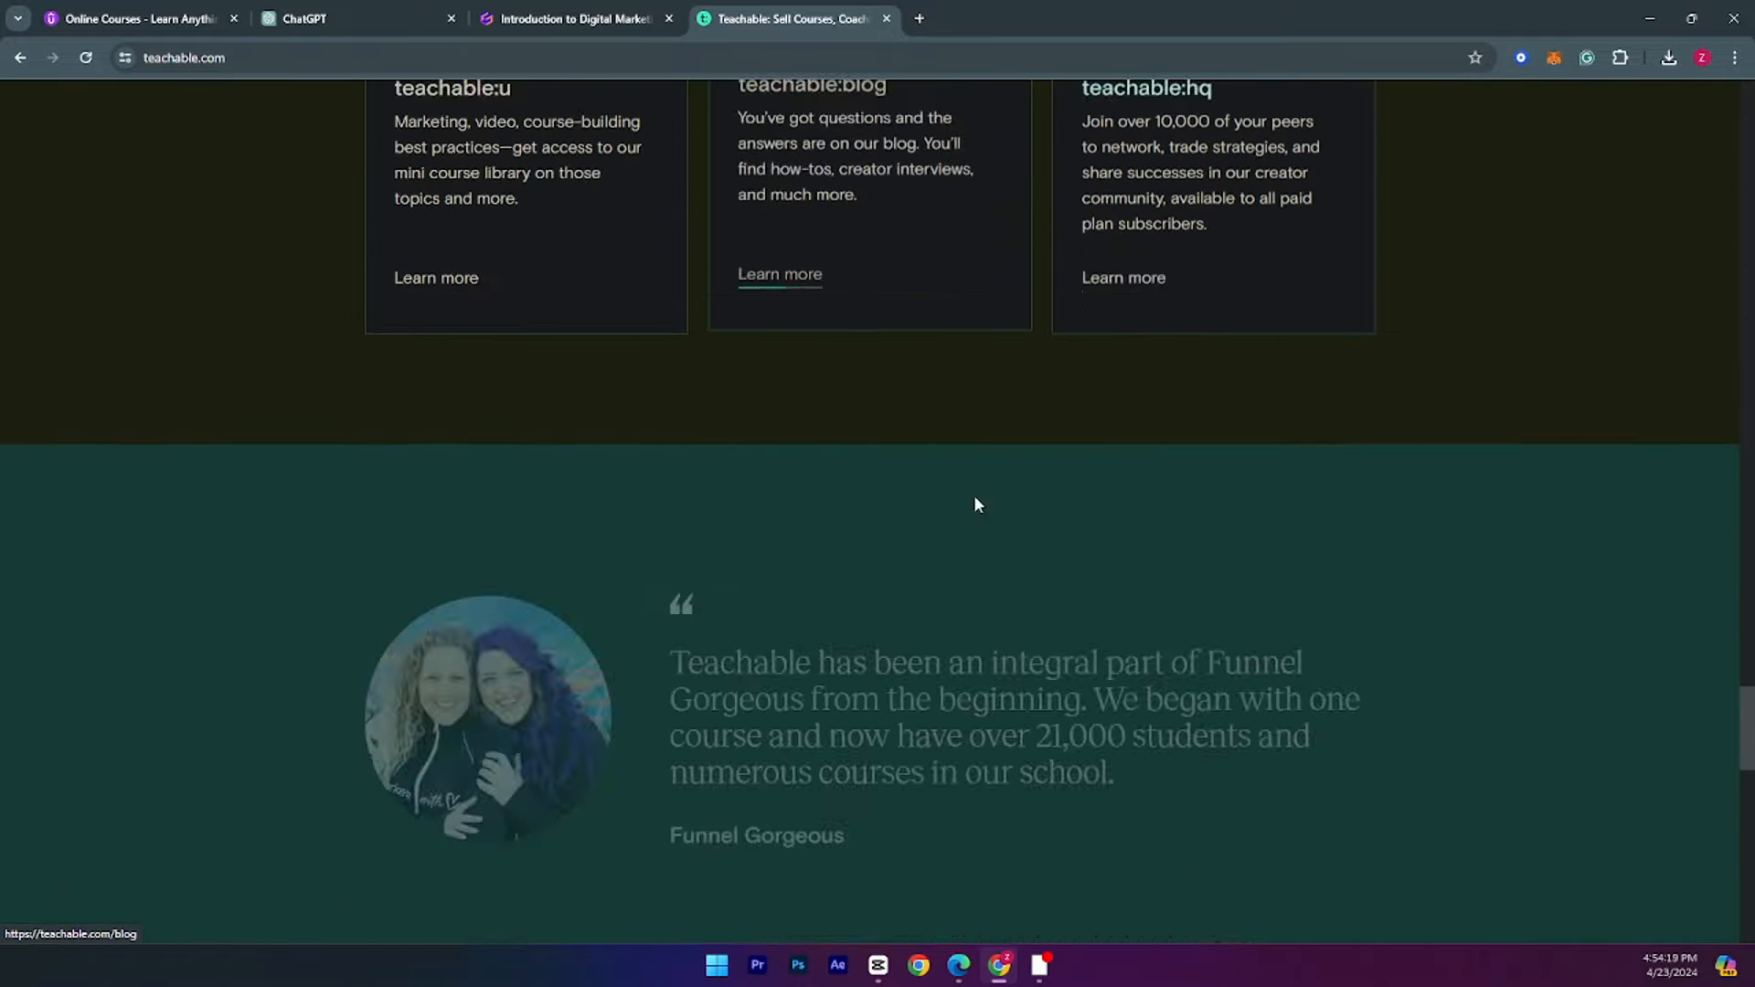
{"action": "scroll", "scroll_direction": "up", "scroll_amount": 3}
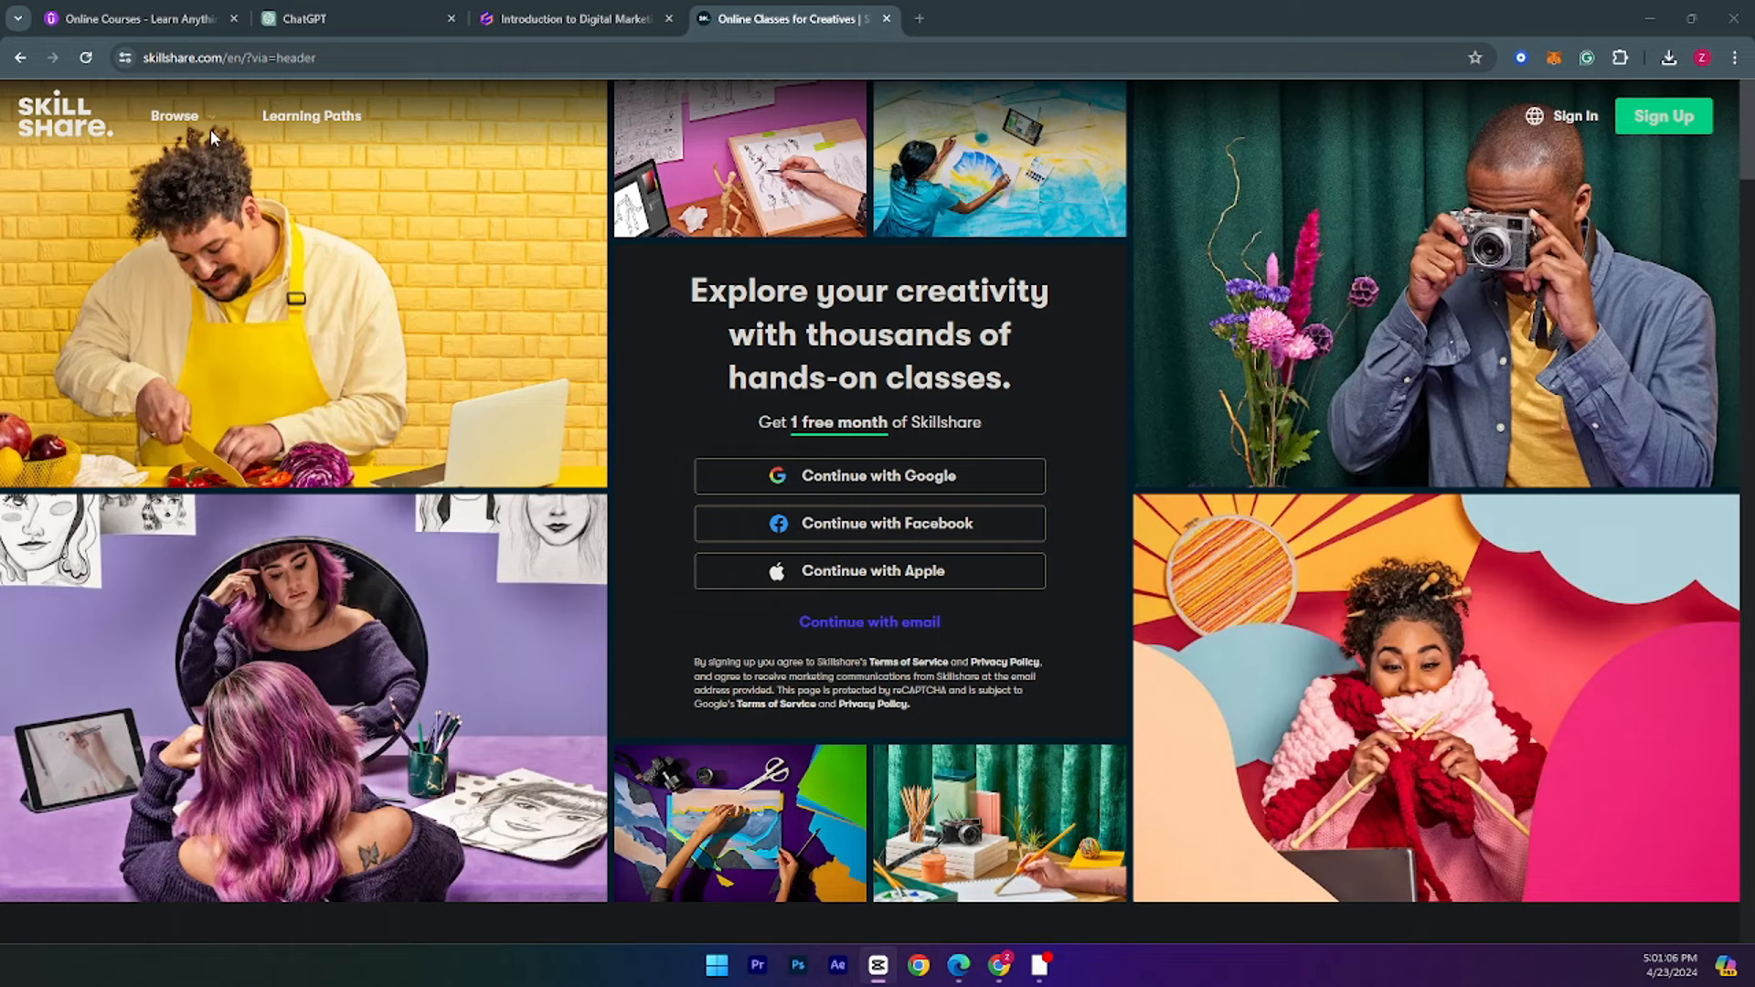
{"action": "scroll", "scroll_direction": "down", "scroll_amount": 3}
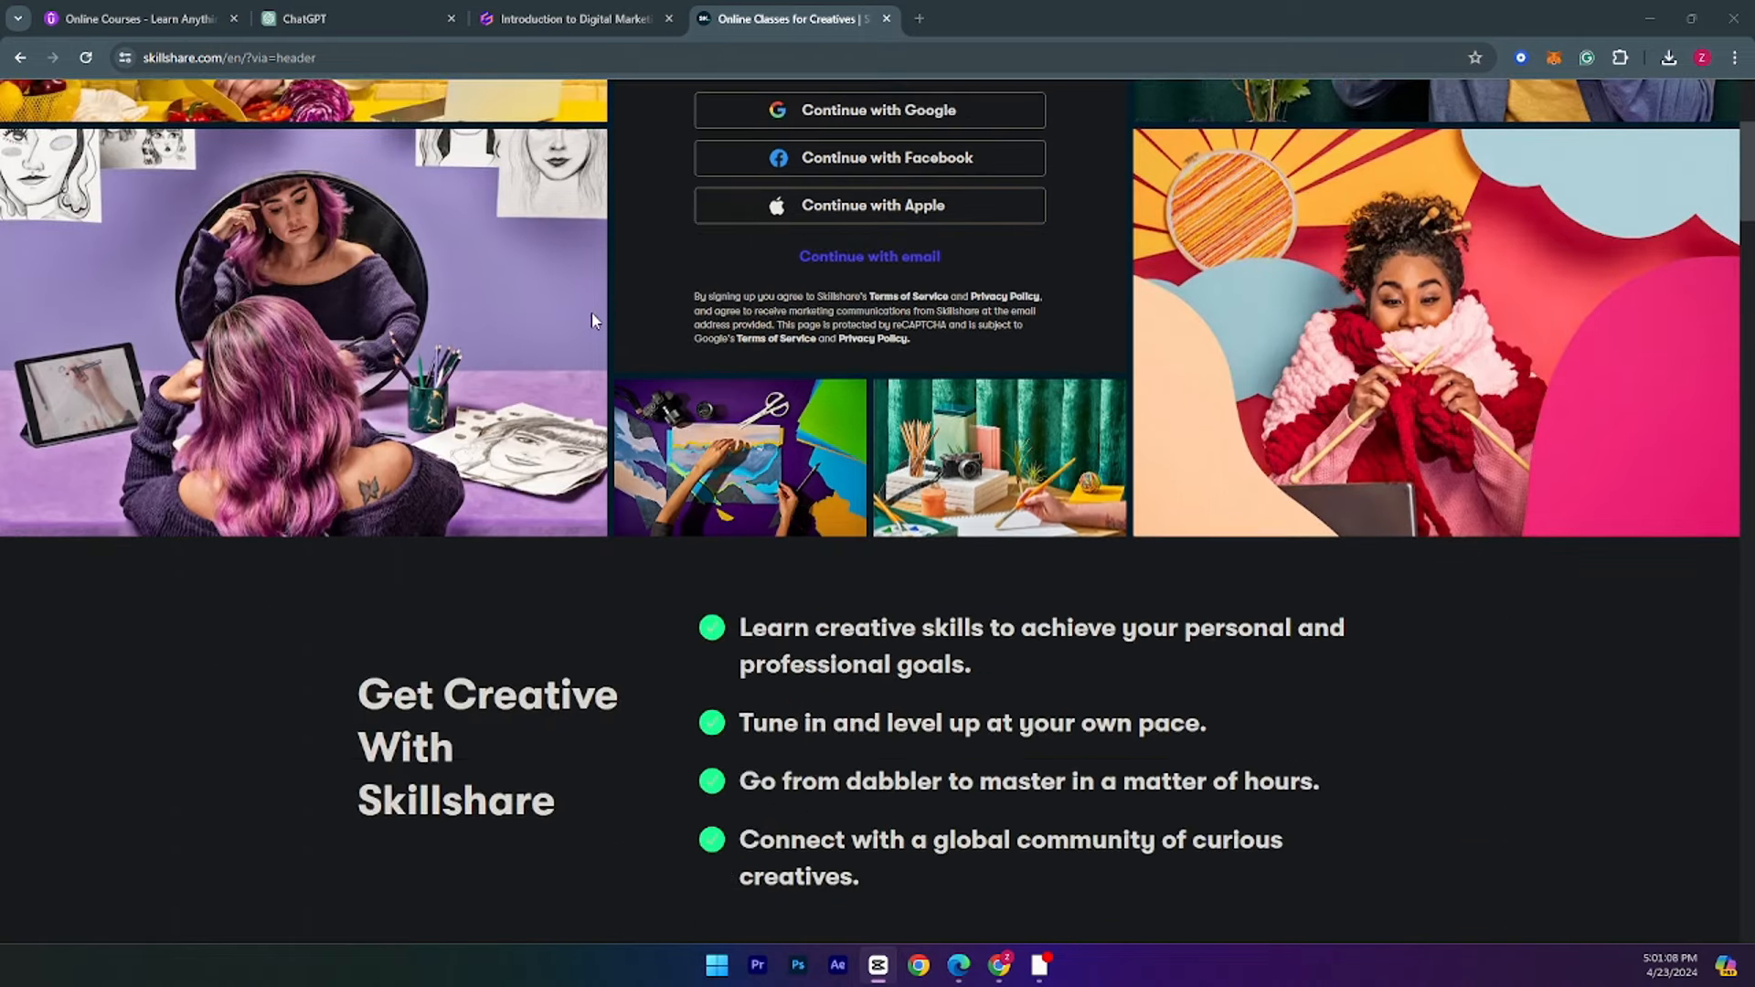
{"action": "scroll", "scroll_direction": "down", "scroll_amount": 3}
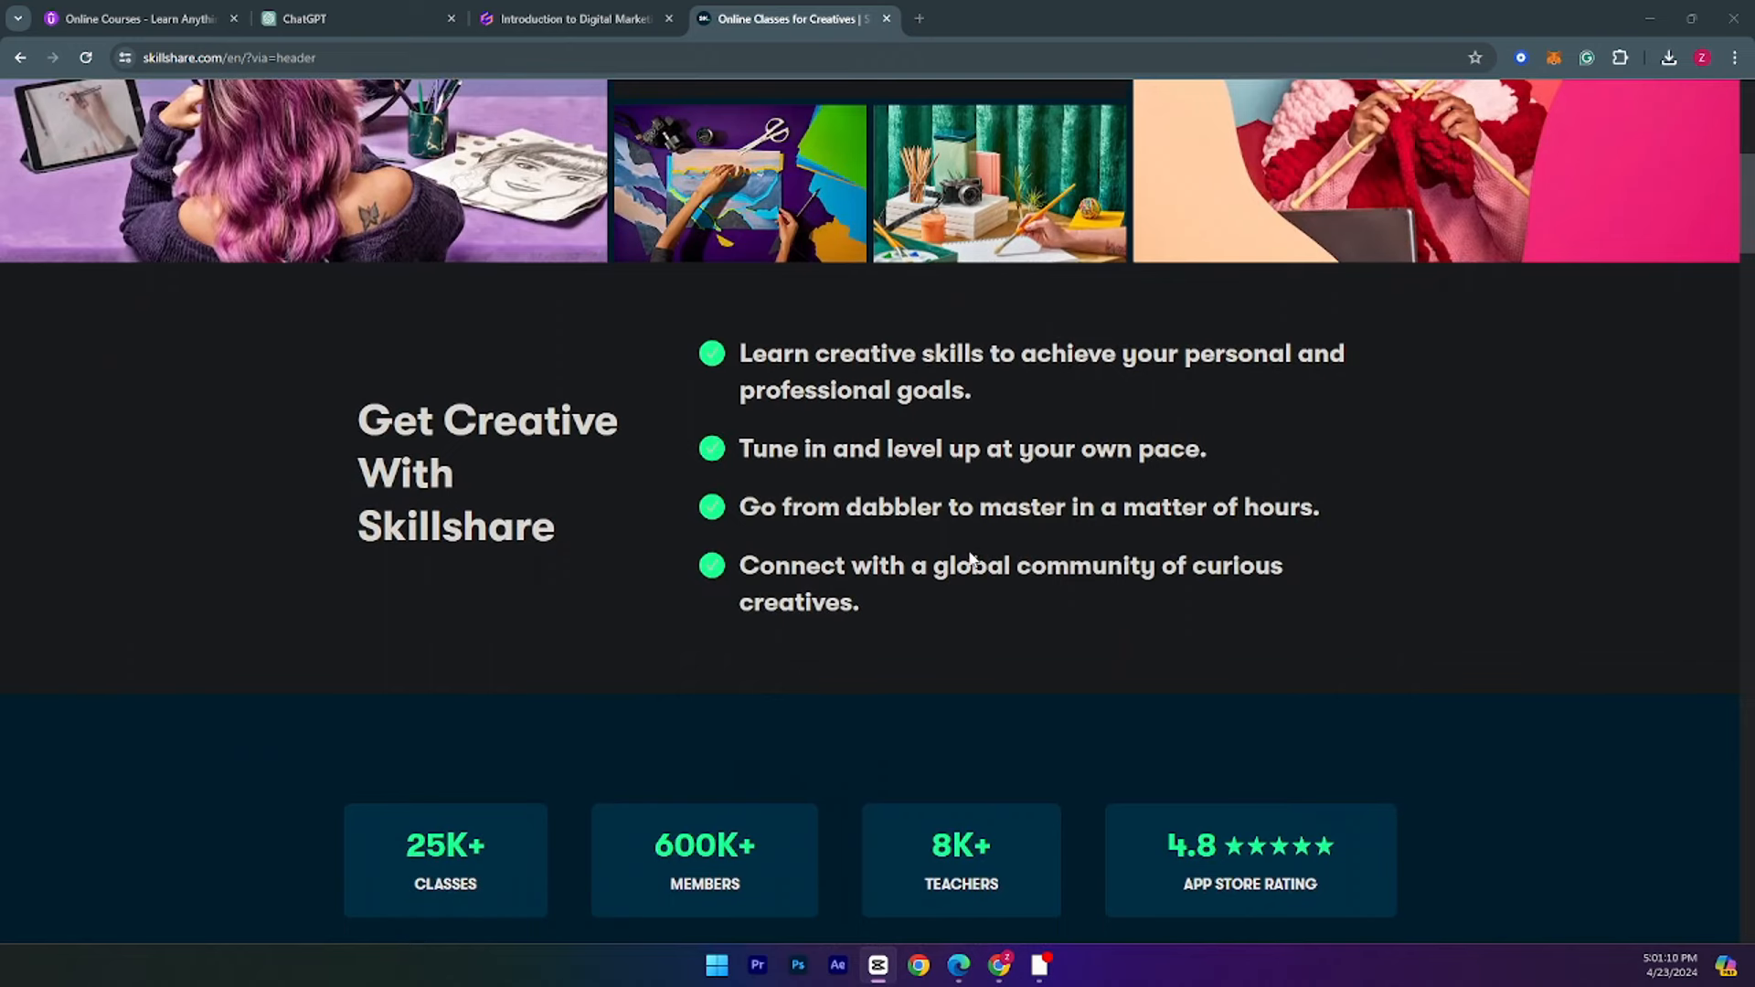
{"action": "mouse_move", "coordinate": [953, 531]}
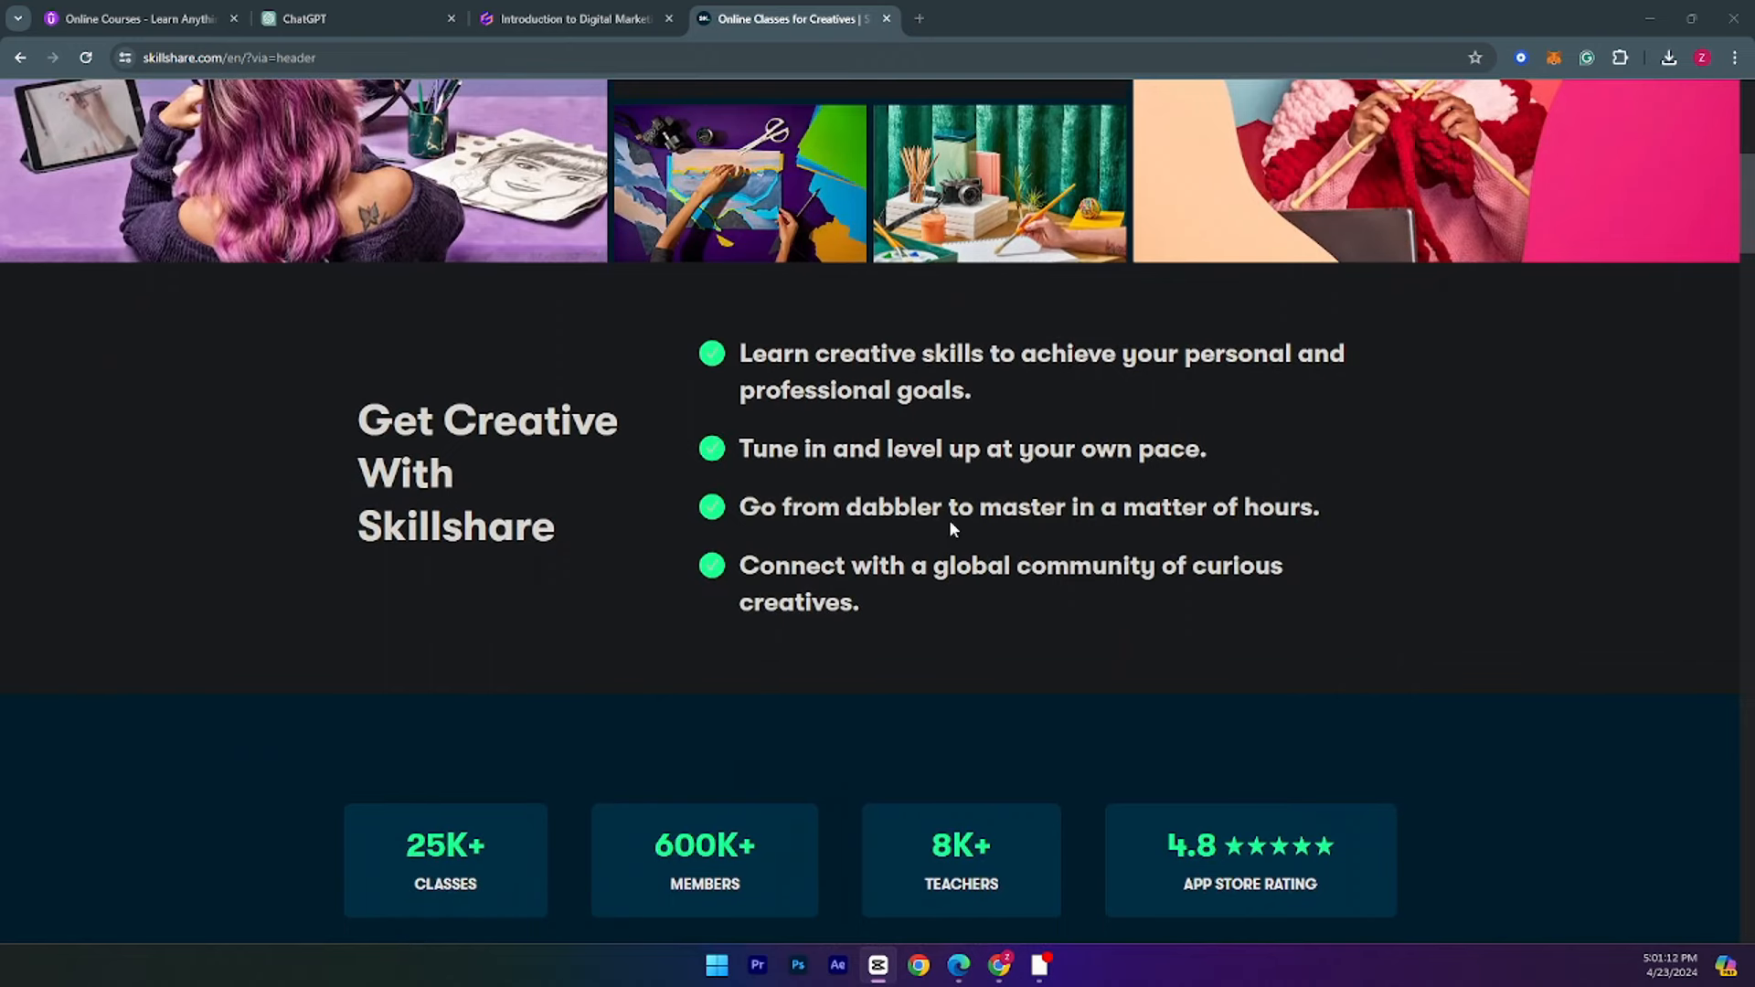
{"action": "scroll", "scroll_direction": "down", "scroll_amount": 3}
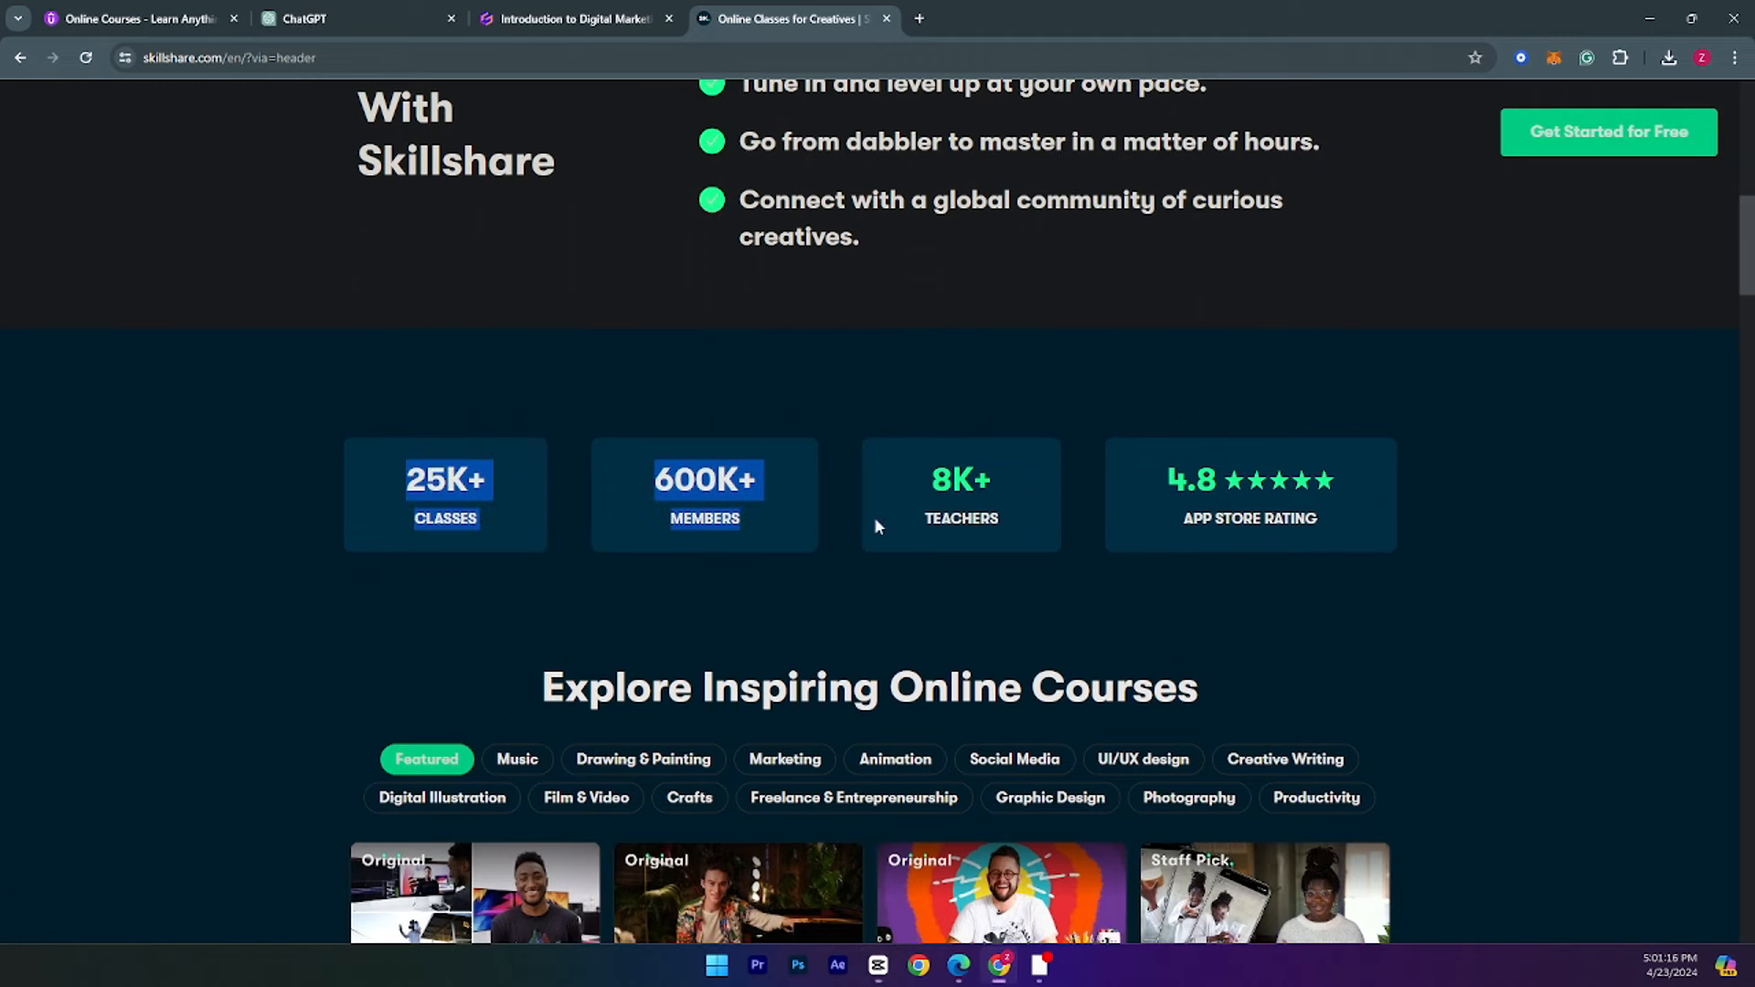
{"action": "scroll", "scroll_direction": "down", "scroll_amount": 3}
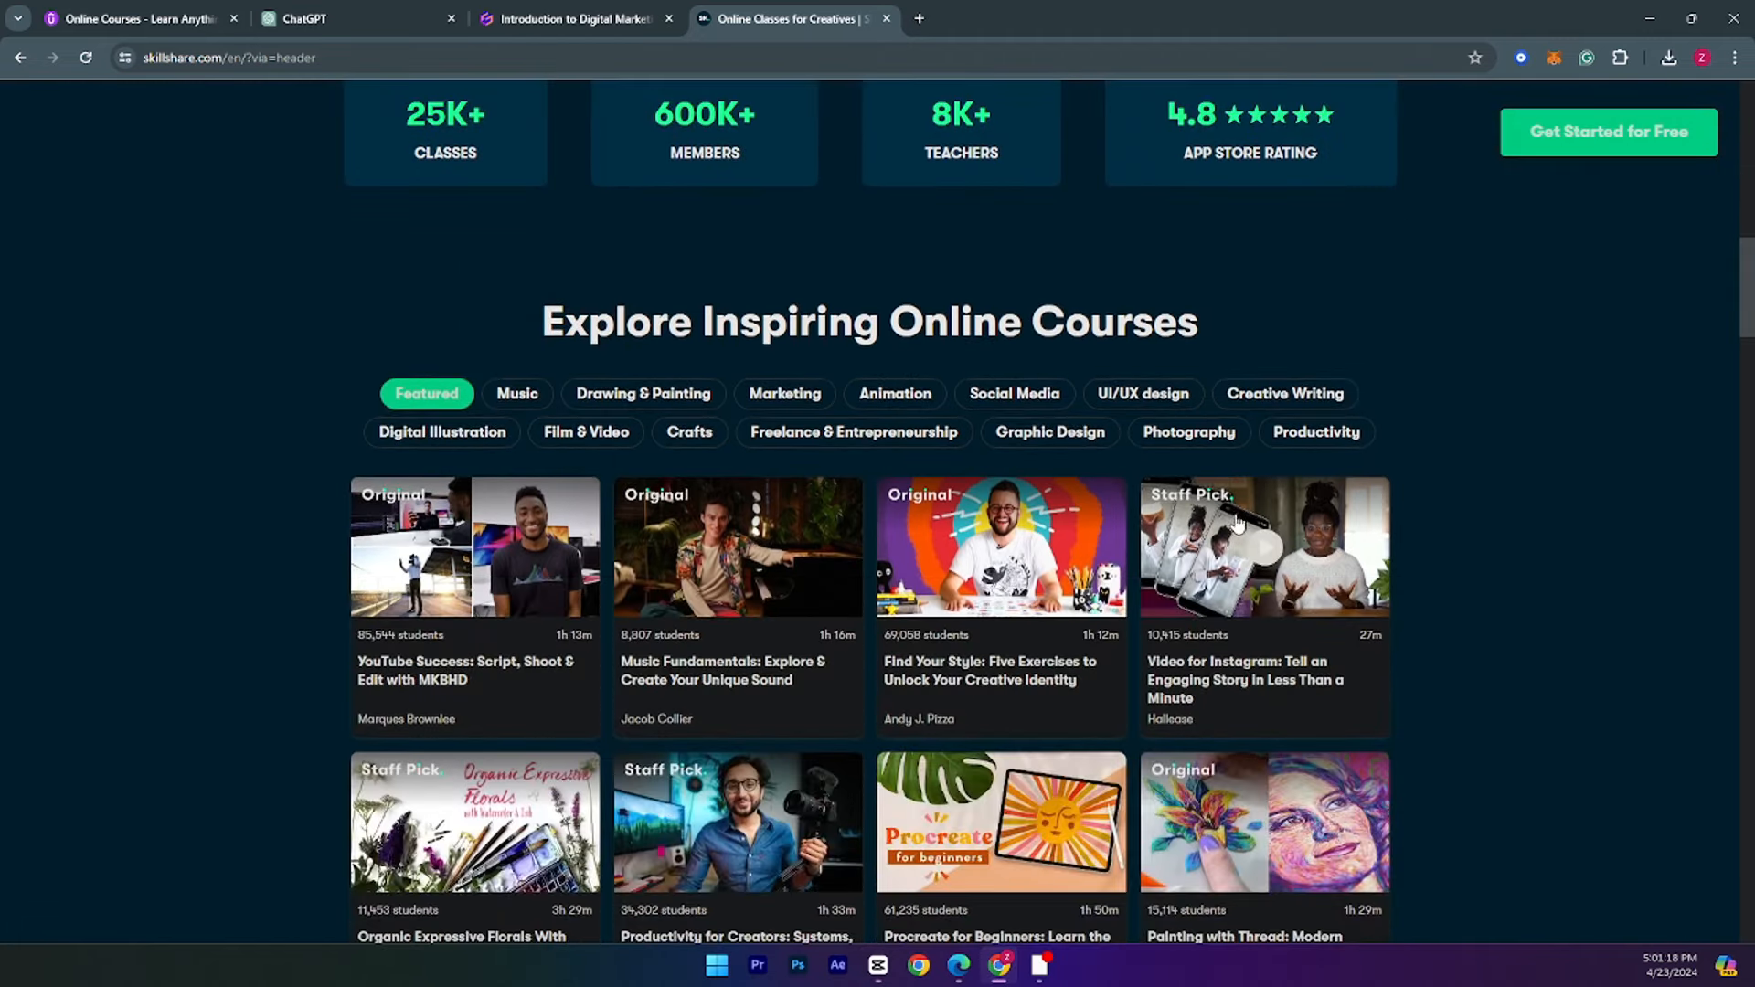
{"action": "left_click", "coordinate": [643, 393]}
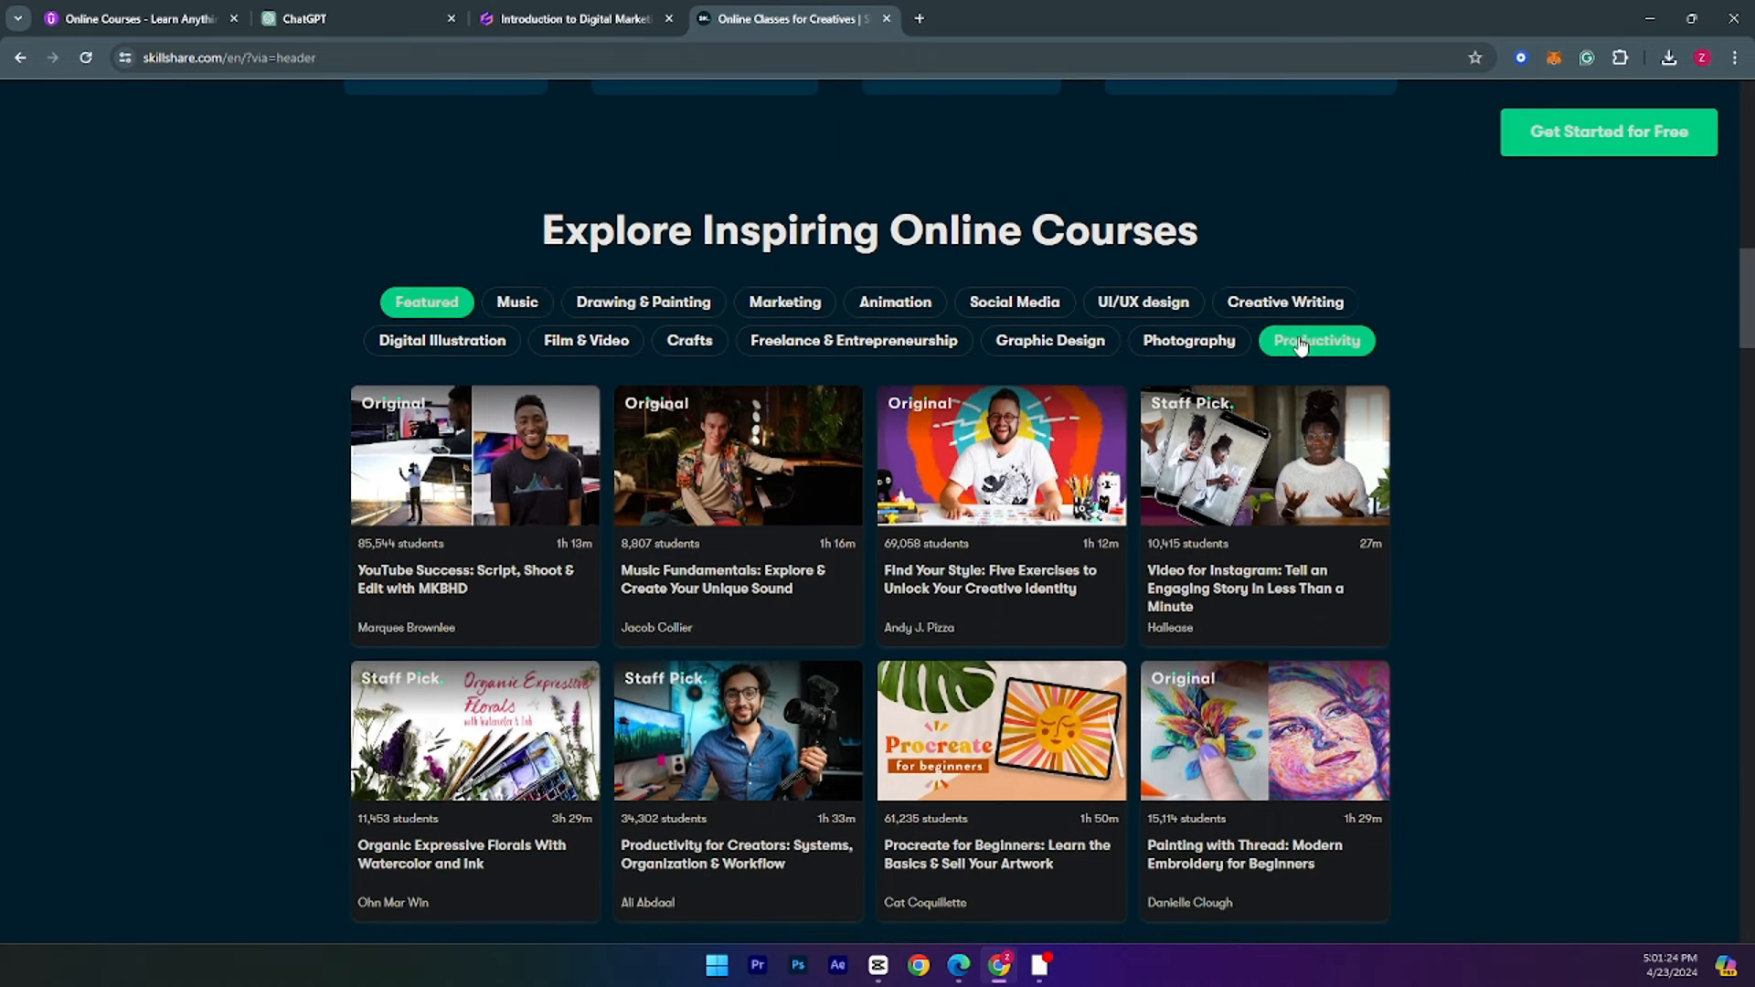
{"action": "scroll", "scroll_direction": "down", "scroll_amount": 3}
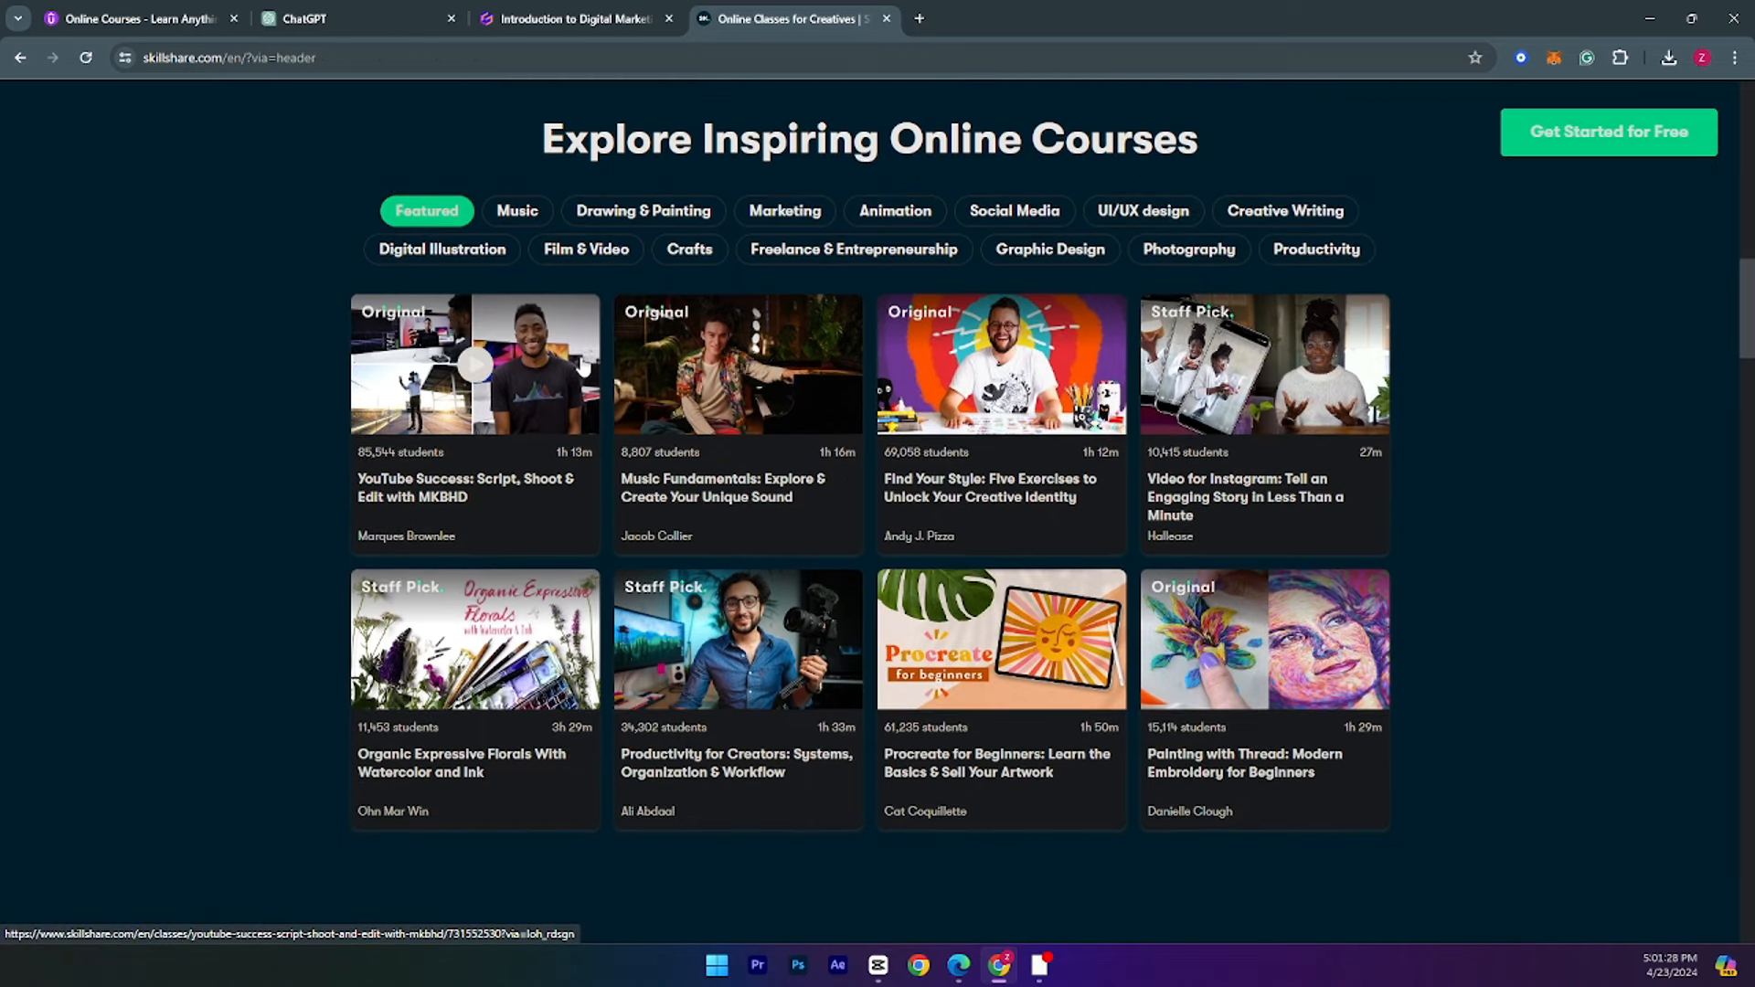
{"action": "scroll", "scroll_direction": "down", "scroll_amount": 3}
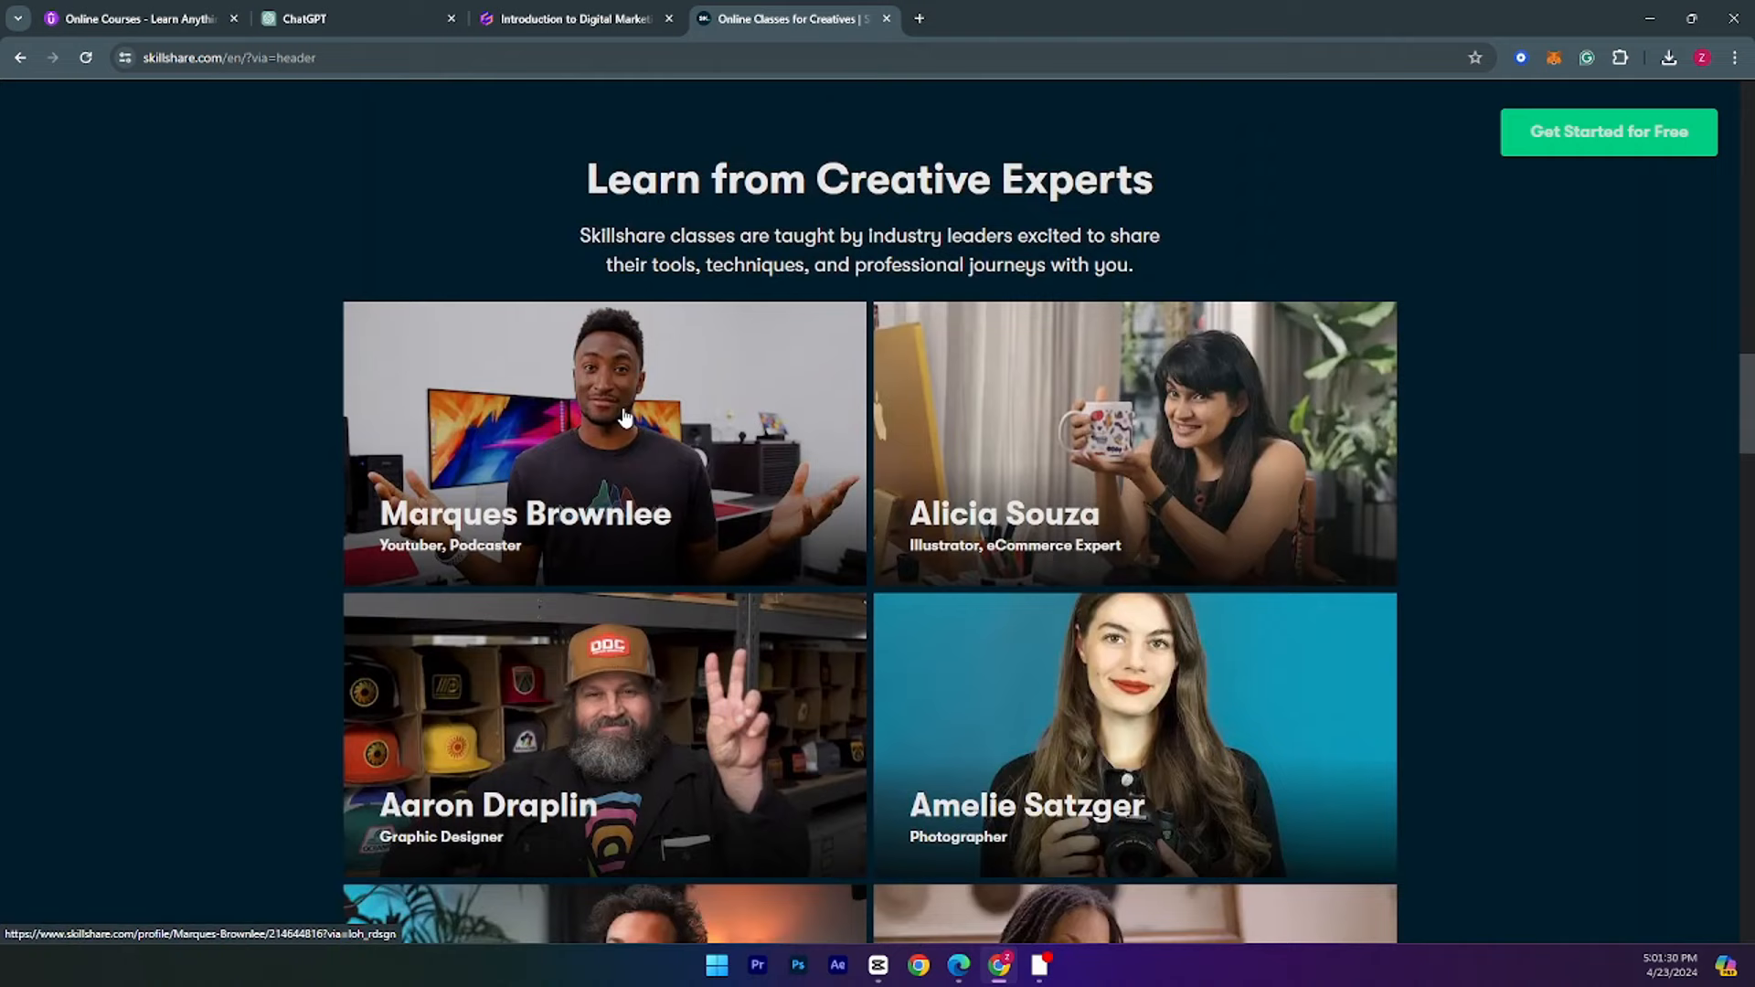
{"action": "scroll", "scroll_direction": "down", "scroll_amount": 3}
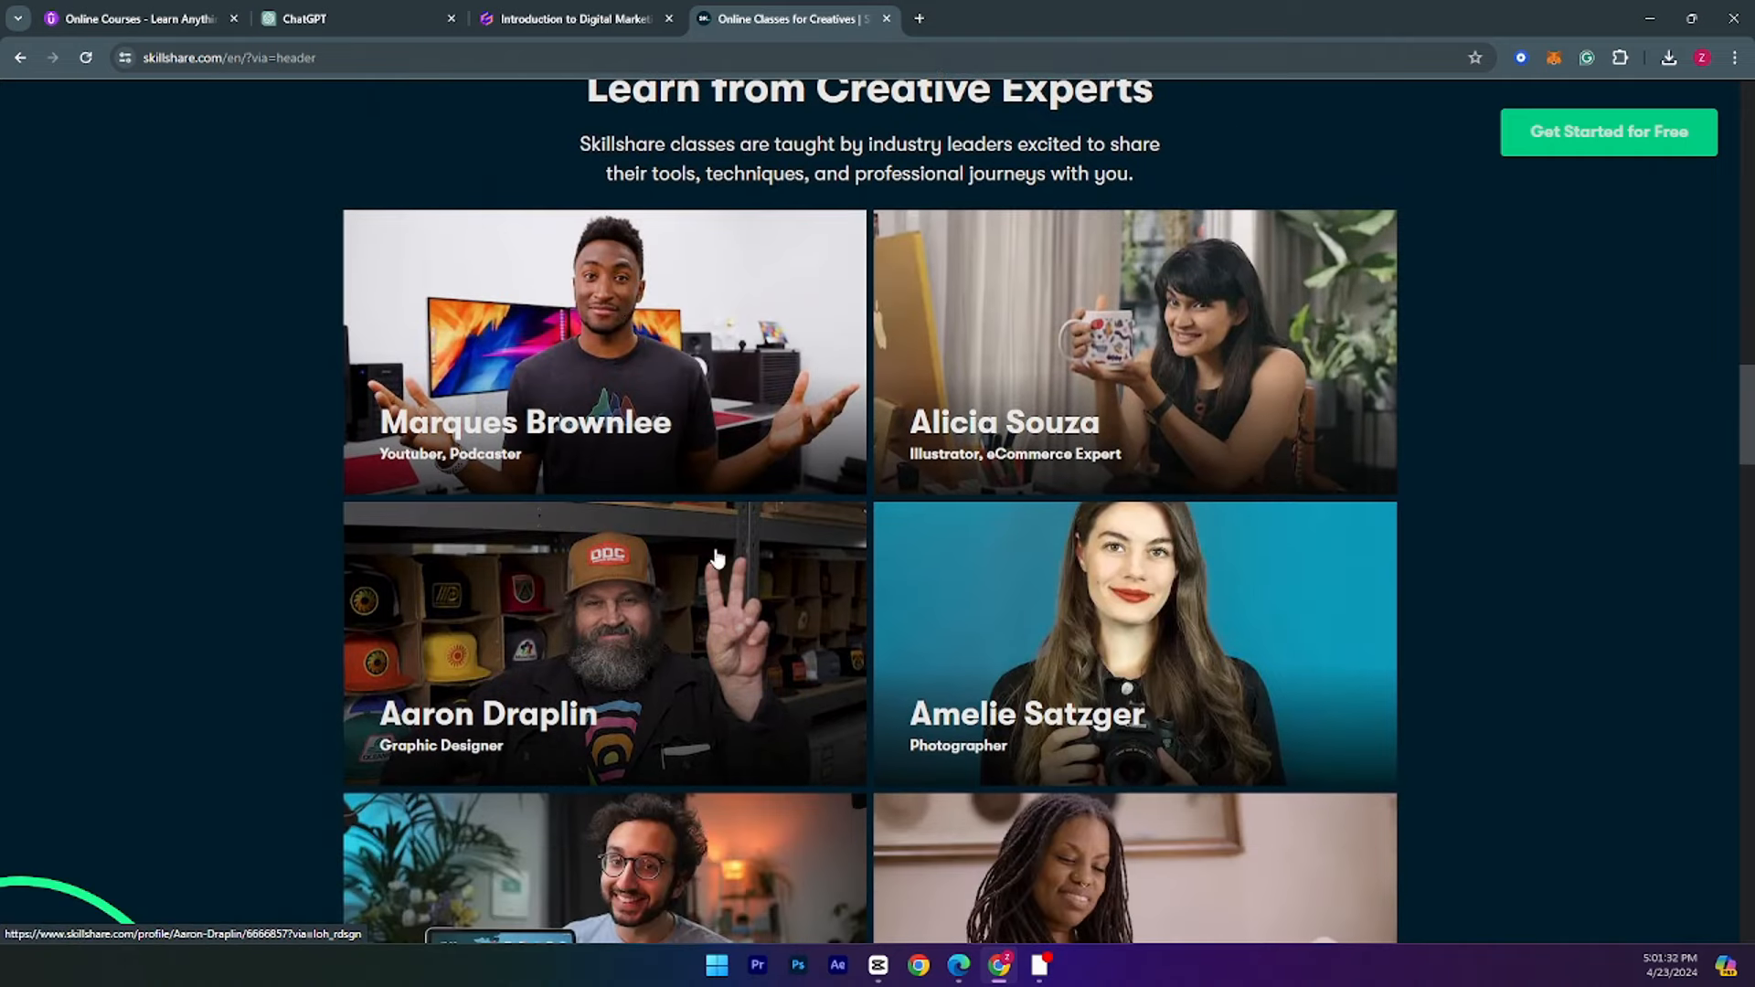
{"action": "scroll", "scroll_direction": "down", "scroll_amount": 3}
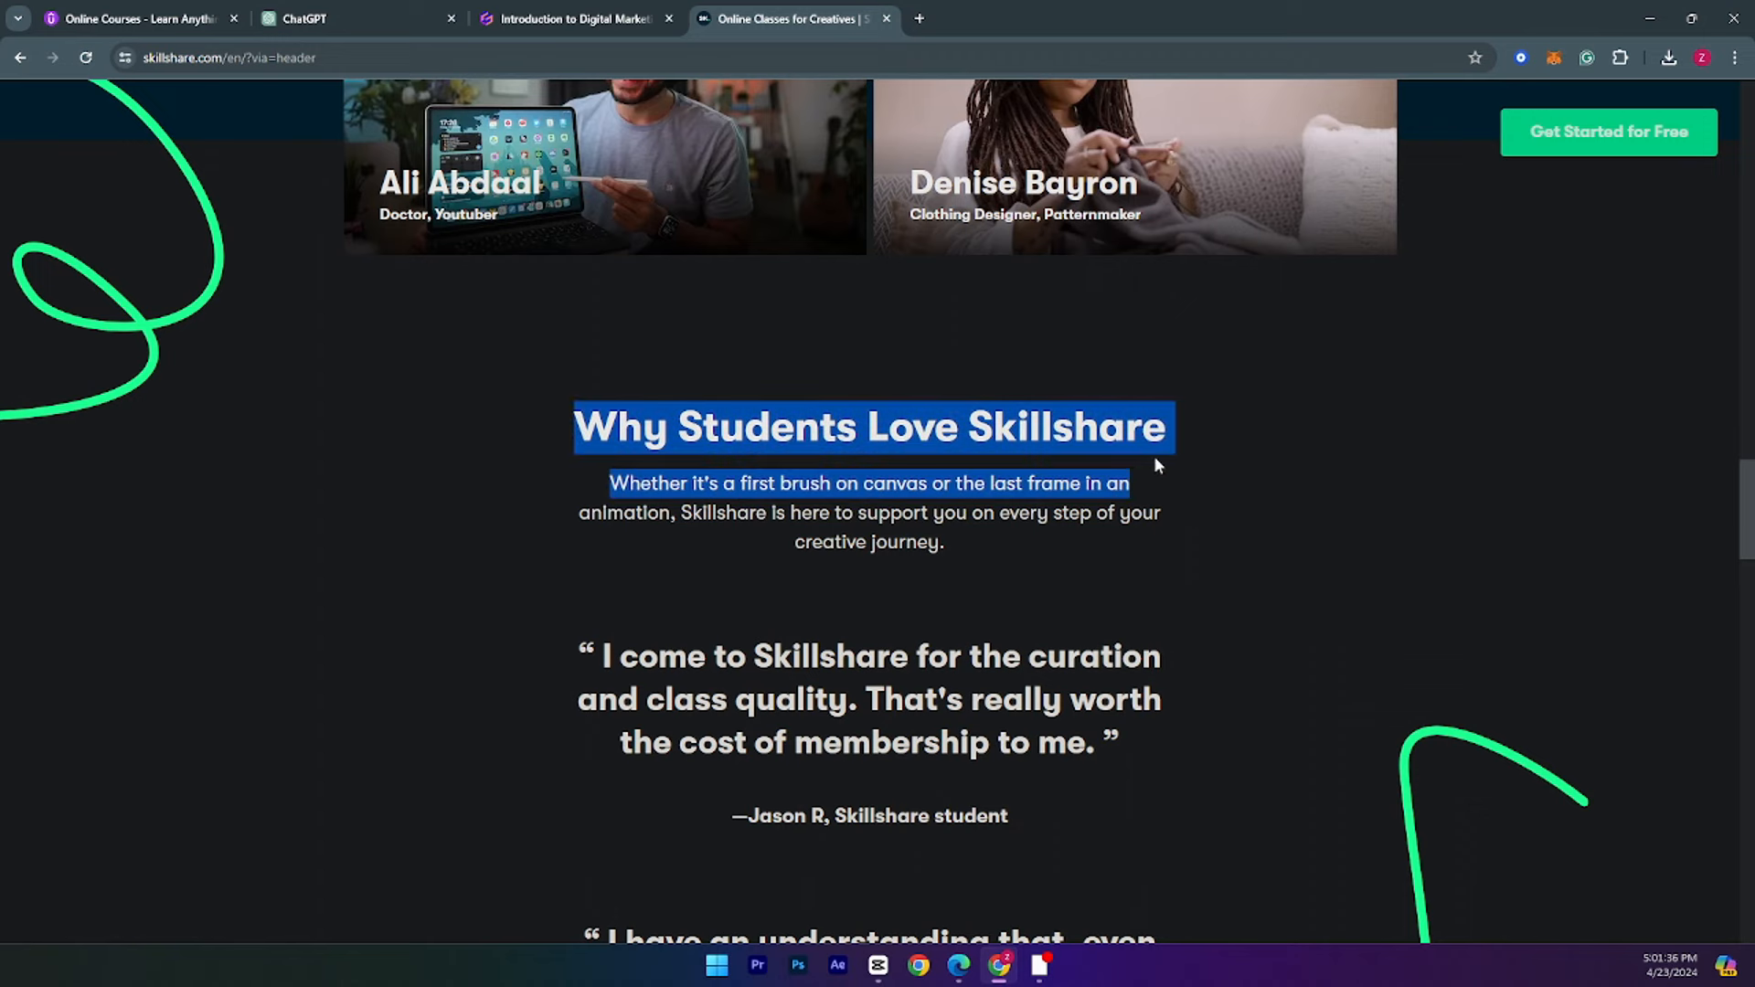
{"action": "left_click_drag", "start_coordinate": [1130, 483], "coordinate": [943, 542]}
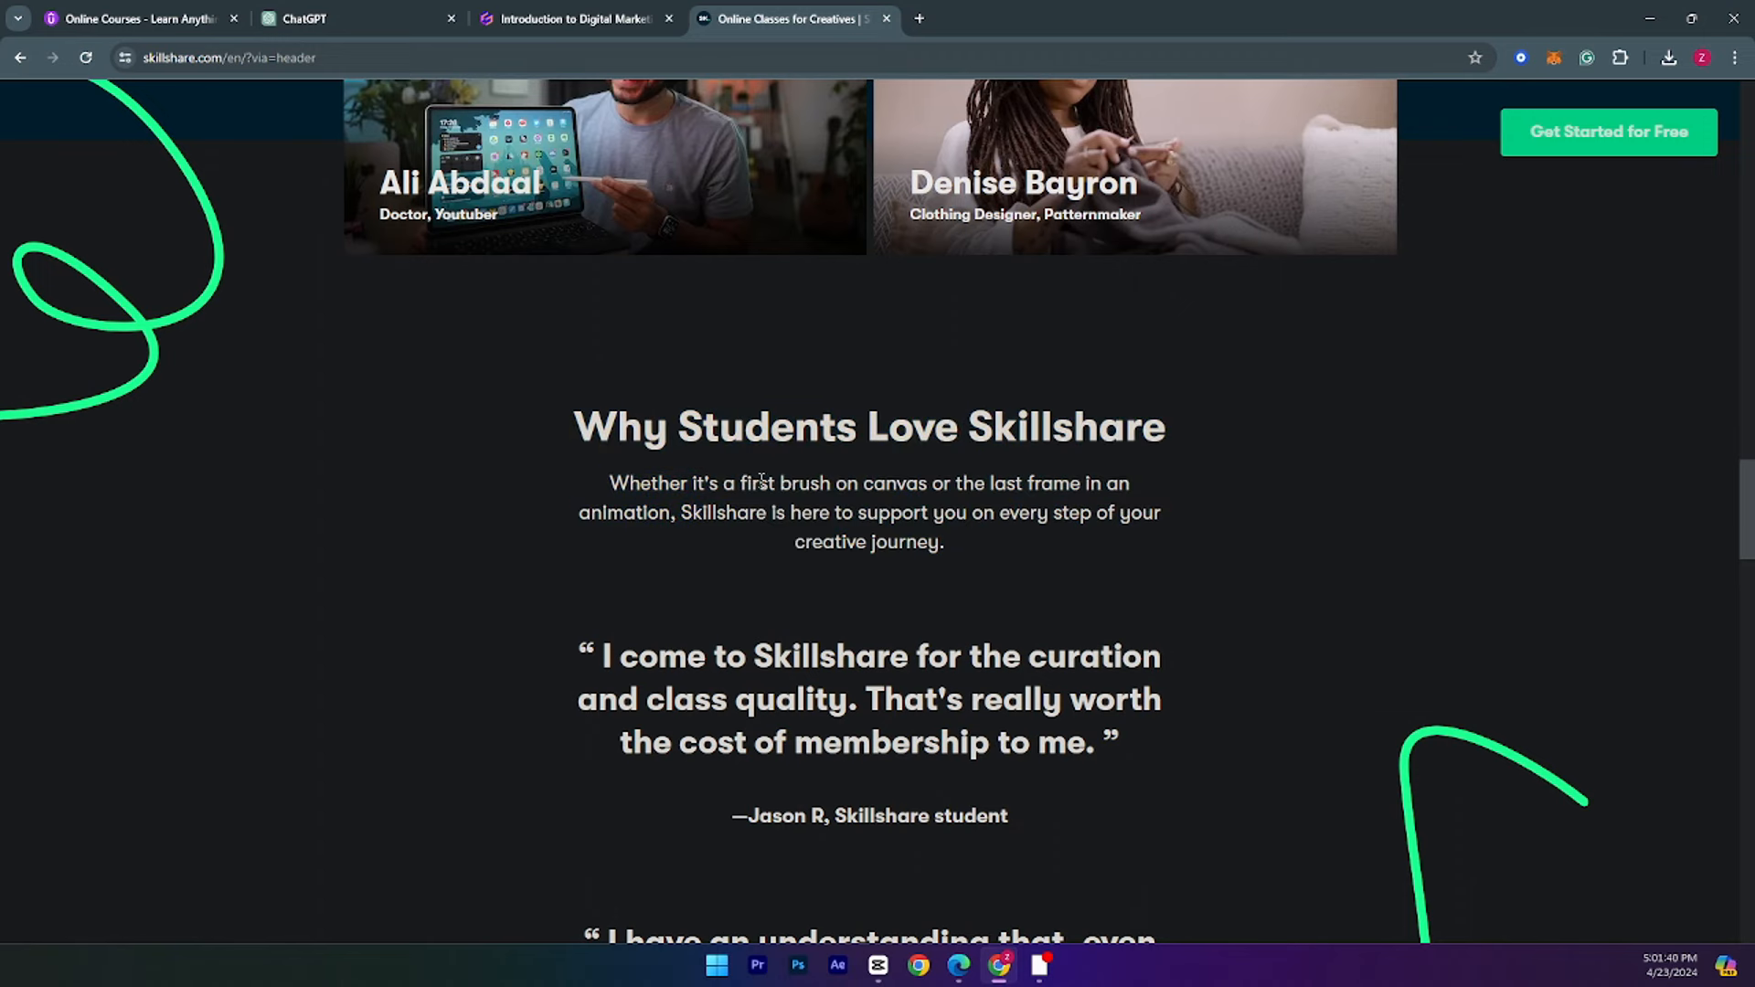
{"action": "scroll", "scroll_direction": "down", "scroll_amount": 3}
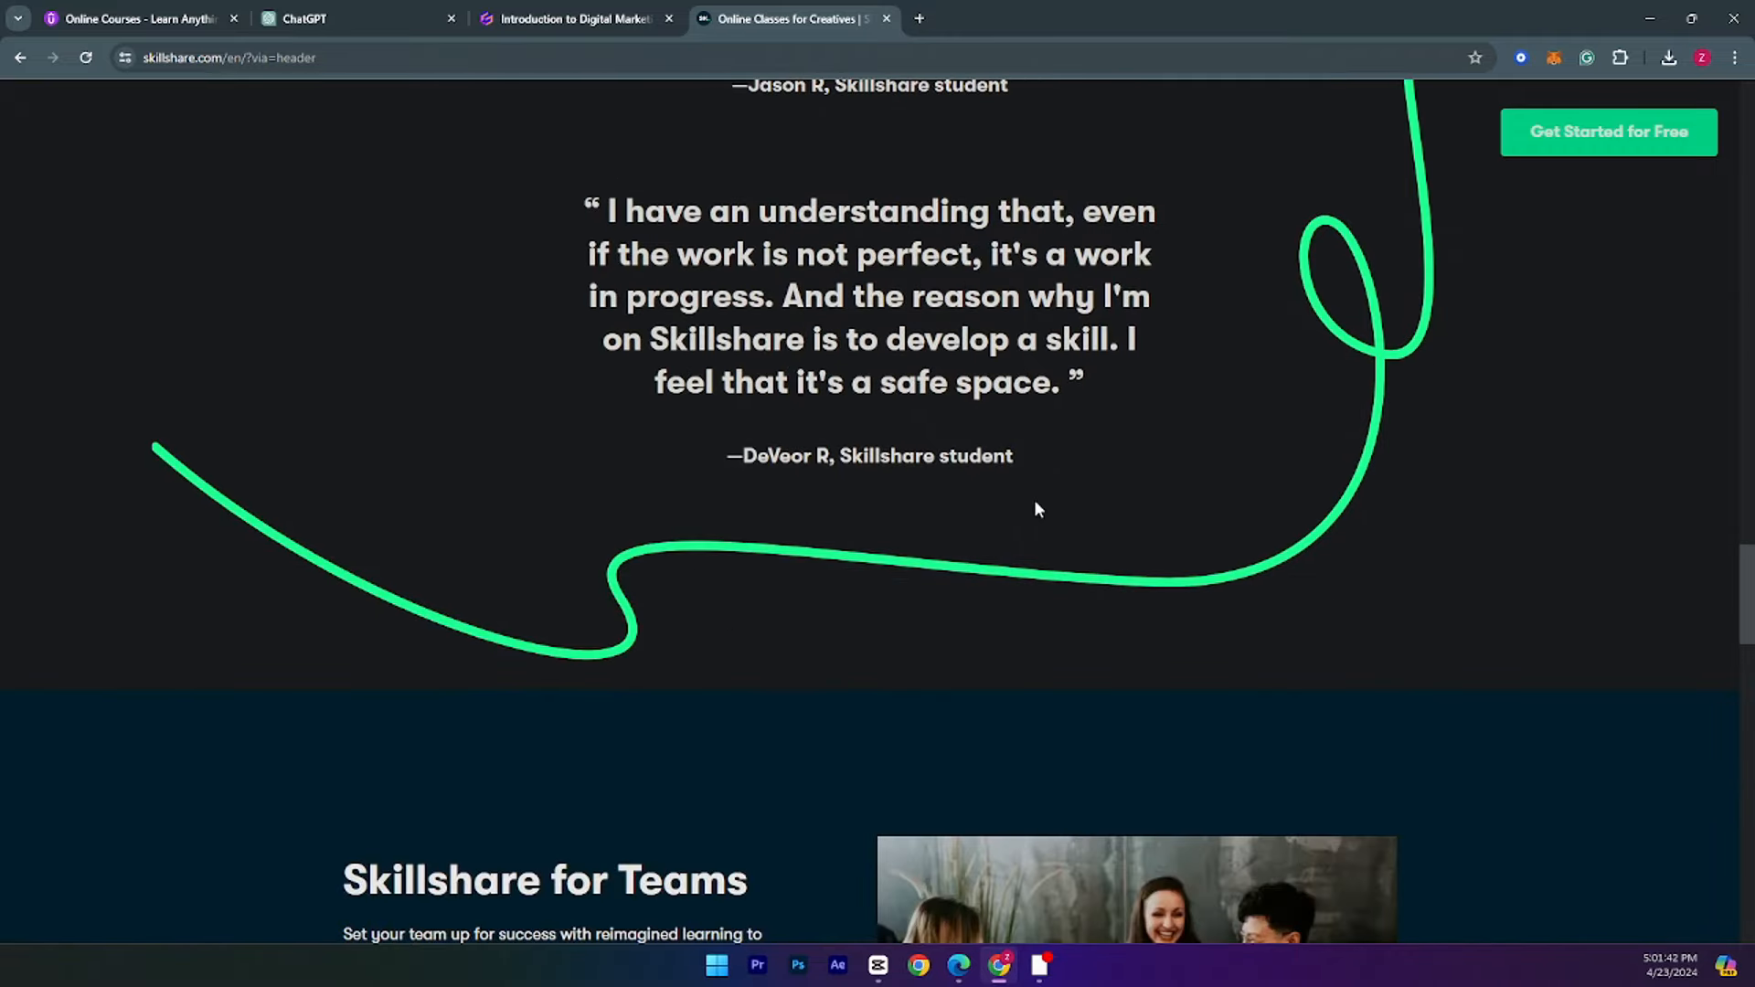
{"action": "scroll", "scroll_direction": "down", "scroll_amount": 3}
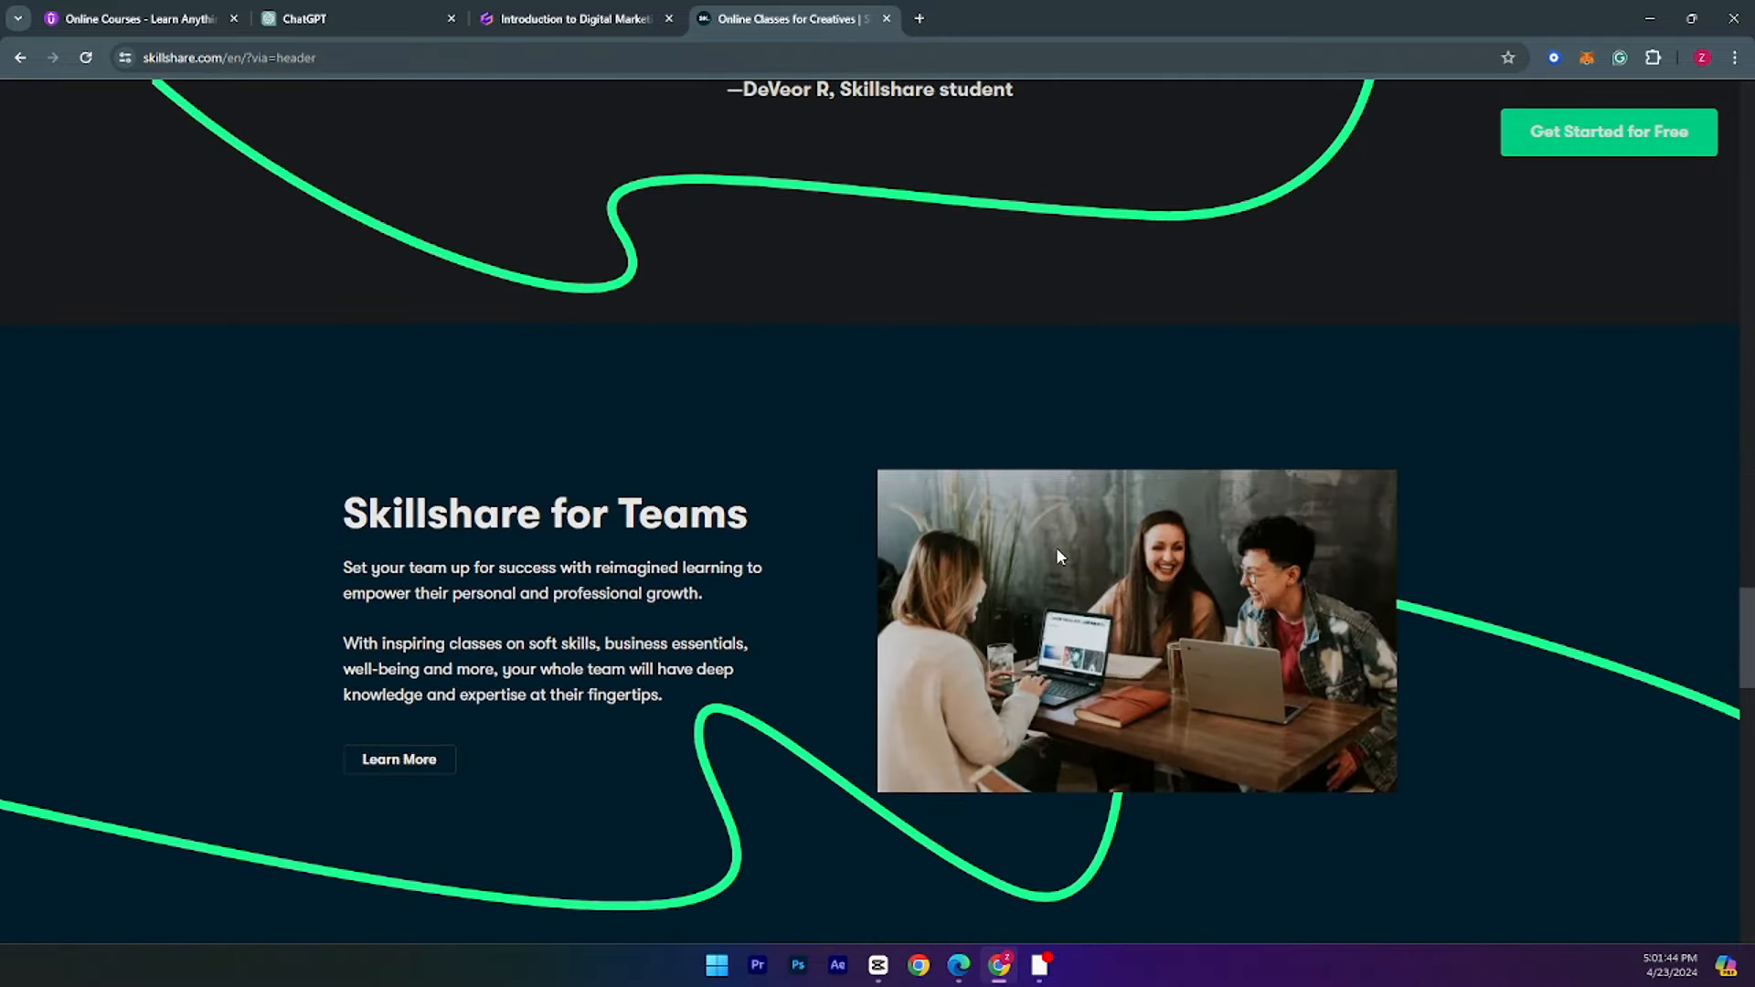
{"action": "scroll", "scroll_direction": "down", "scroll_amount": 3}
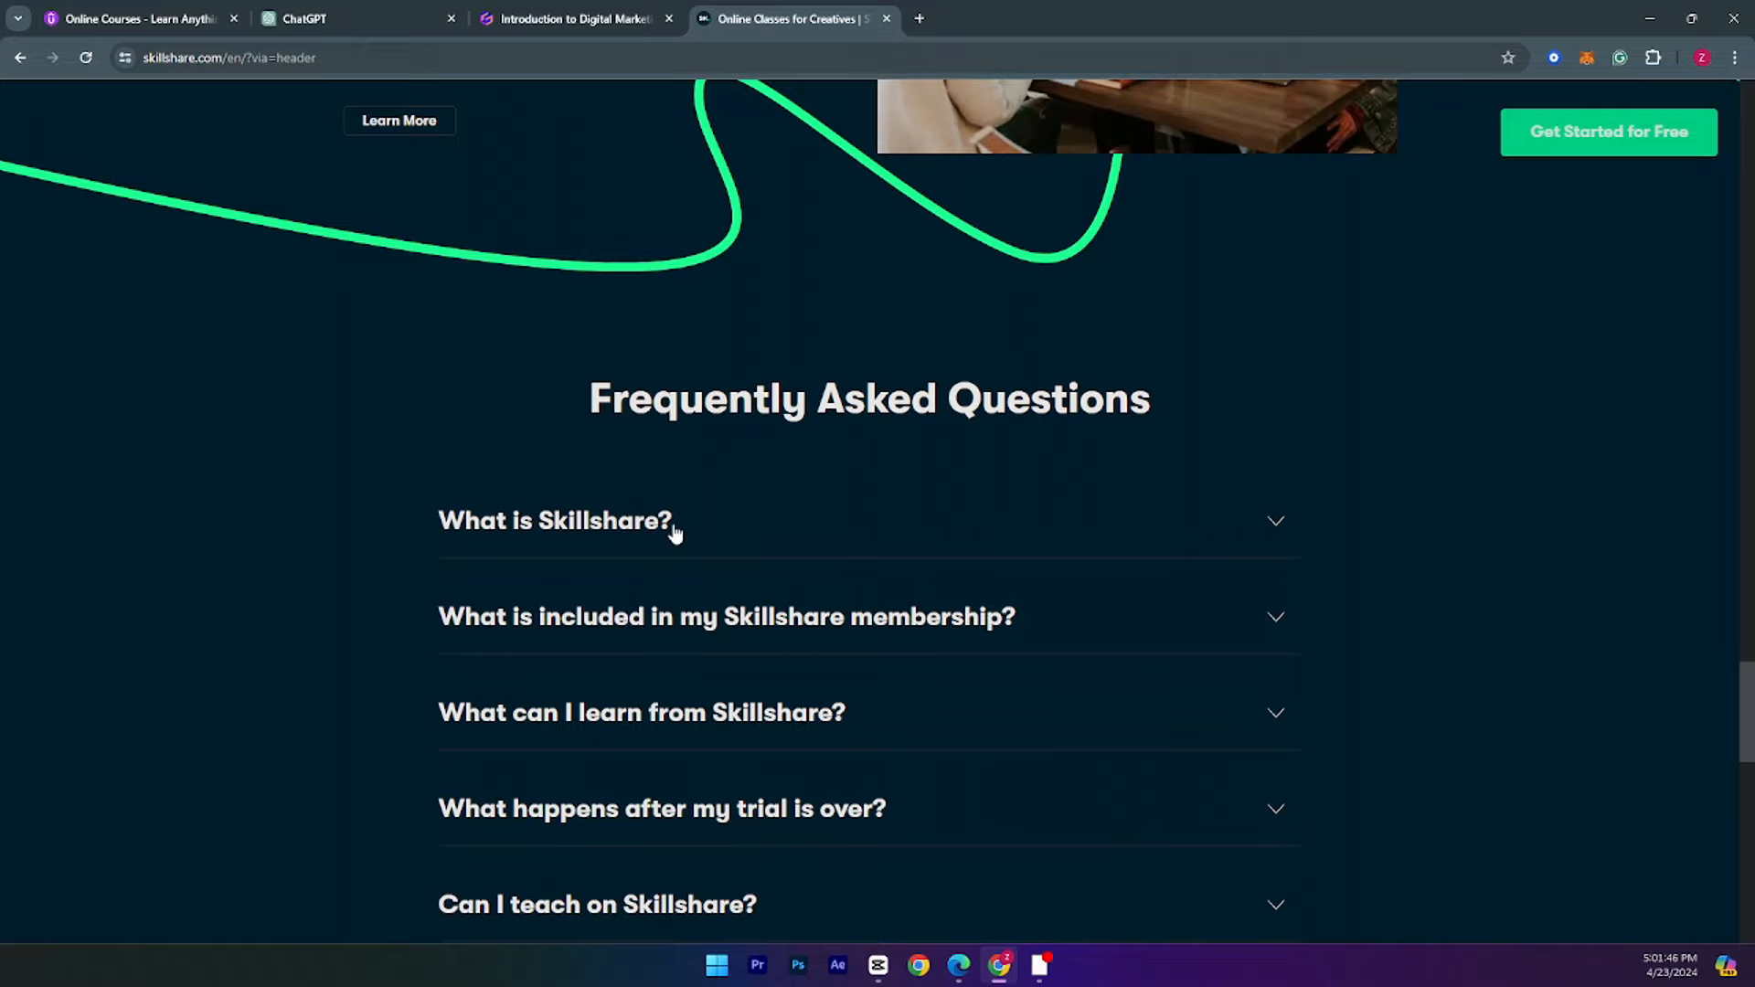
{"action": "scroll", "scroll_direction": "down", "scroll_amount": 3}
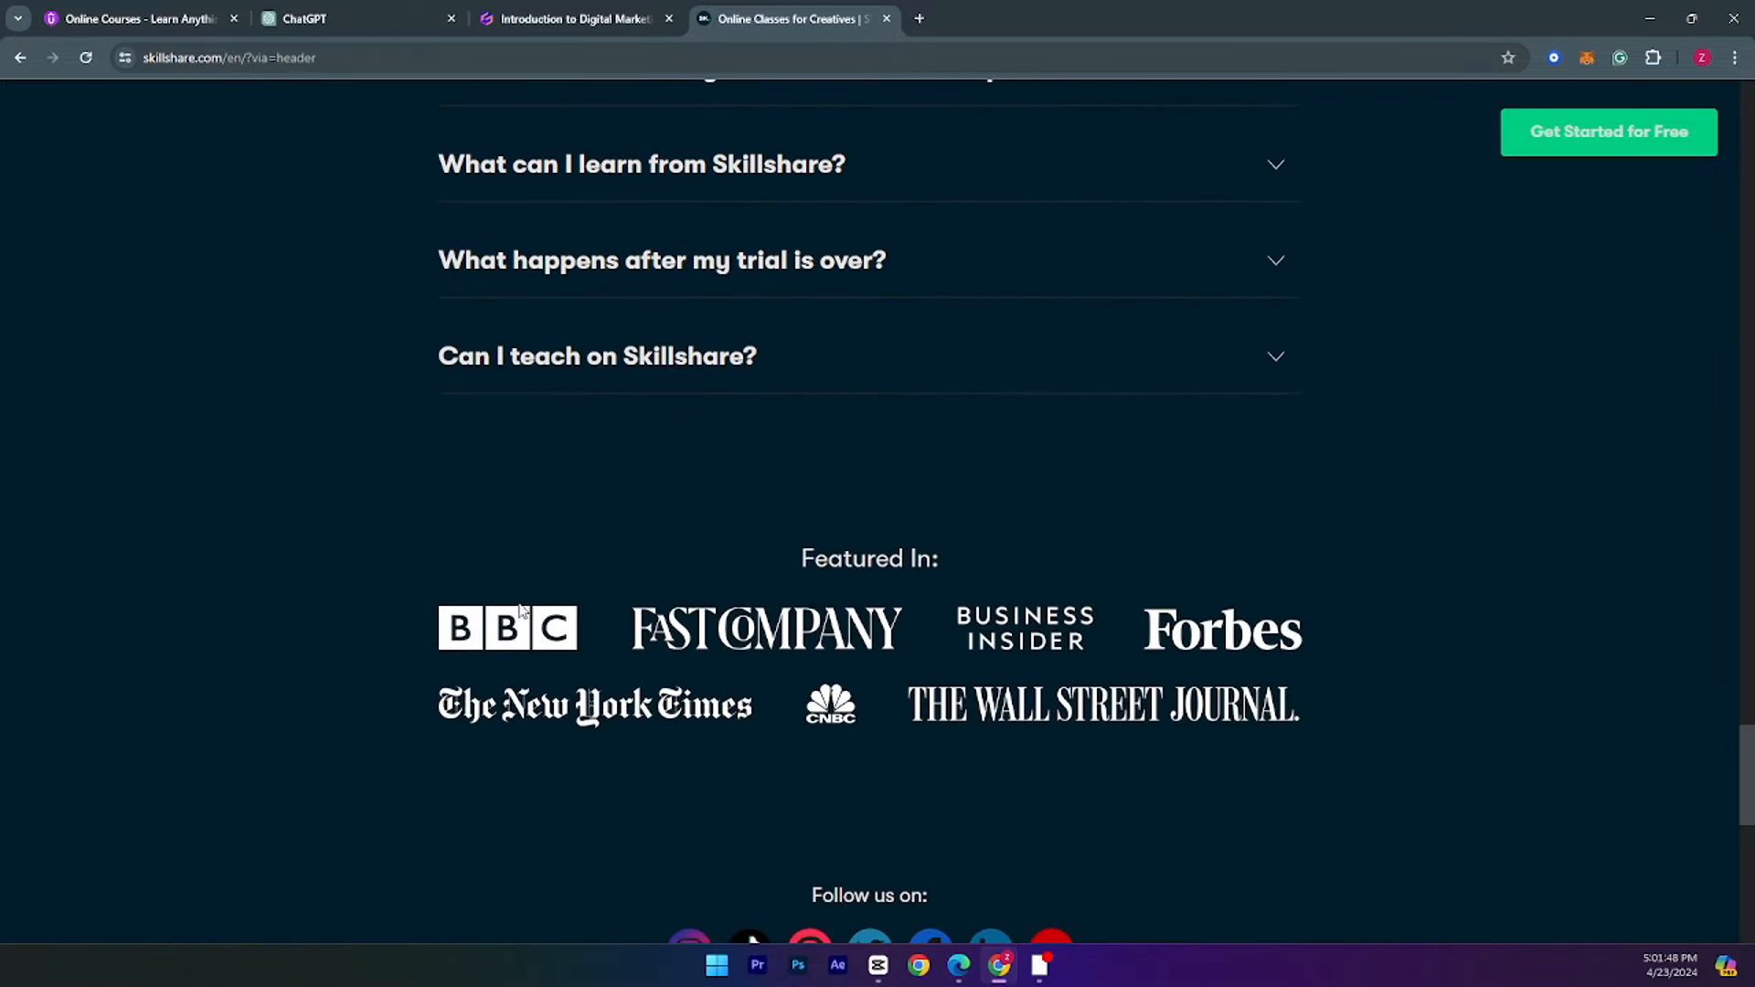
{"action": "scroll", "scroll_direction": "down", "scroll_amount": 3}
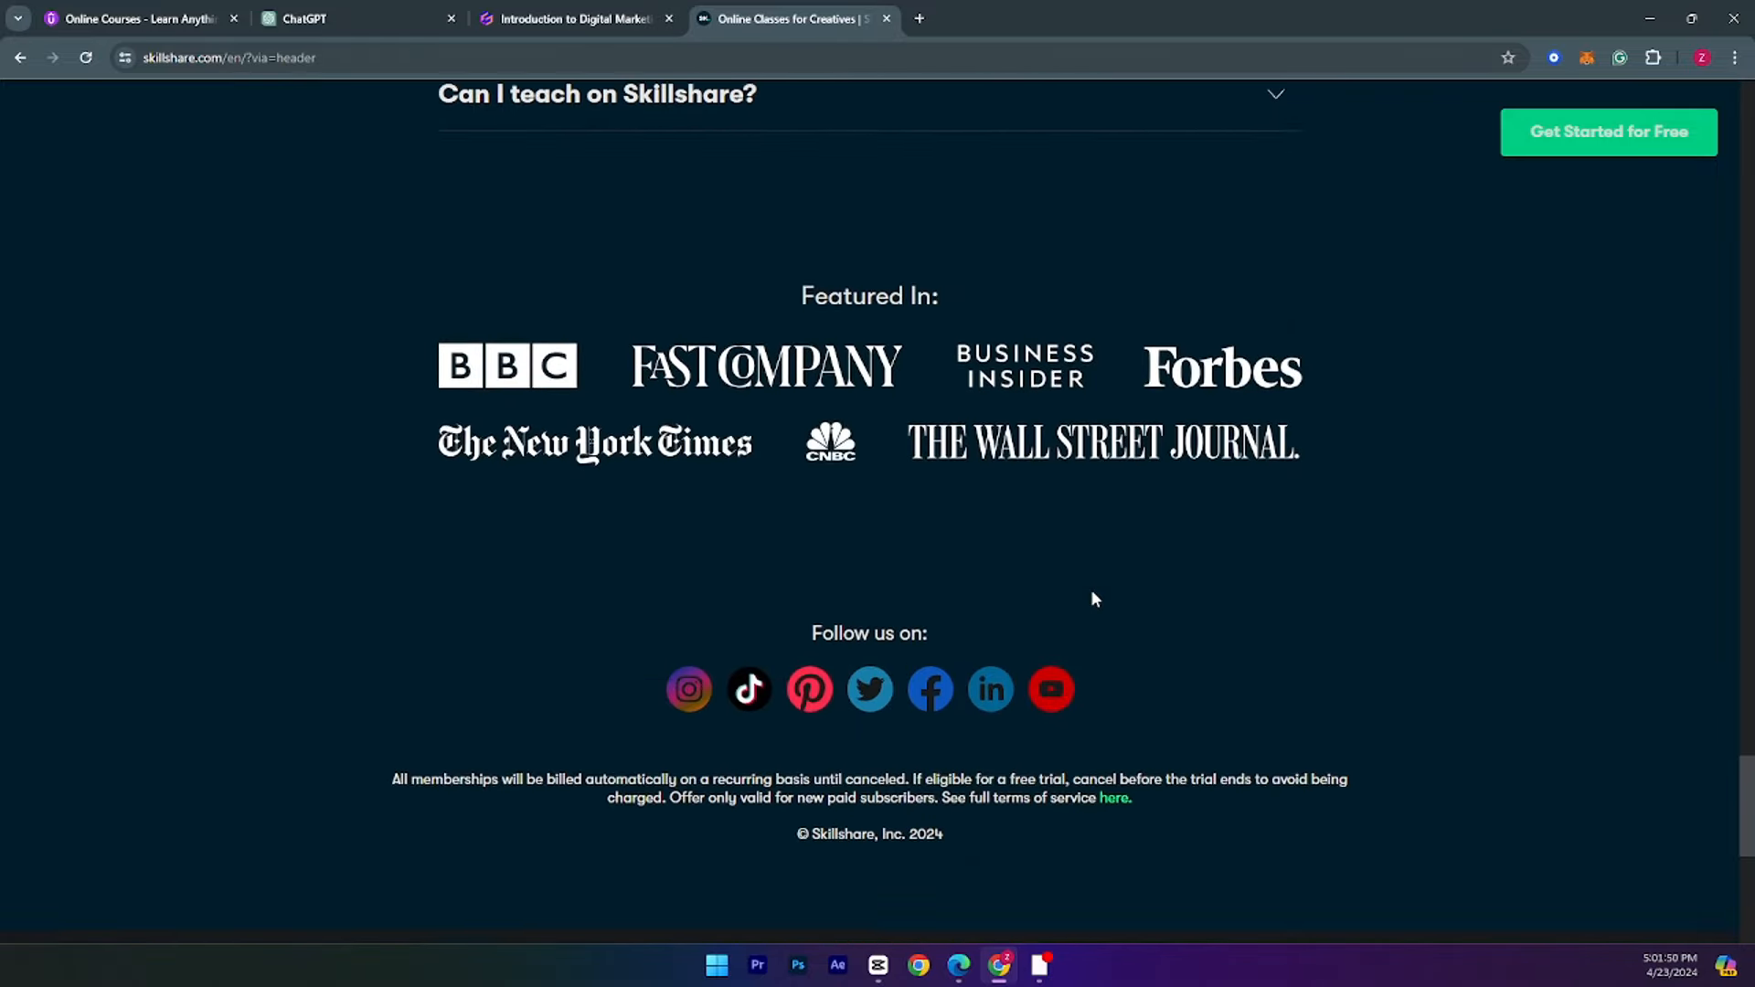